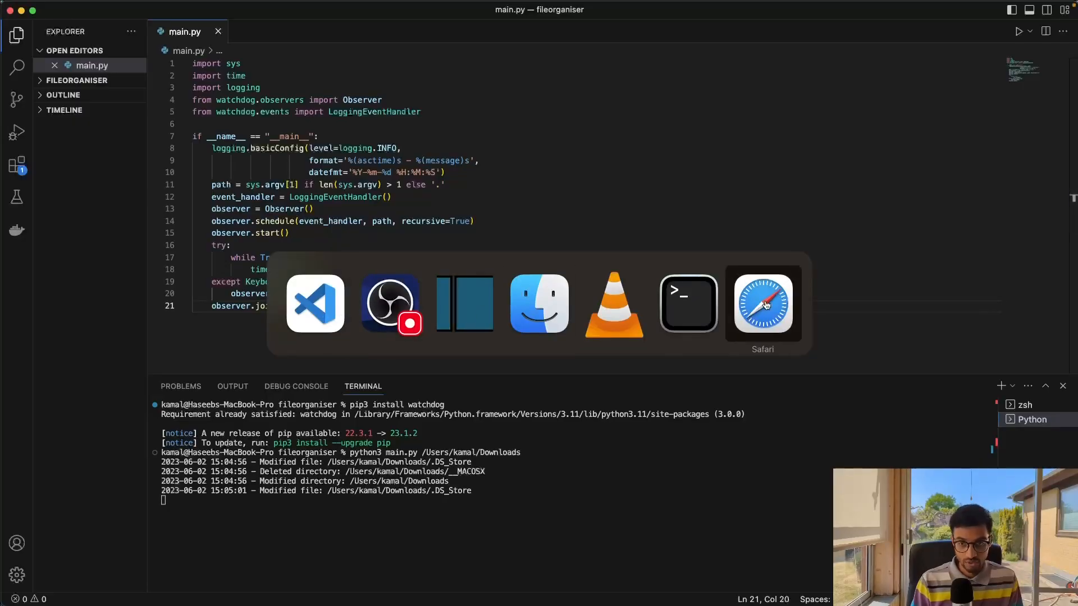
Step: From the Quickstart page, open the FileSystemEventHandler API reference in a new Safari tab
click(762, 305)
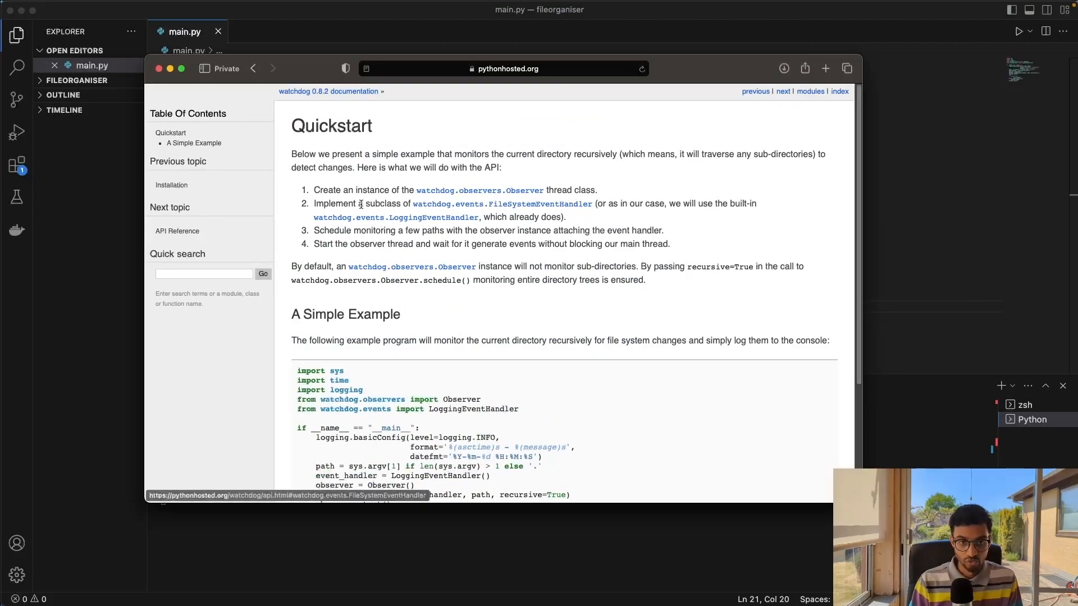
mouse_move(339, 200)
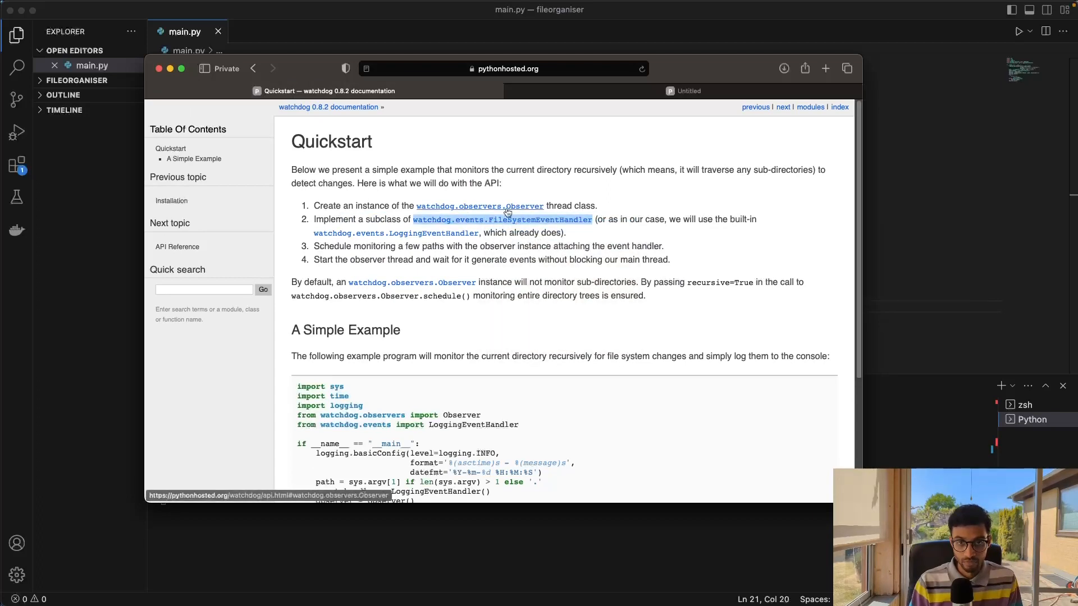
click(502, 219)
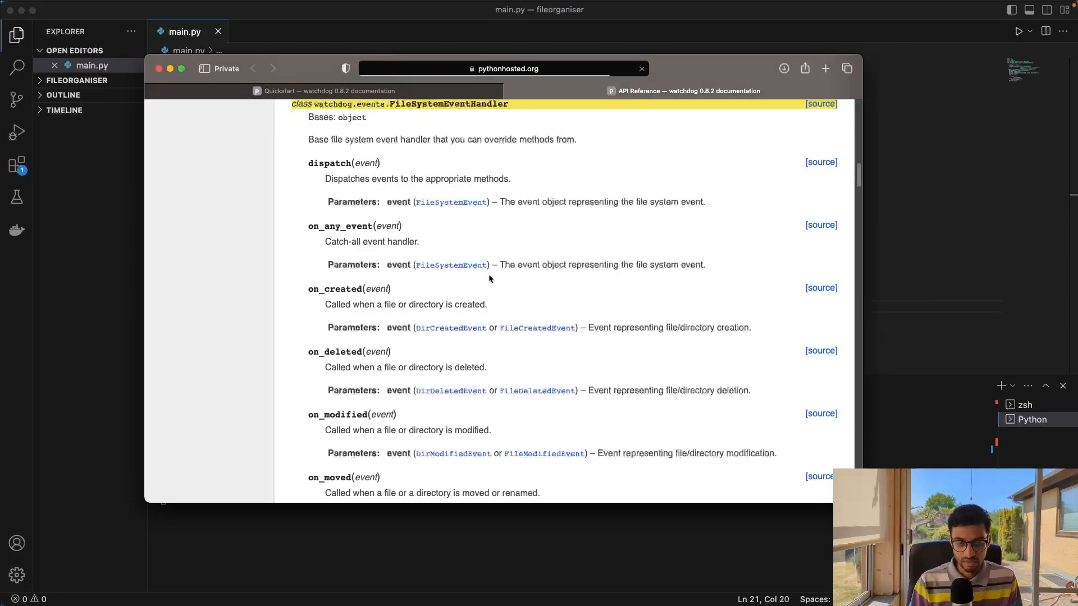
mouse_move(356, 183)
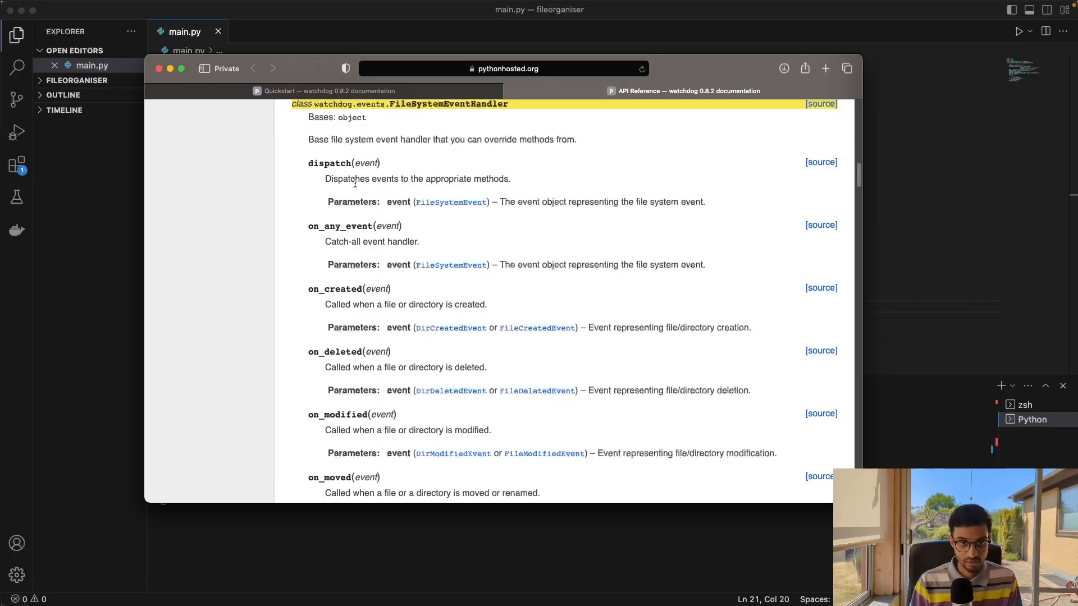
mouse_move(379, 191)
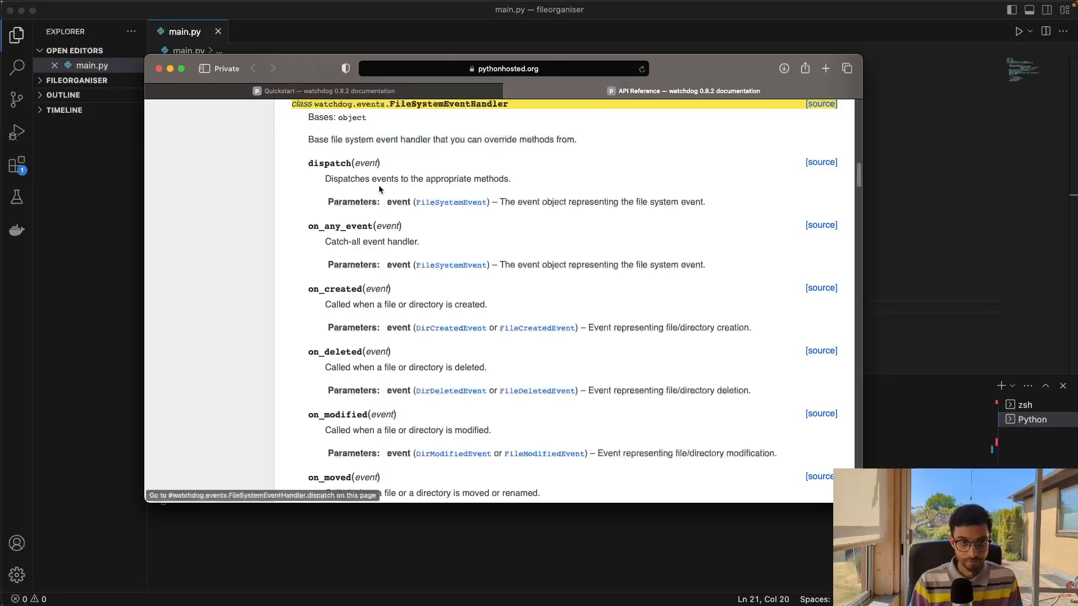
mouse_move(403, 323)
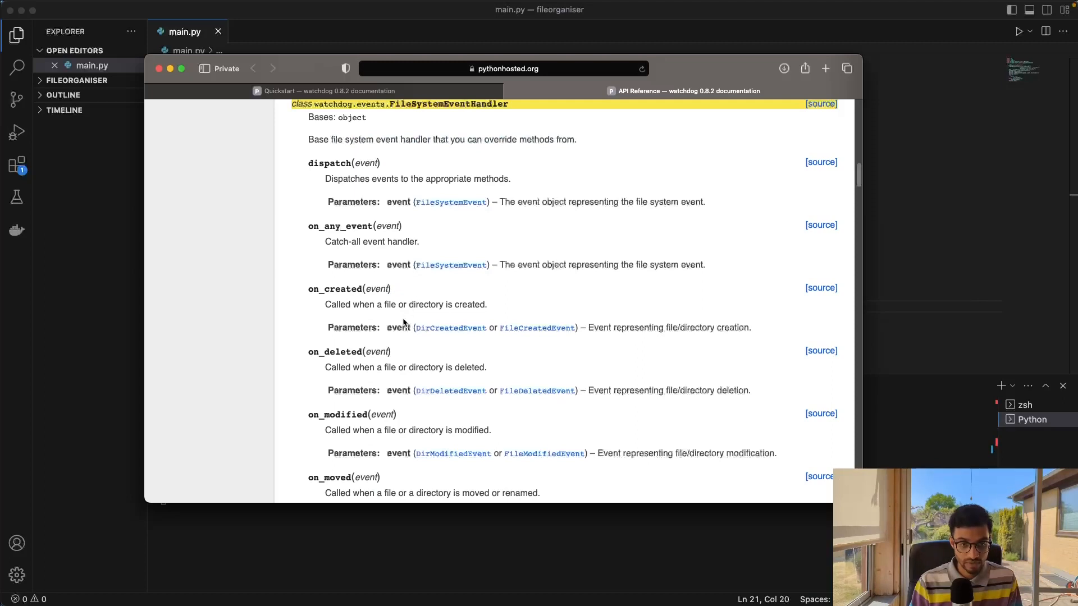
mouse_move(311, 240)
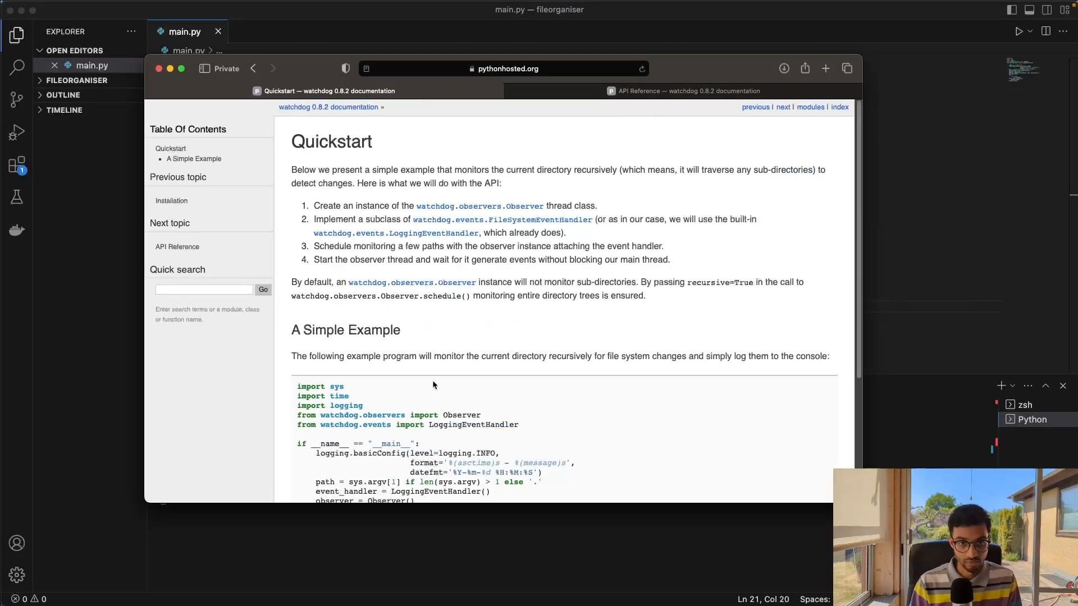
mouse_move(396, 219)
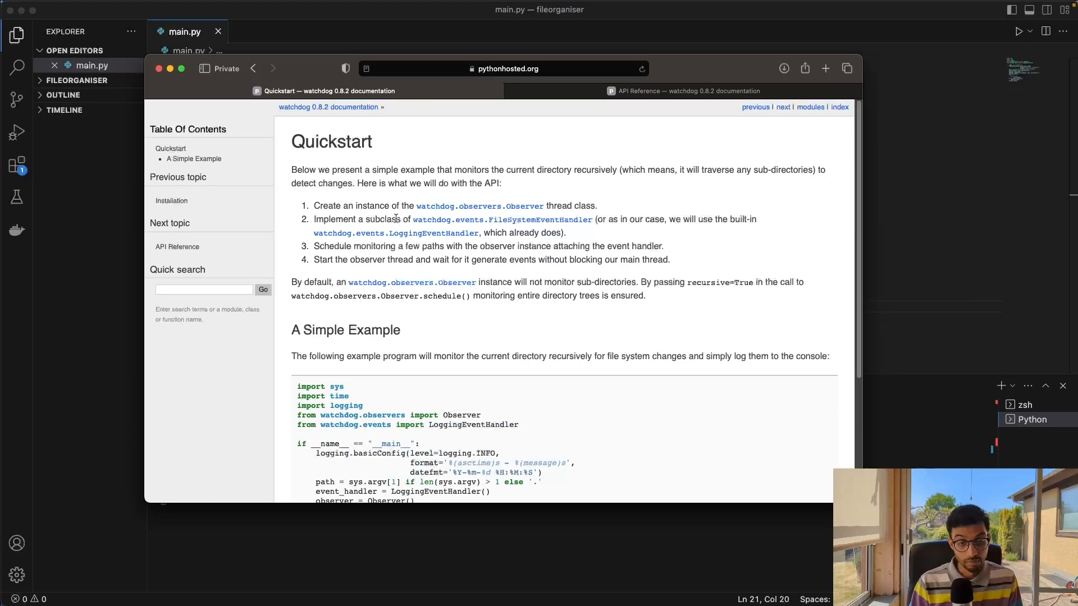
mouse_move(396, 233)
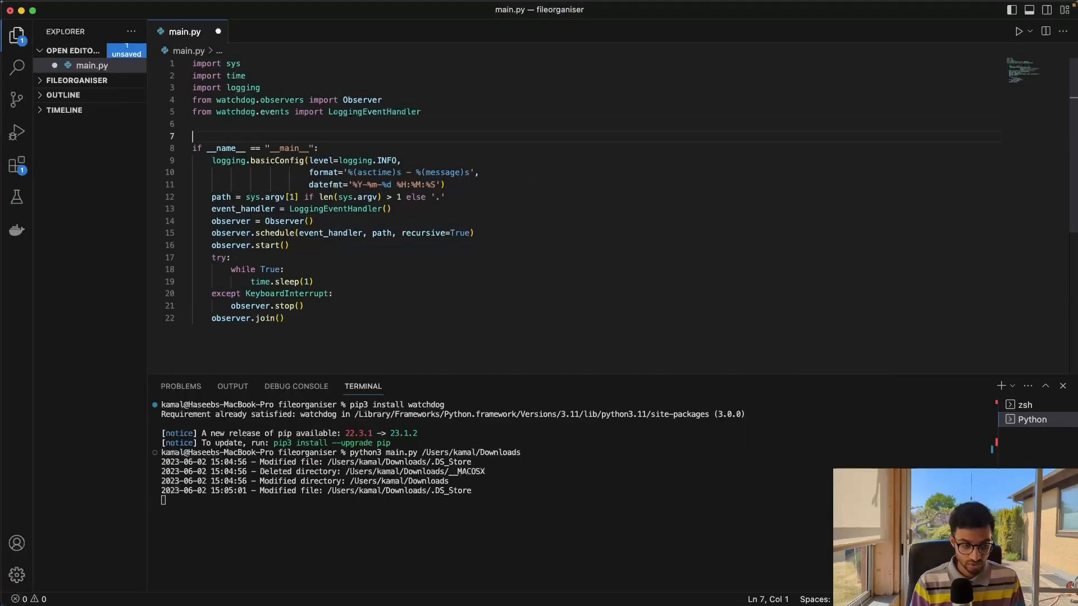
Step: Define DOWNLOADS_FOLDER = "/Users/kamal/Downloads" below the imports in main.py
key(Enter)
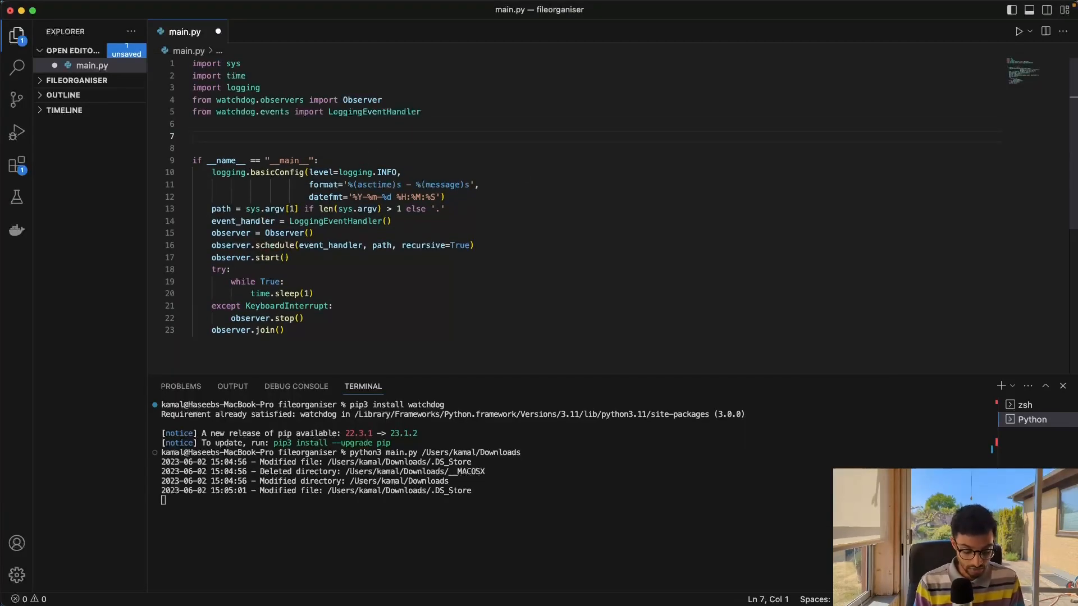
text(DOWNLOADS)
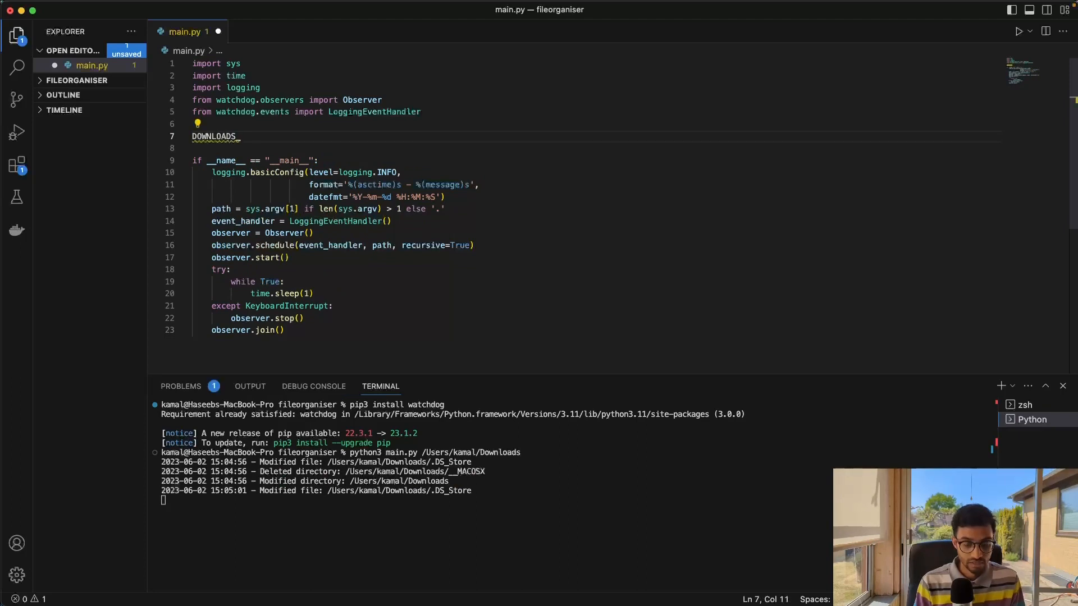
text(_FOLDER =)
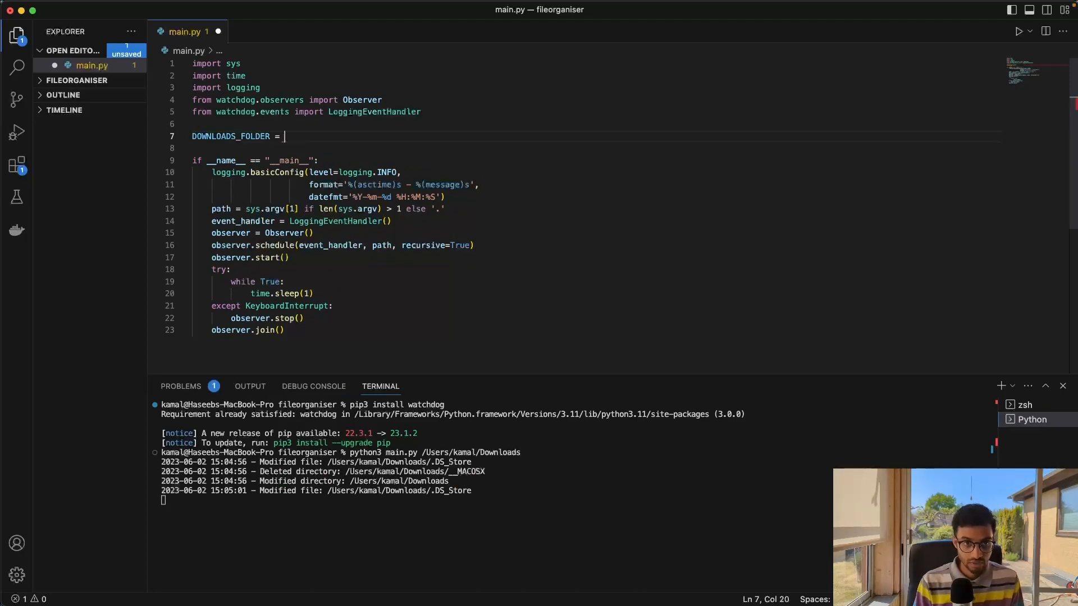
text("U)
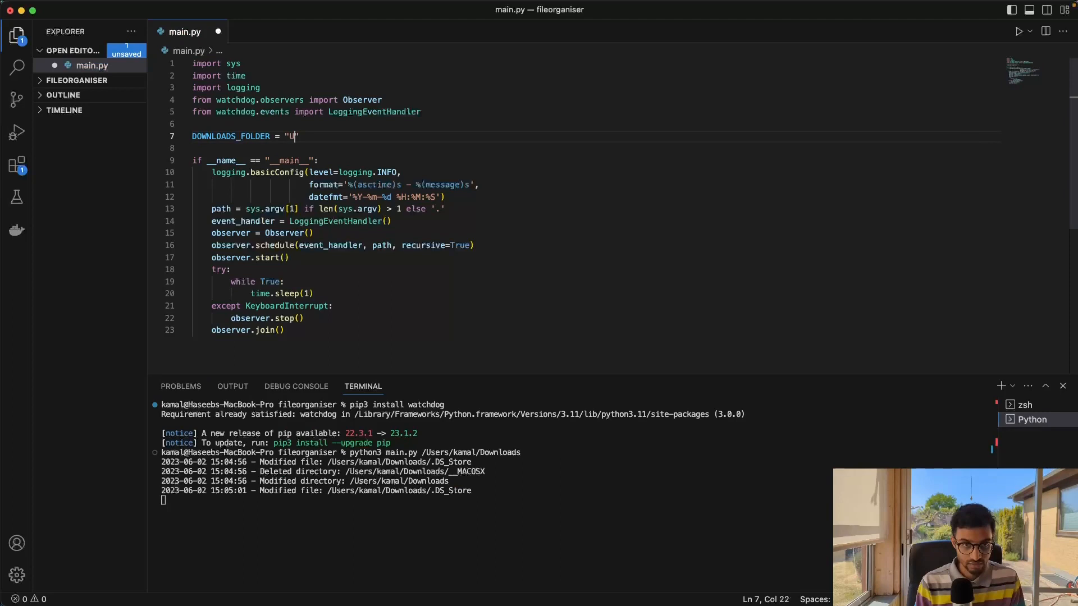
text(/)
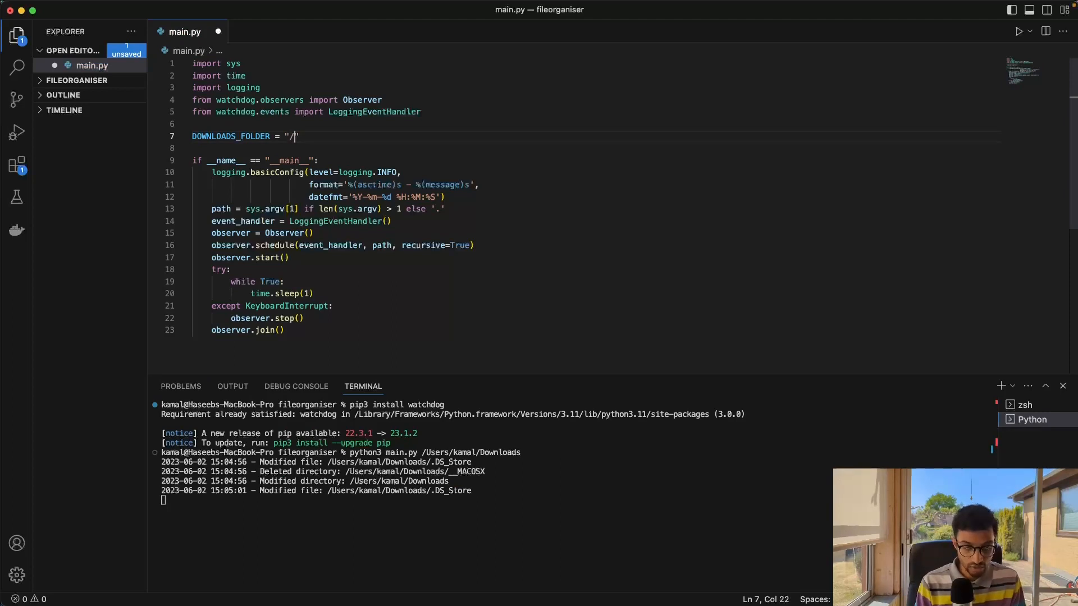
text(User)
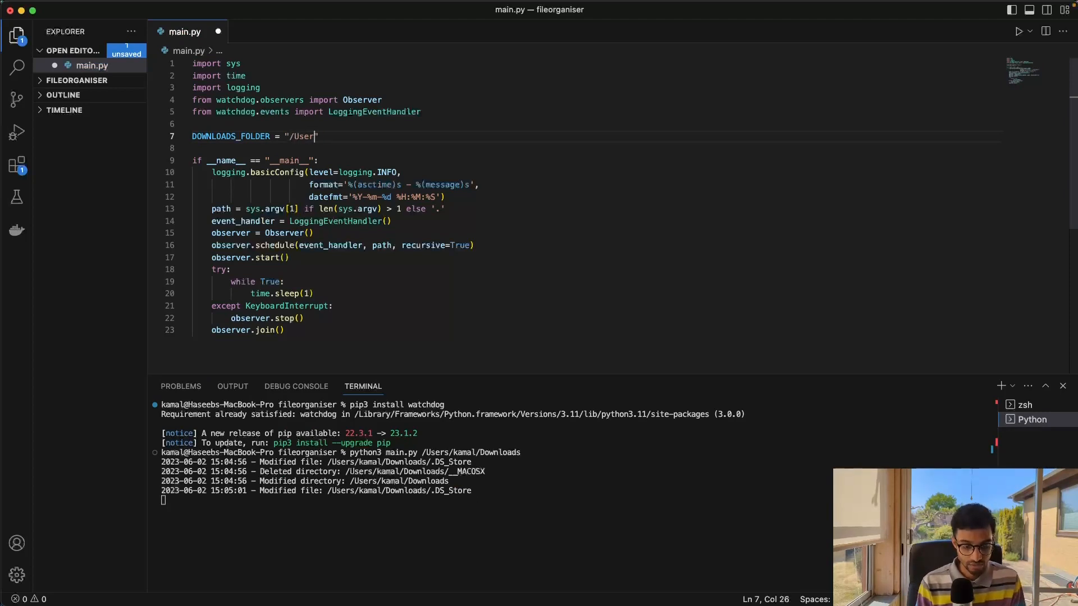
text(s/)
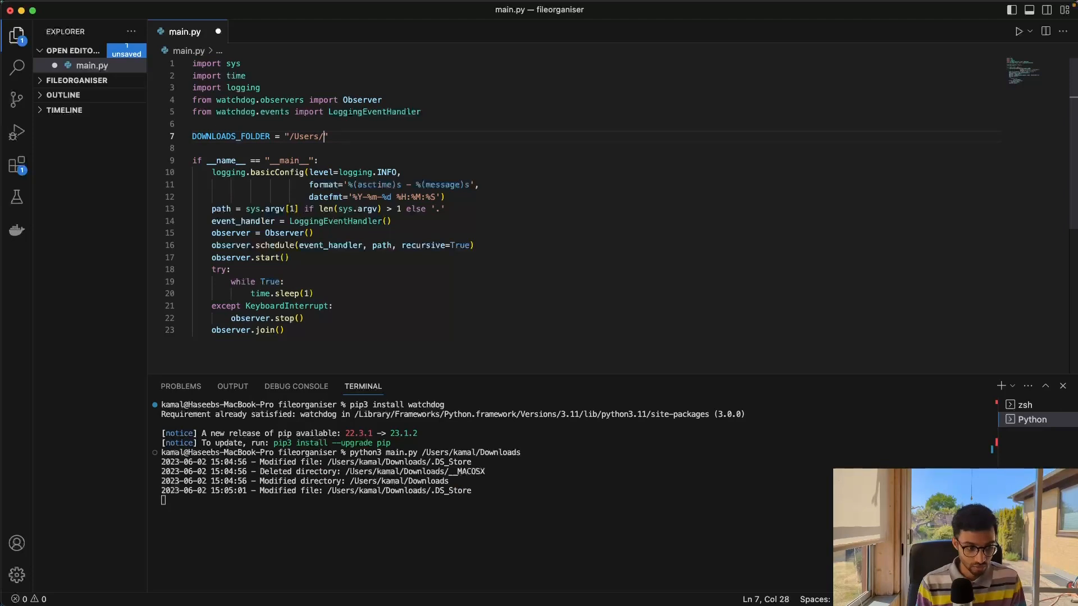
text(kamal/Downloads)
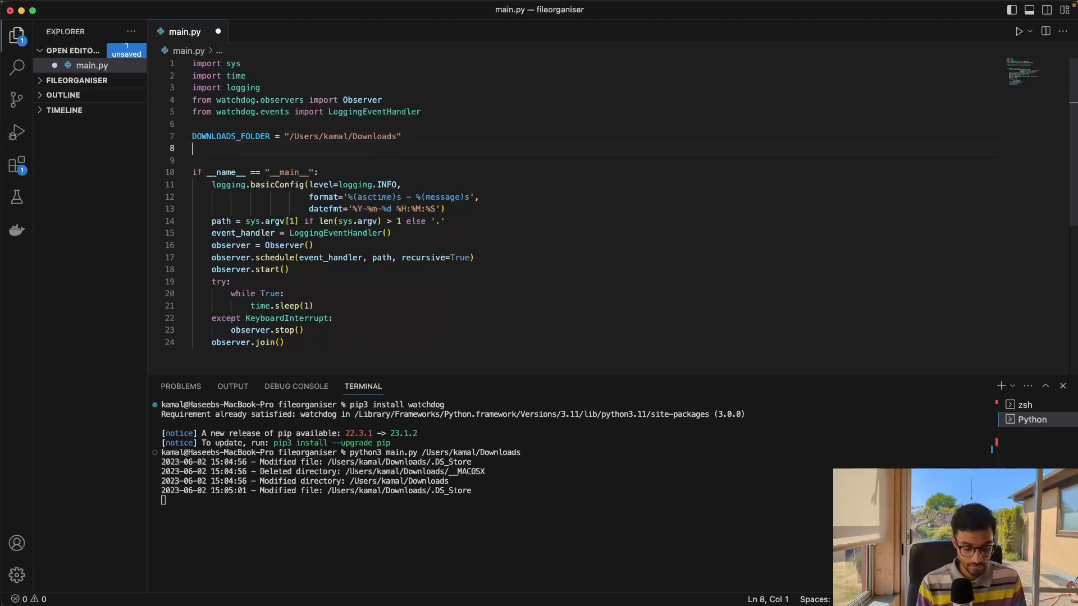
Step: Add VIDEOS_FOLDER and IMAGES_FOLDER constants, fixing the images path folder name
text(VID)
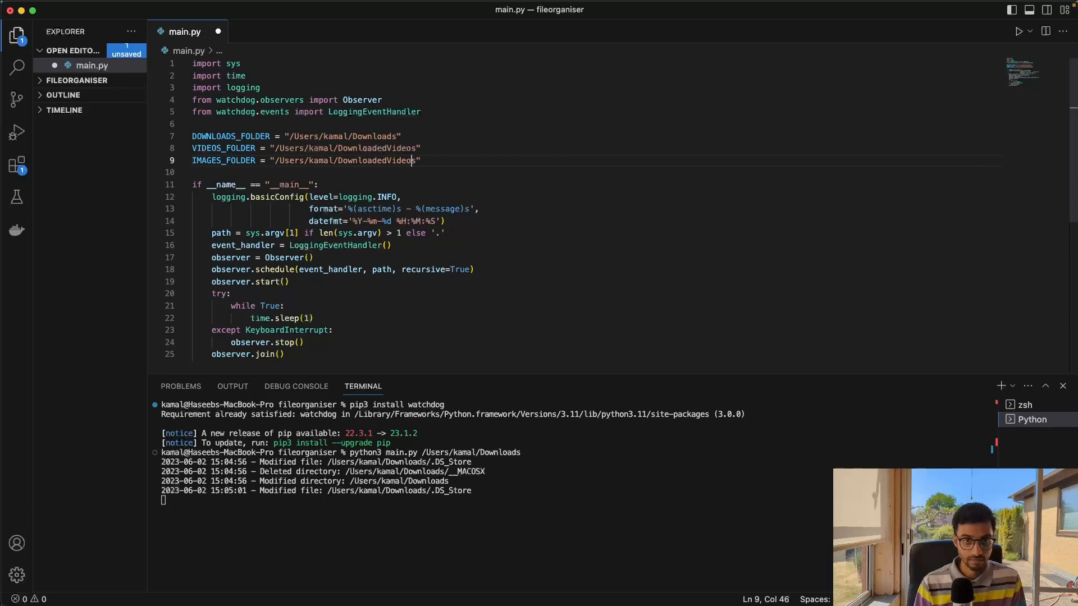
key(Backspace)
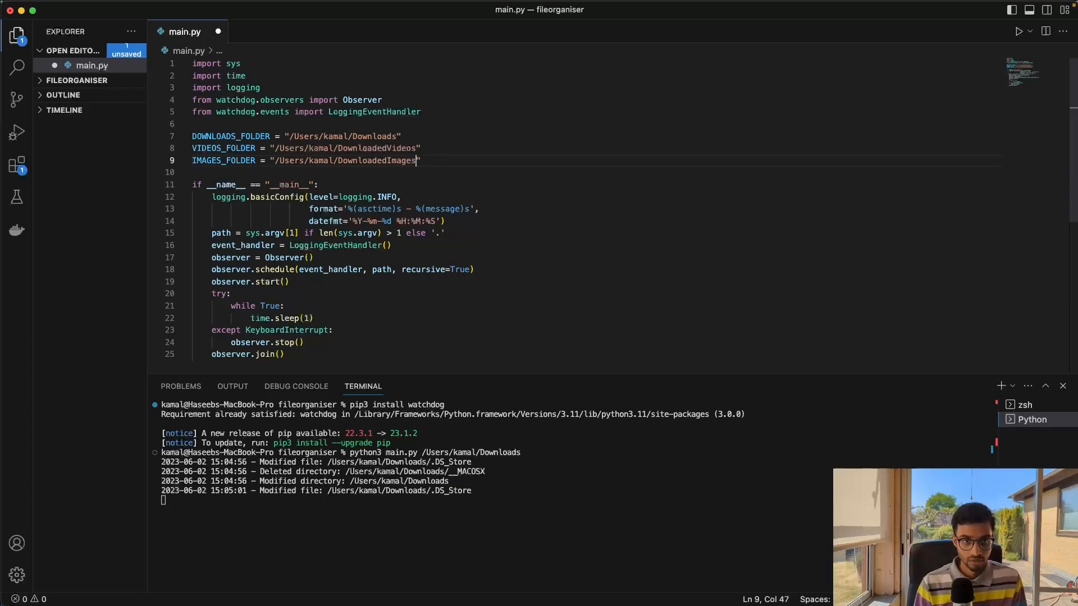
click(389, 123)
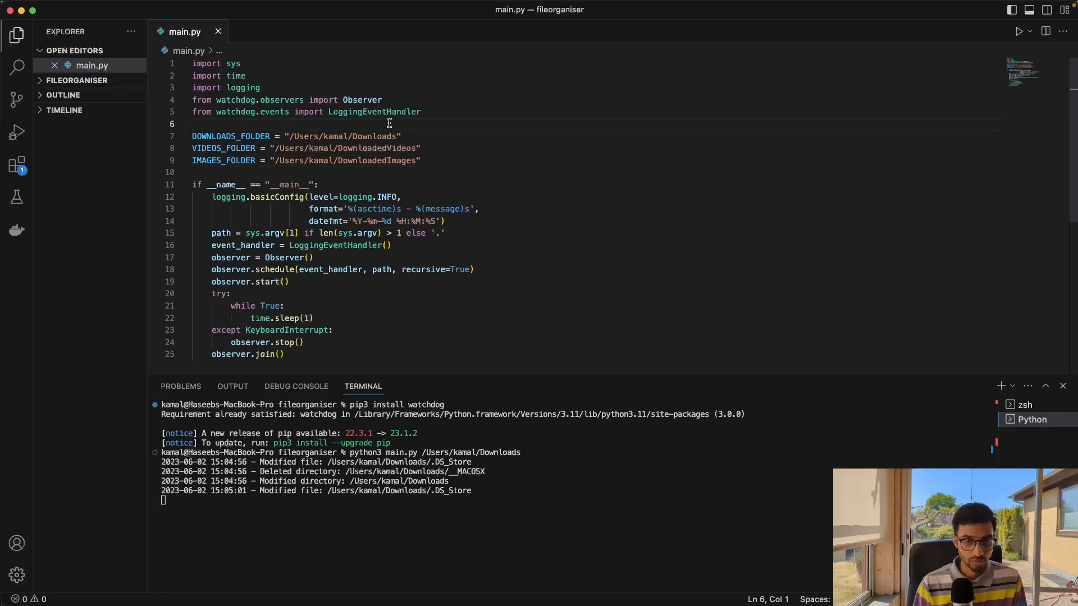
Step: Declare class DownloadsHandler(FileSystemEventHandler) in place of the LoggingEventHandler usage
double_click(375, 111)
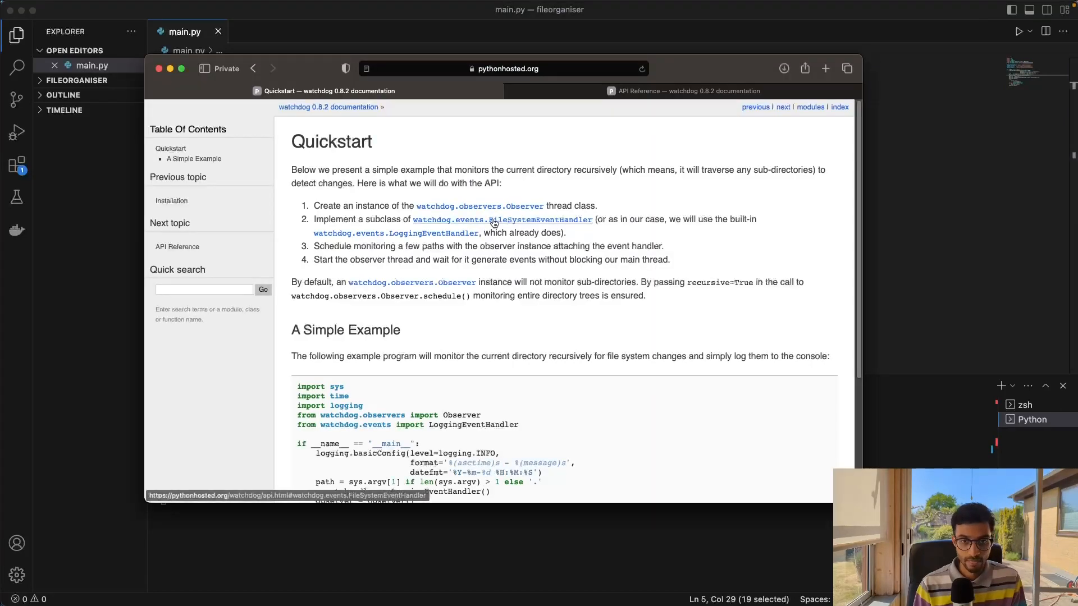
mouse_move(592, 224)
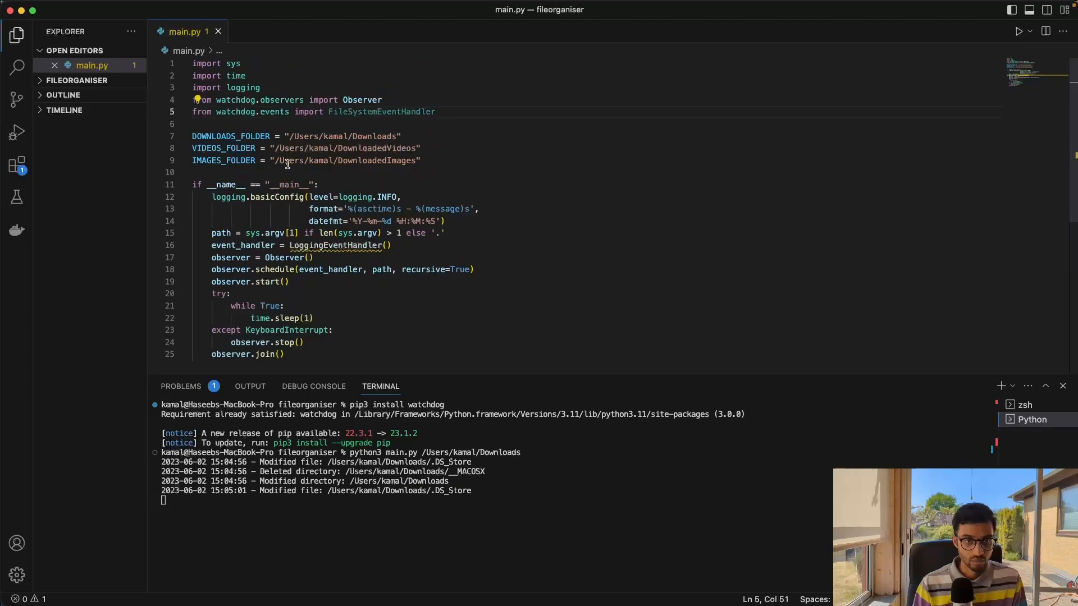
key(Enter)
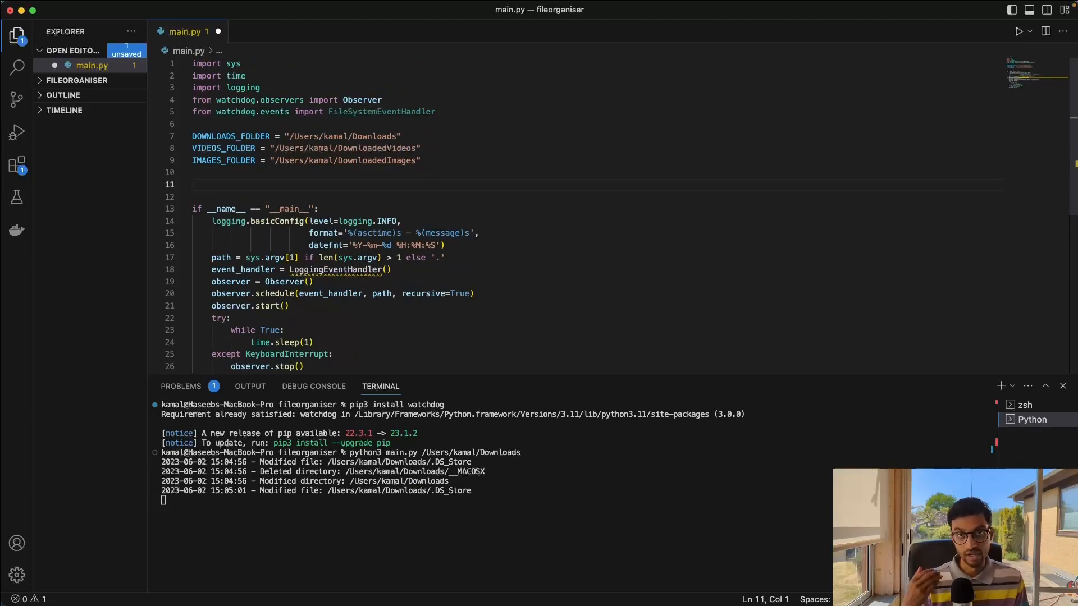
text(class)
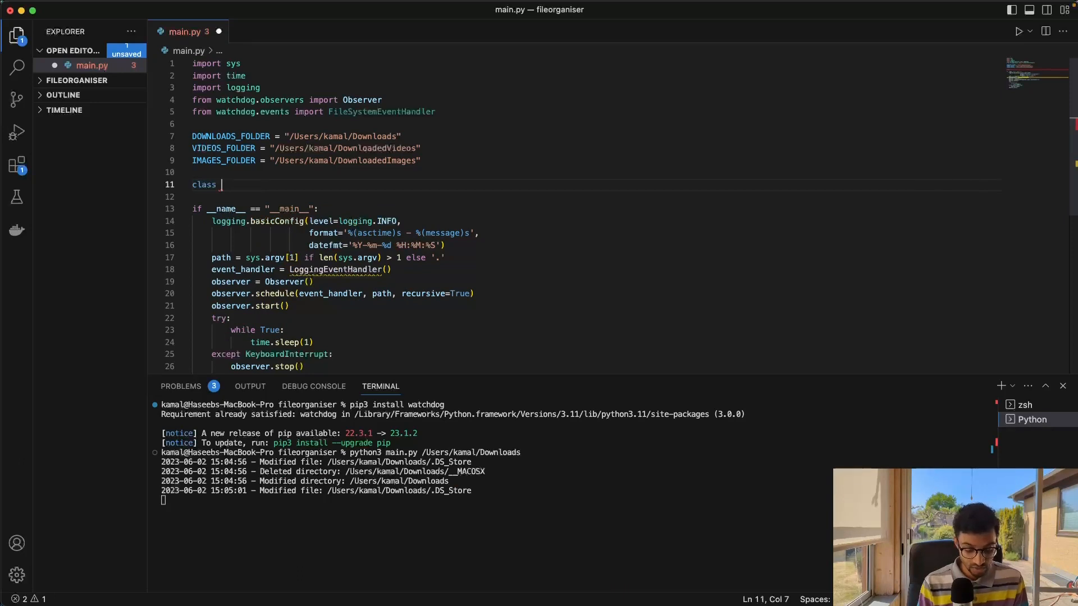
text(Dow)
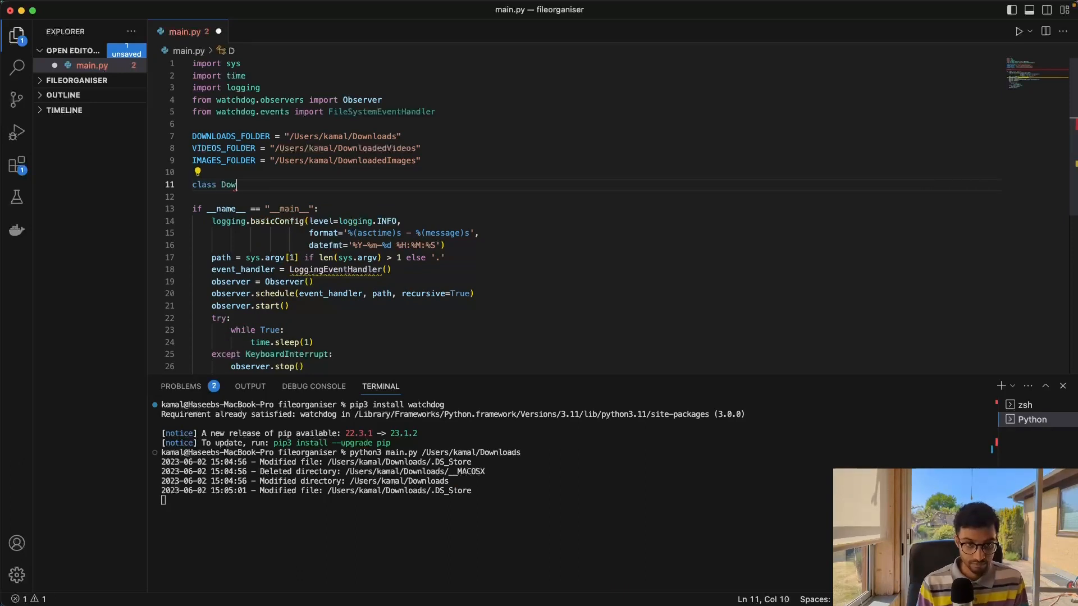
text(nloads)
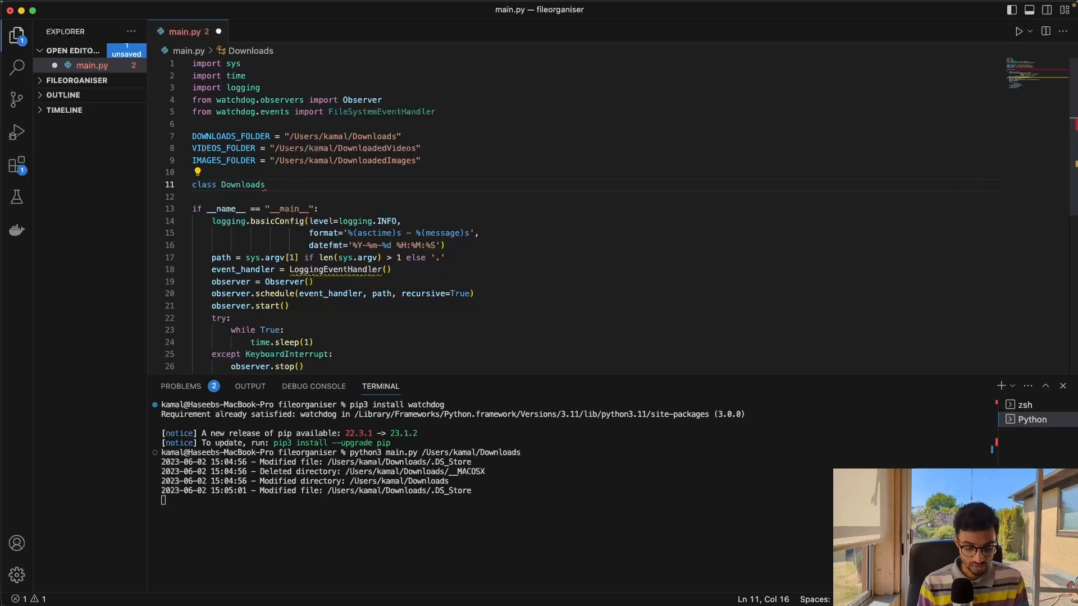
text(Handler)
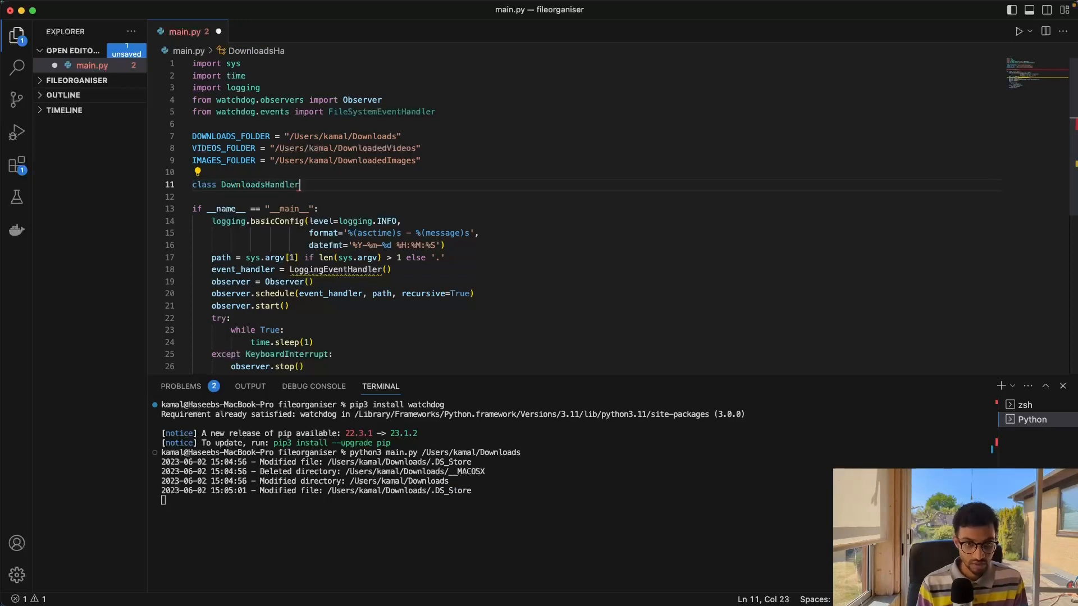
text((FileSystemEventHandler):)
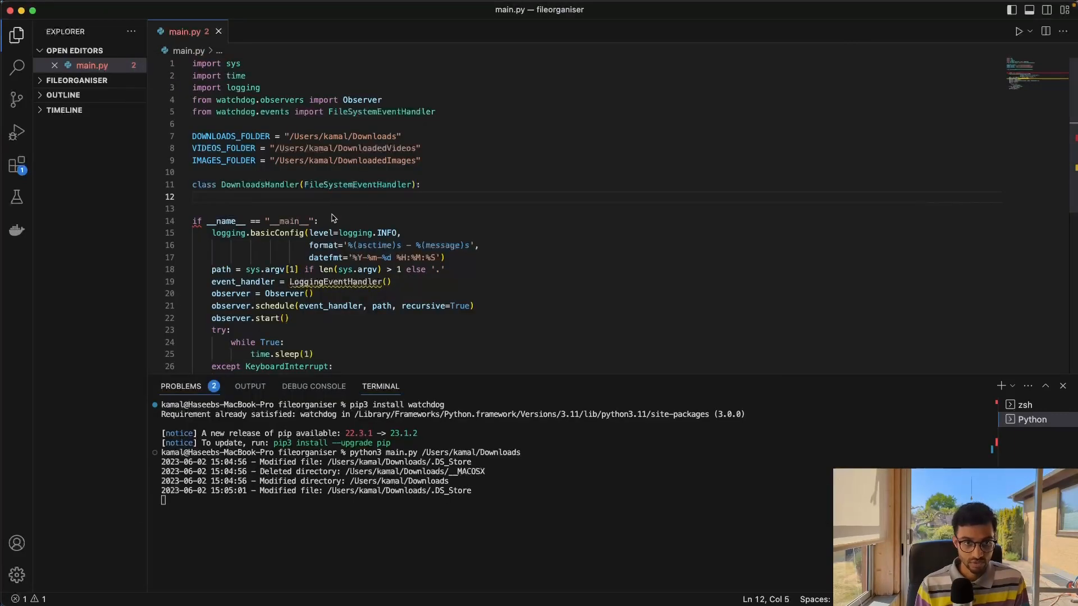
Step: Give DownloadsHandler a stub on_created(self, event) method containing pass
text(def)
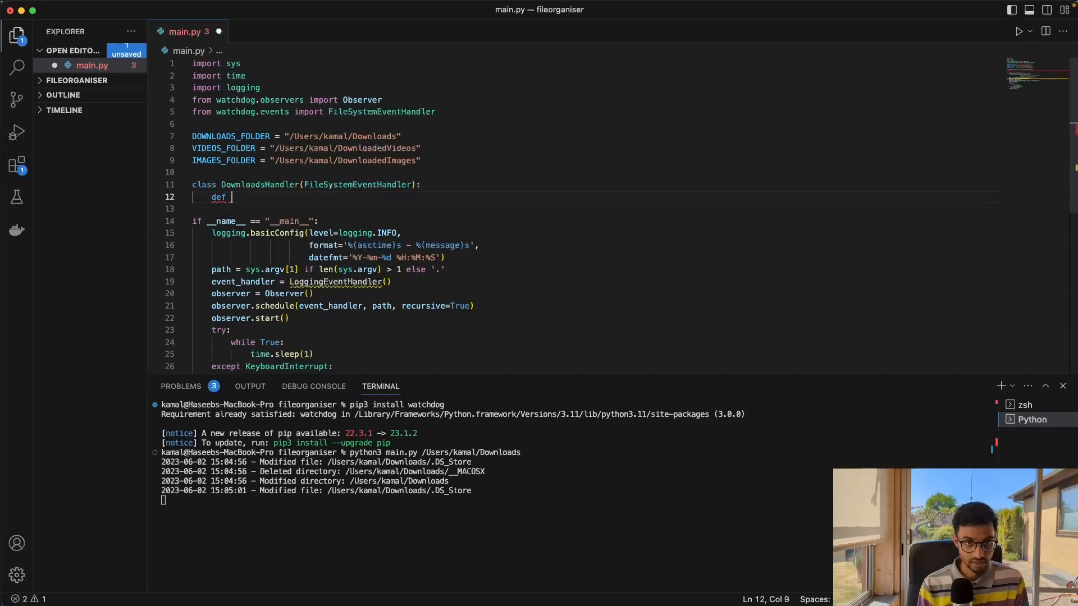
text(on_created(event):)
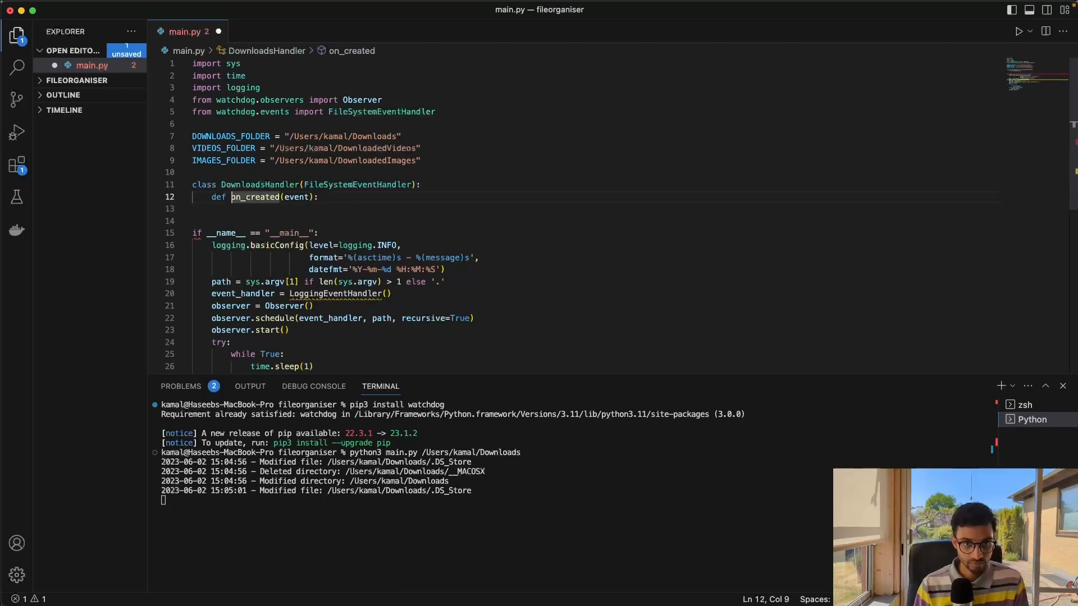
text(self,)
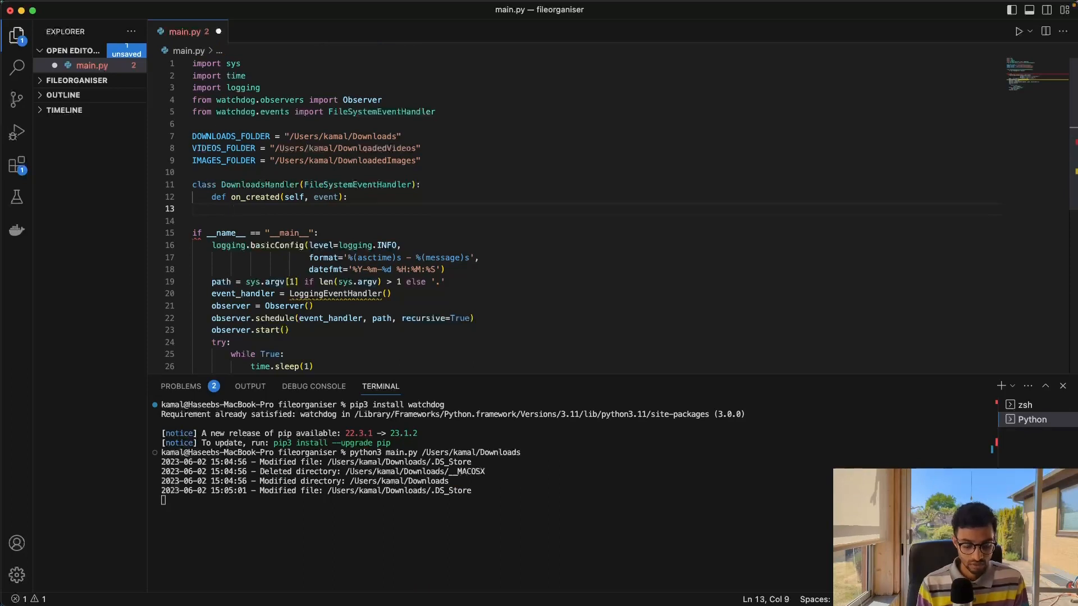
text(pass)
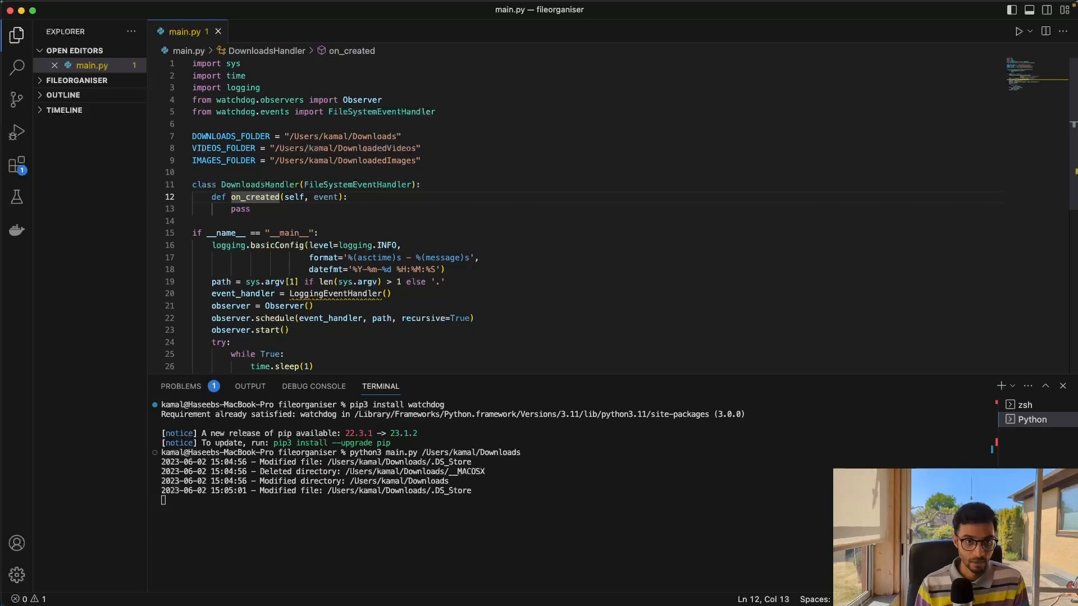
double_click(240, 209)
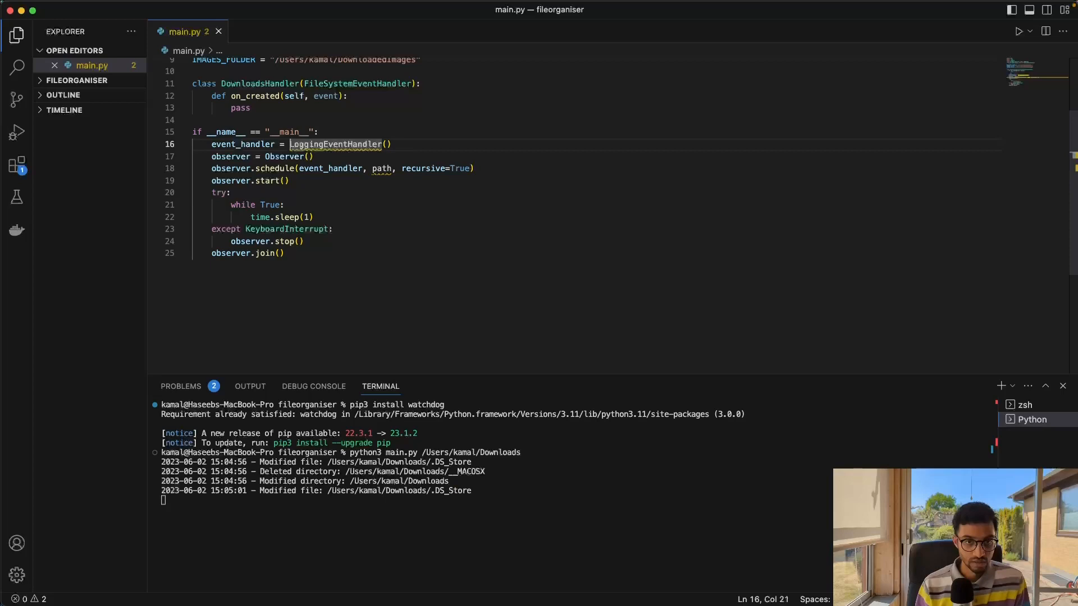
Step: Make the main block use DownloadsHandler and schedule the observer on DOWNLOADS_FOLDER
text(DOwn)
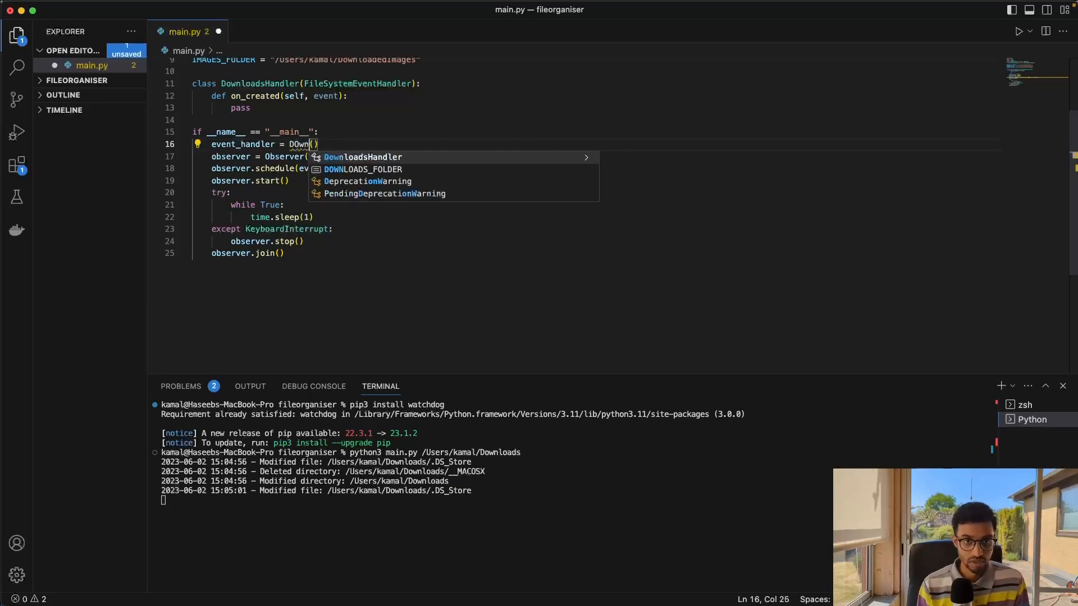
key(Enter)
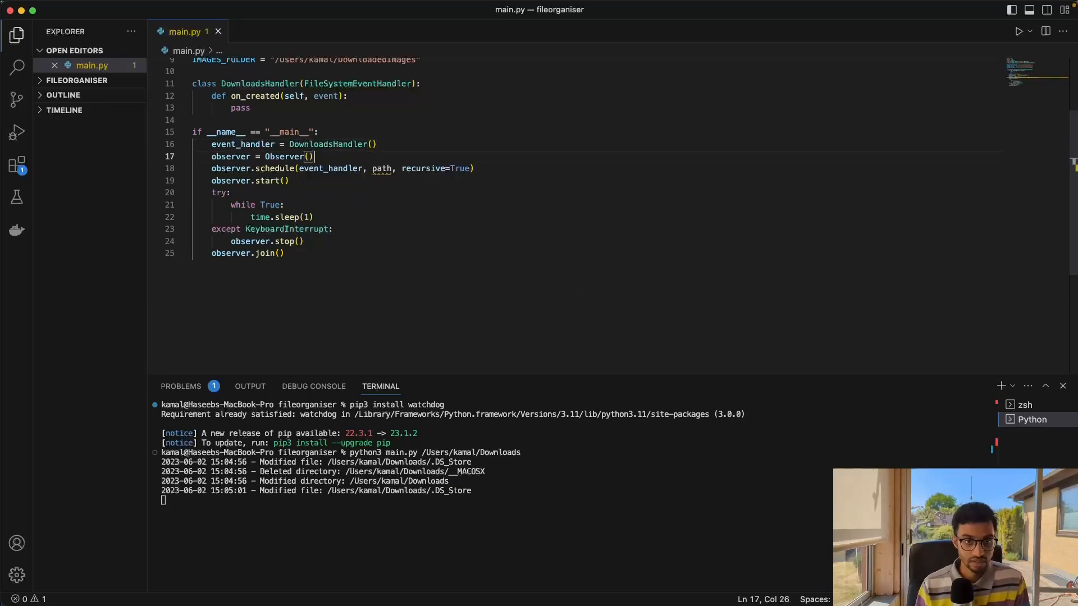
double_click(382, 168)
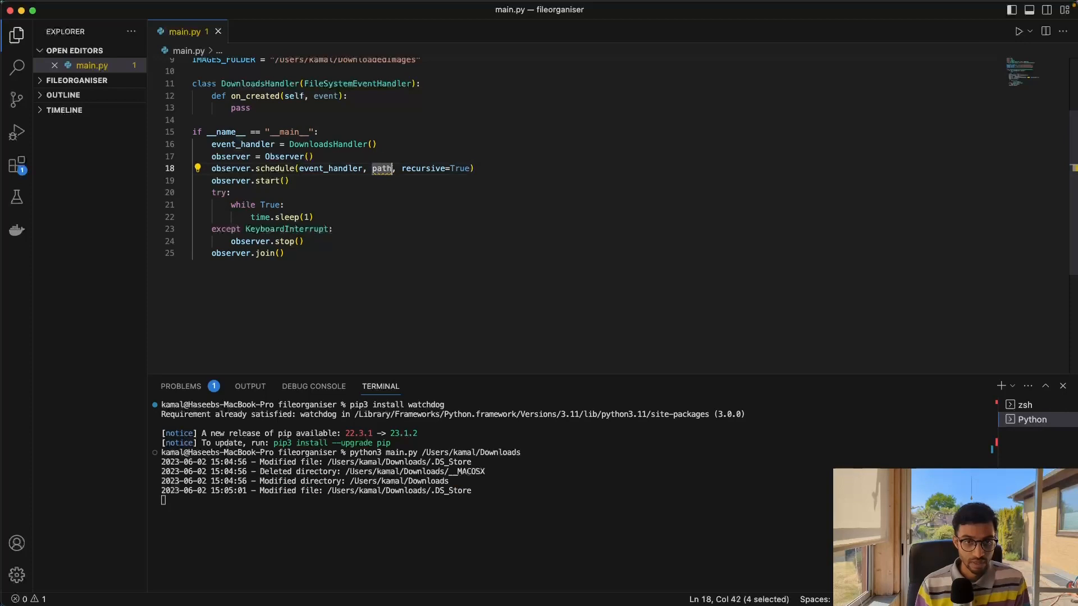
scroll(up, 3)
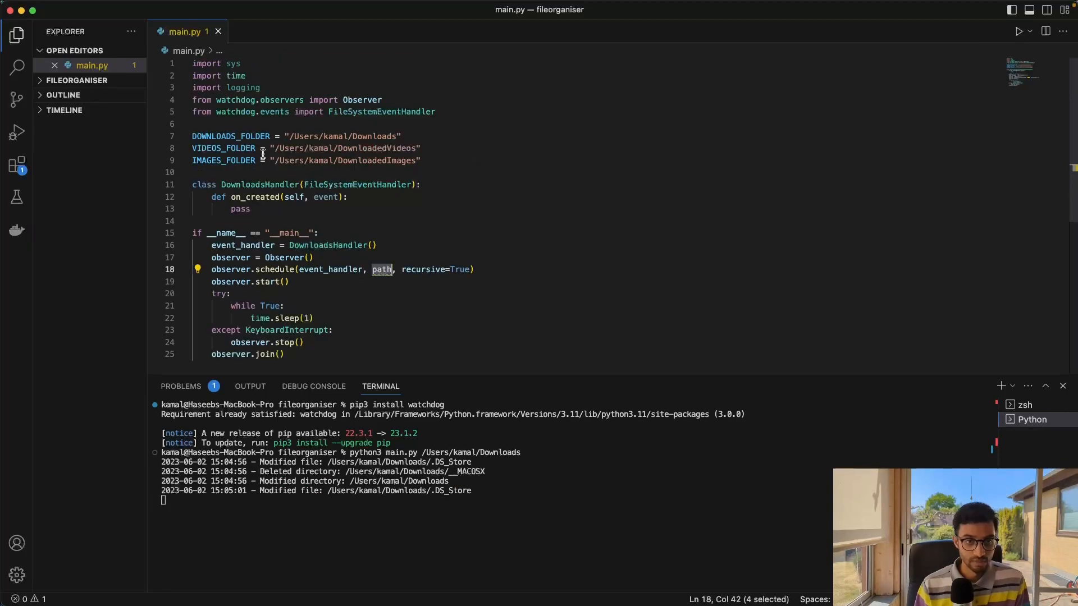
text(DOWNLOADS_FOLDER)
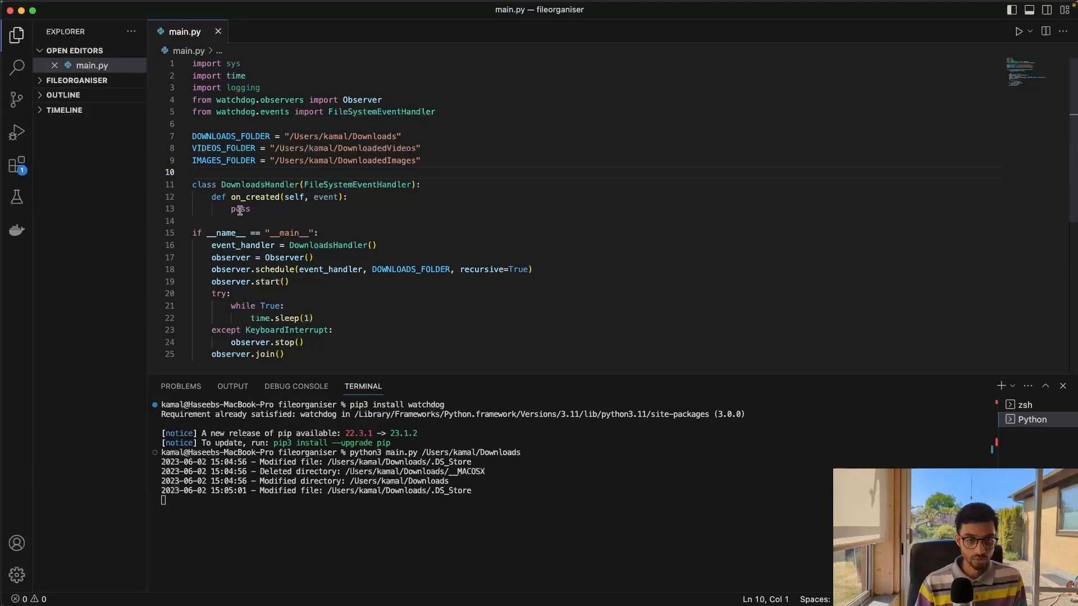
Step: Replace the pass placeholder in on_created with the start of a file_path assignment
double_click(241, 209)
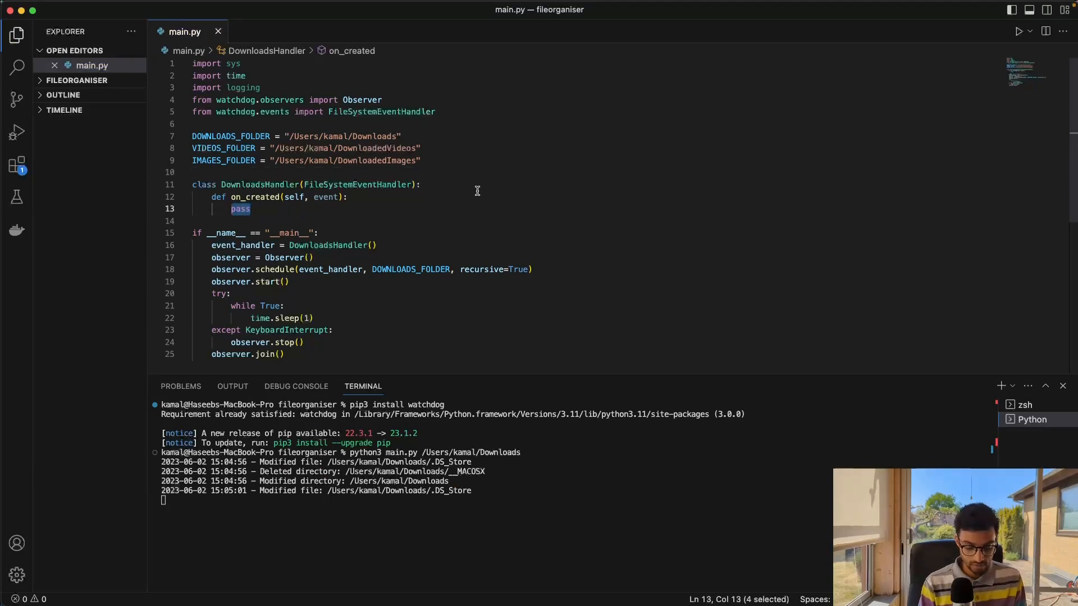
text(file_path = event.)
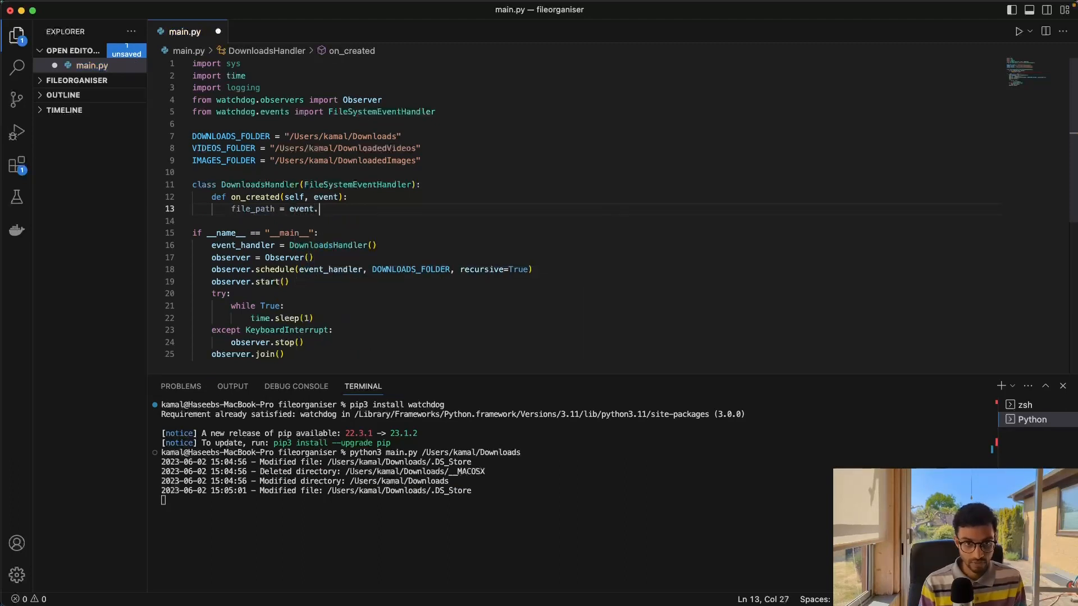
Step: Set file_path = event.src_path and import mimetypes at the top of main.py
text(src_path)
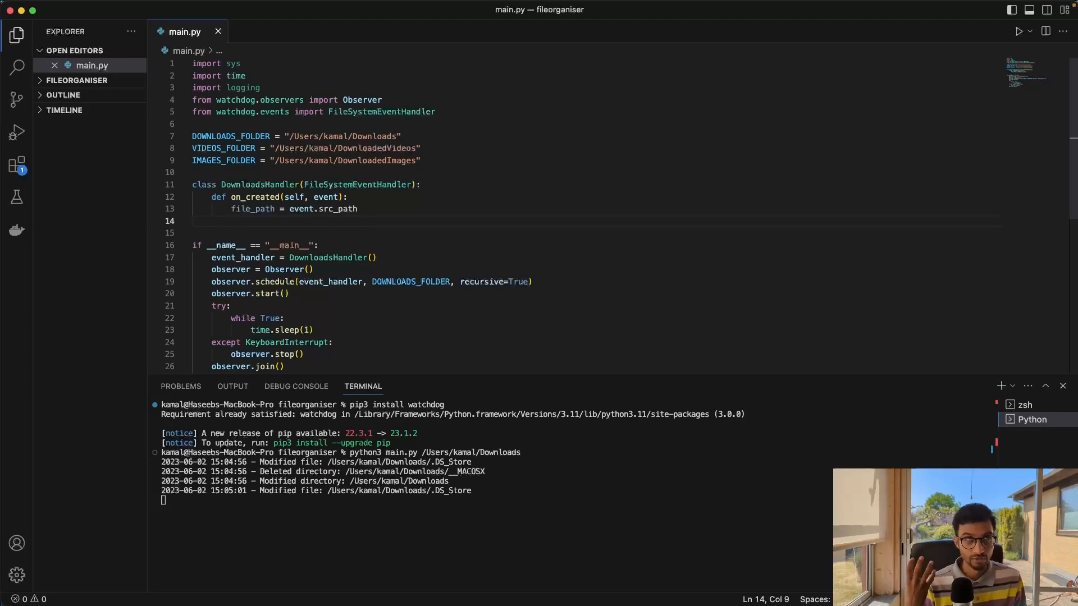
click(233, 197)
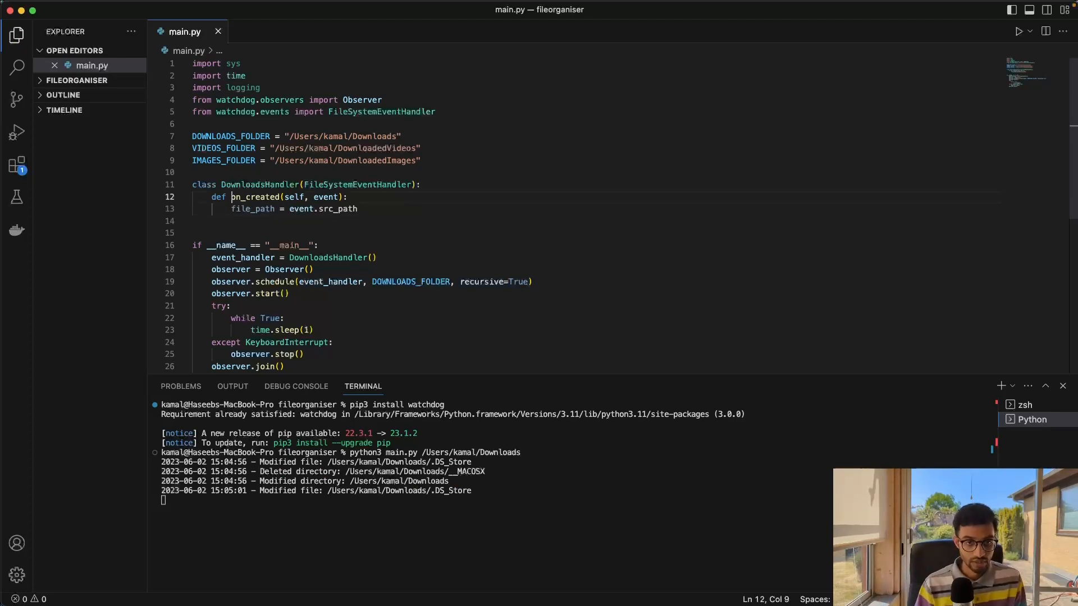
text(import)
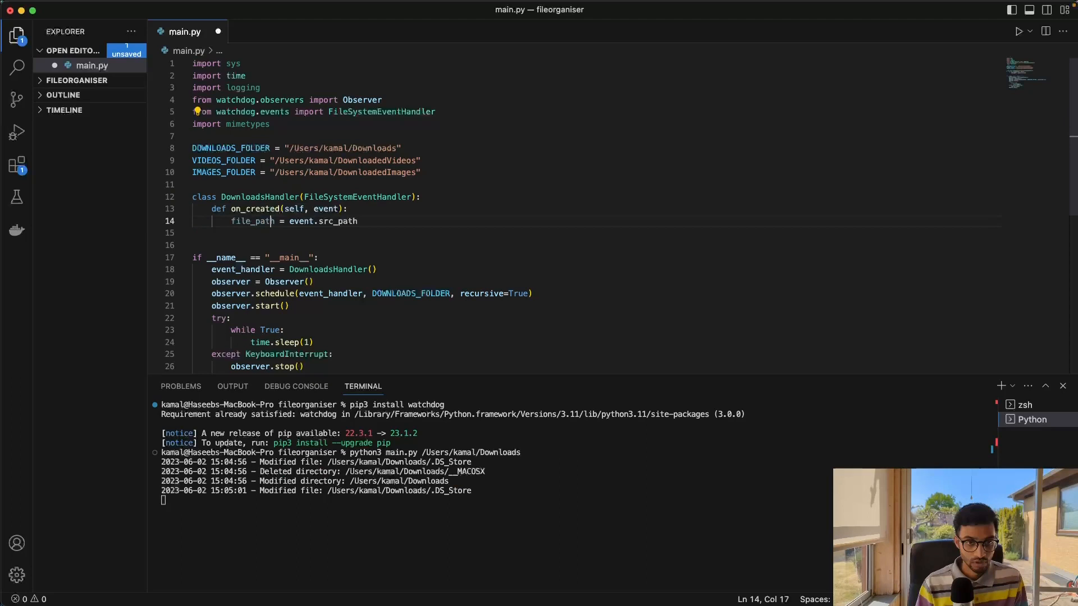
text(mimetypes)
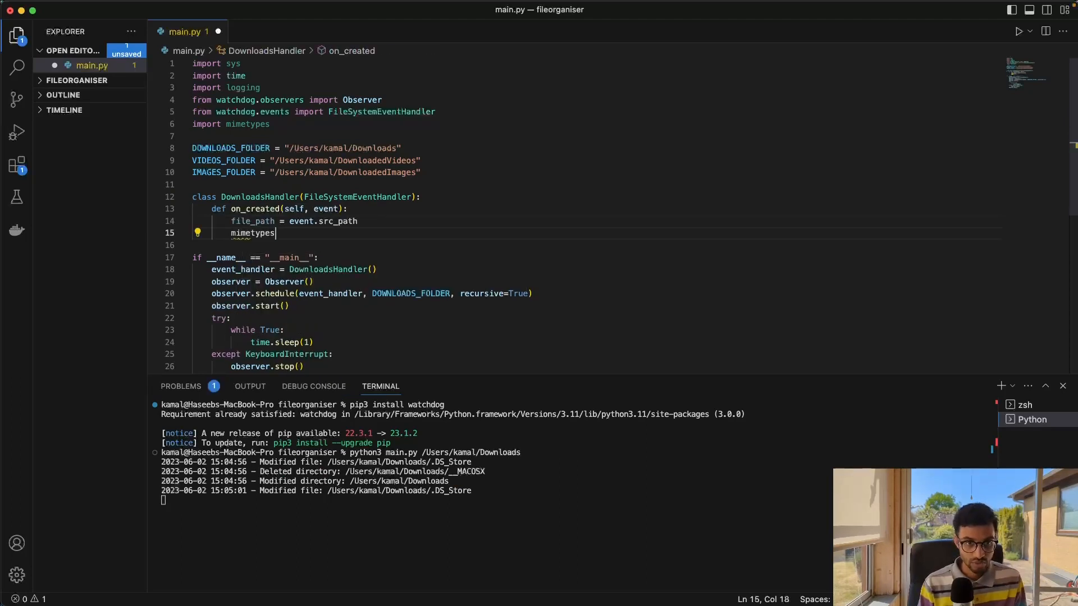
Step: Assign content_type, _ = mimetypes.guess_type(file_path) in on_created
text(.guess)
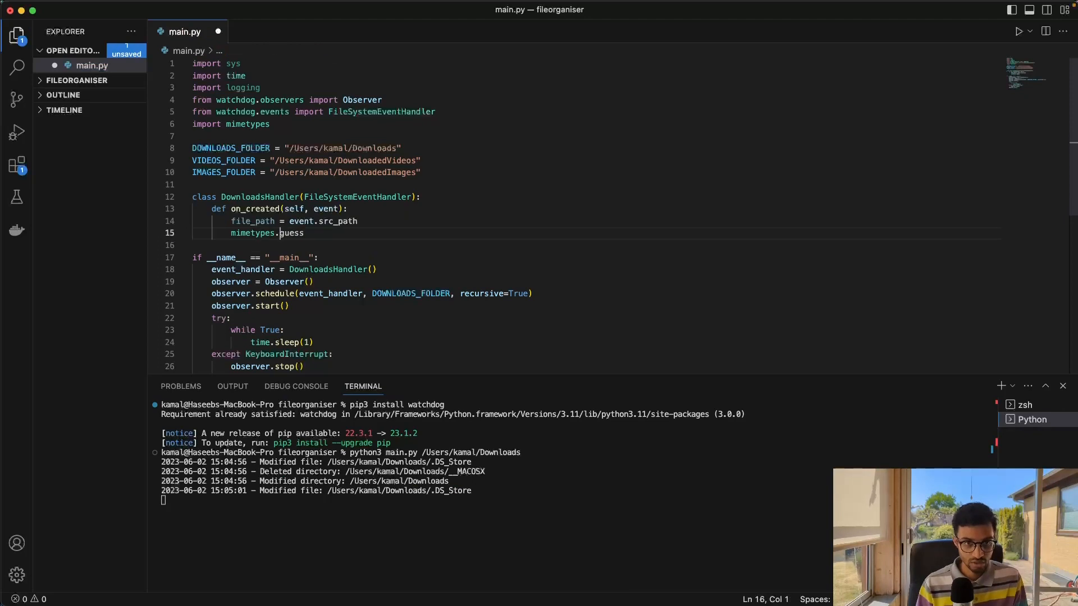
text(gue)
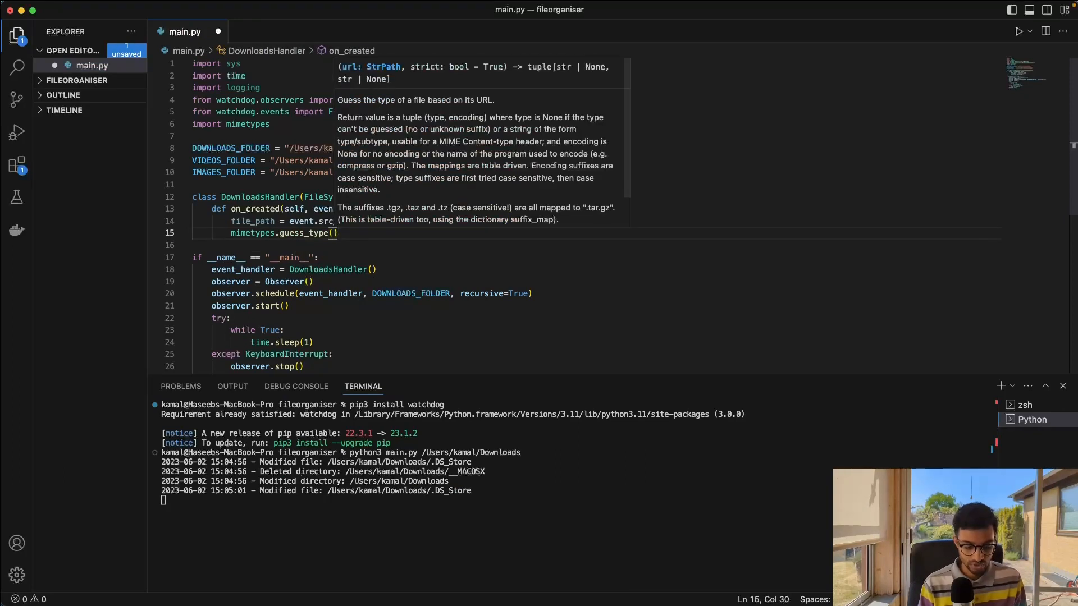
text(file_path)
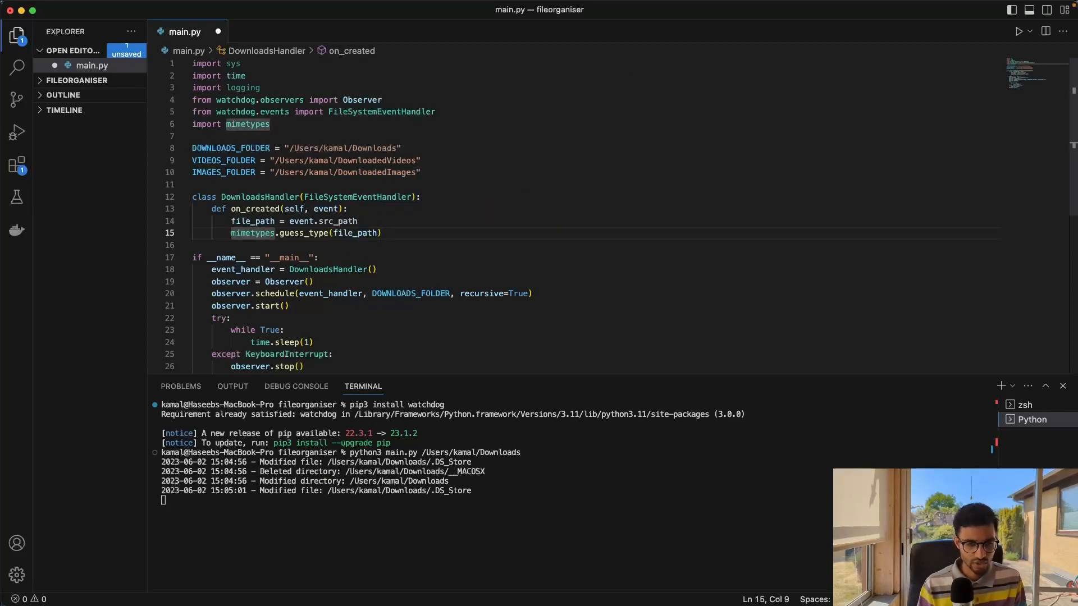
text(content_type, _ =)
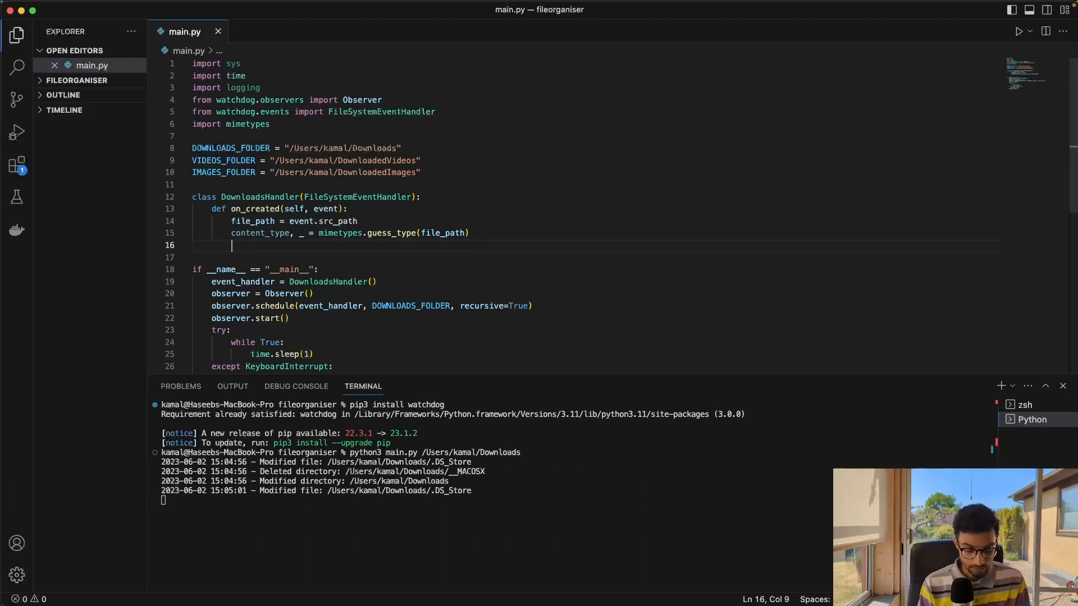
Step: If content_type is not None and starts with "video/", set destination_folder = VIDEOS_FOLDER
text(if content_type)
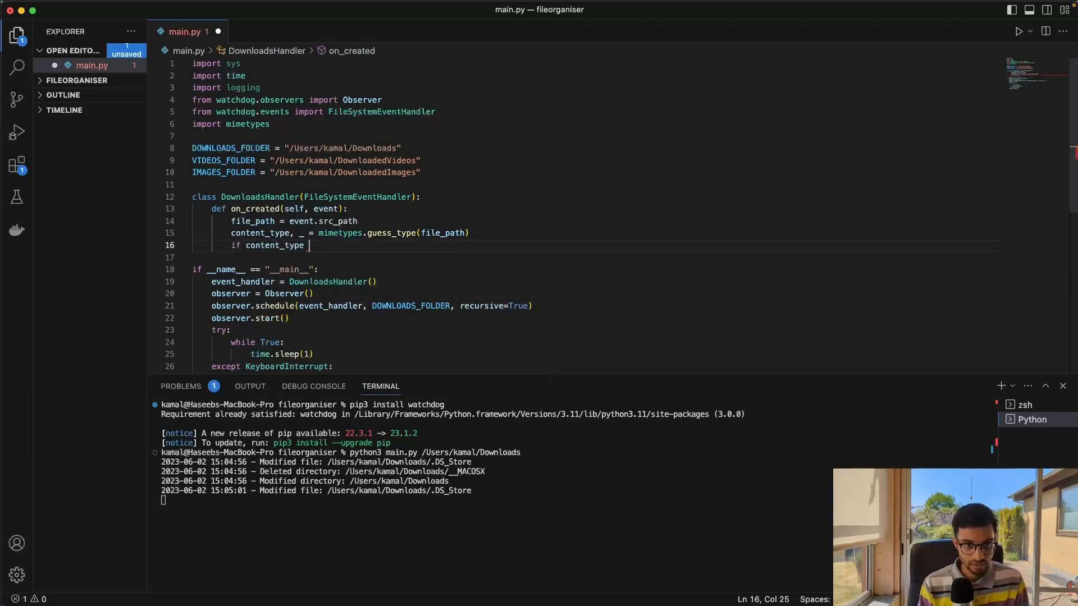
text(is not)
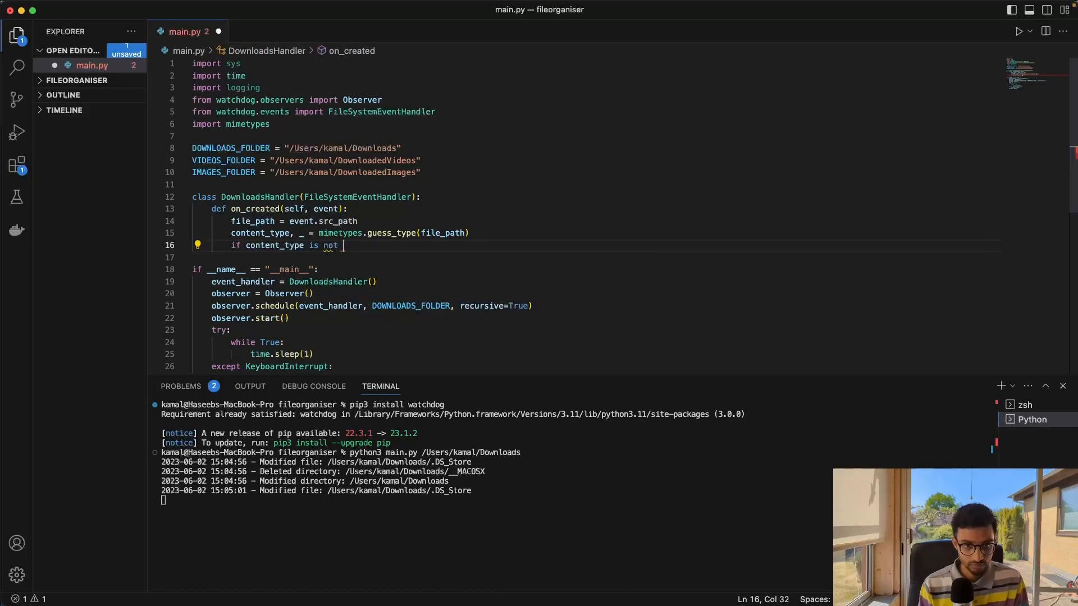
text(None:)
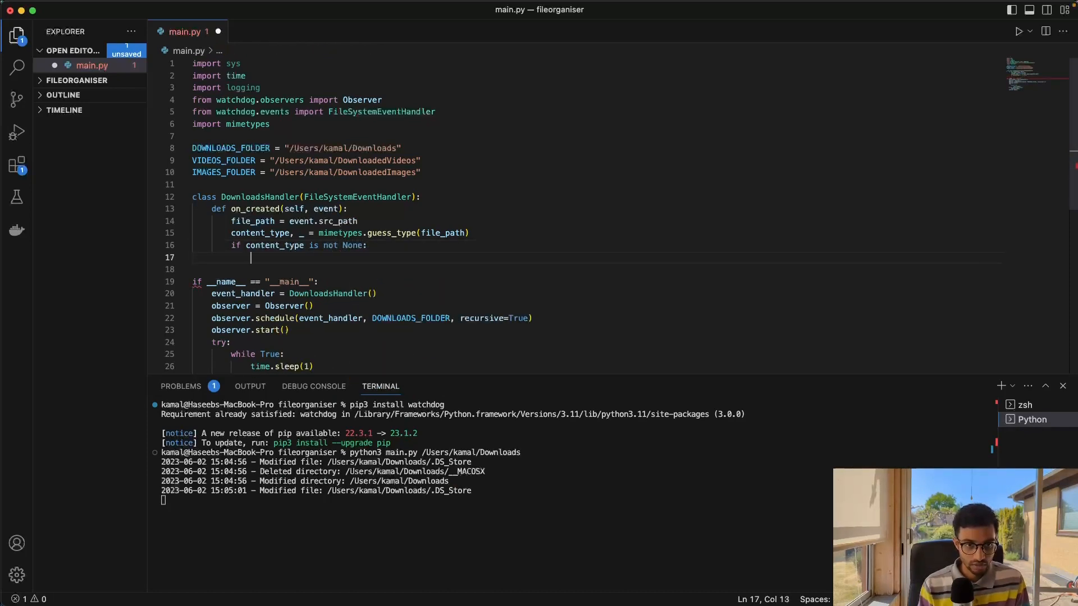
text(if cont)
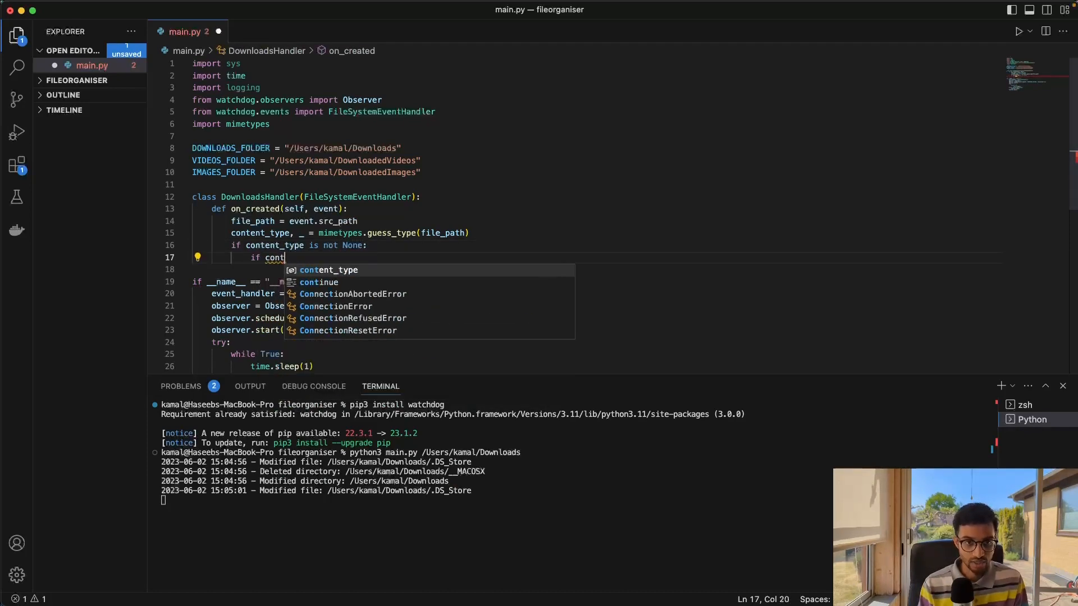
text(ent_type.startswith()
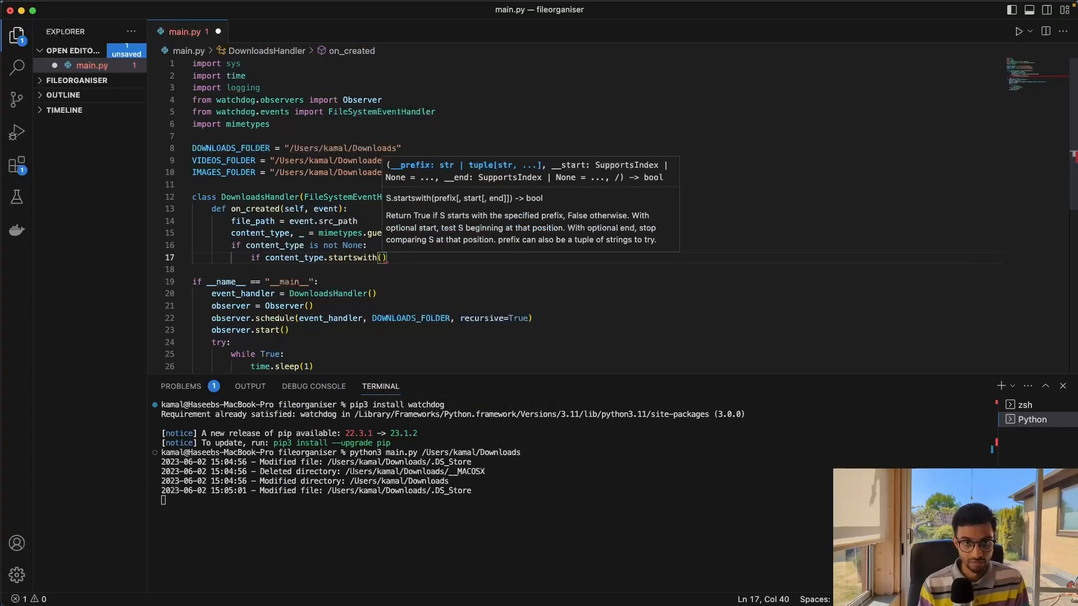
text(")
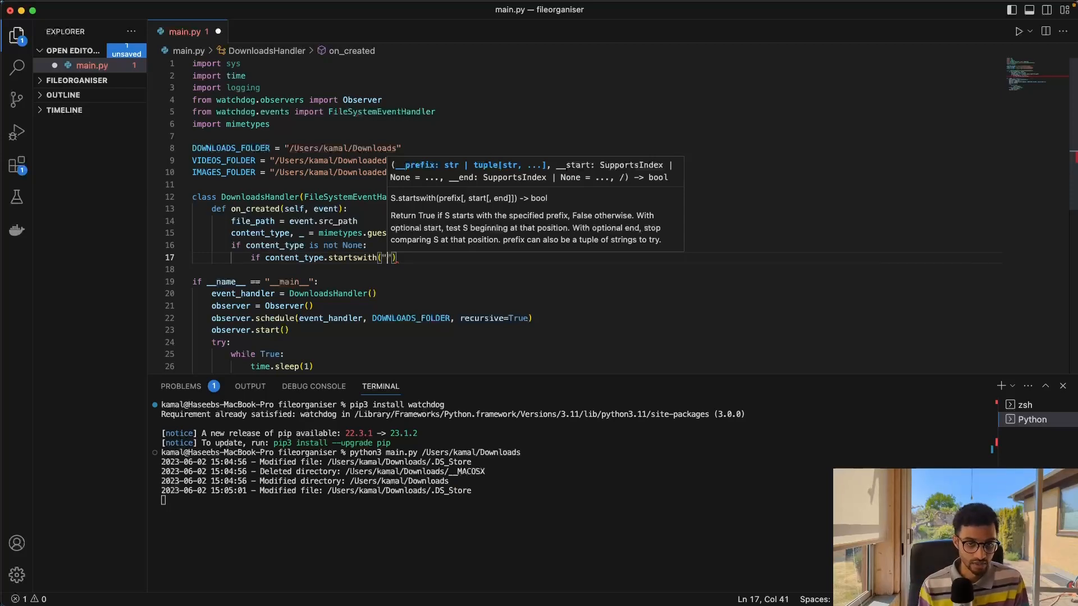
text(v)
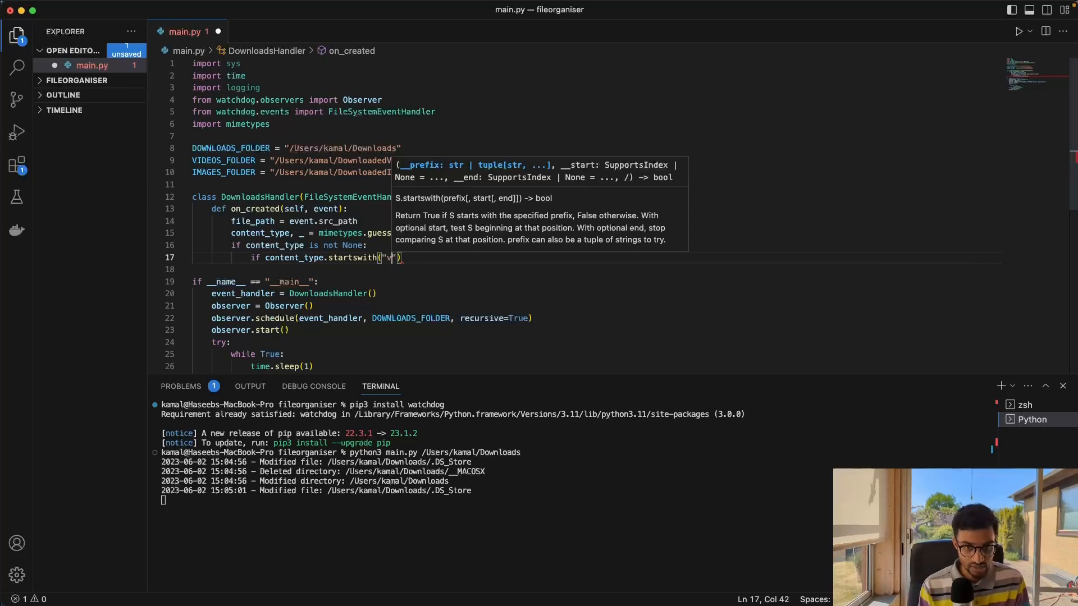
text(ideo)
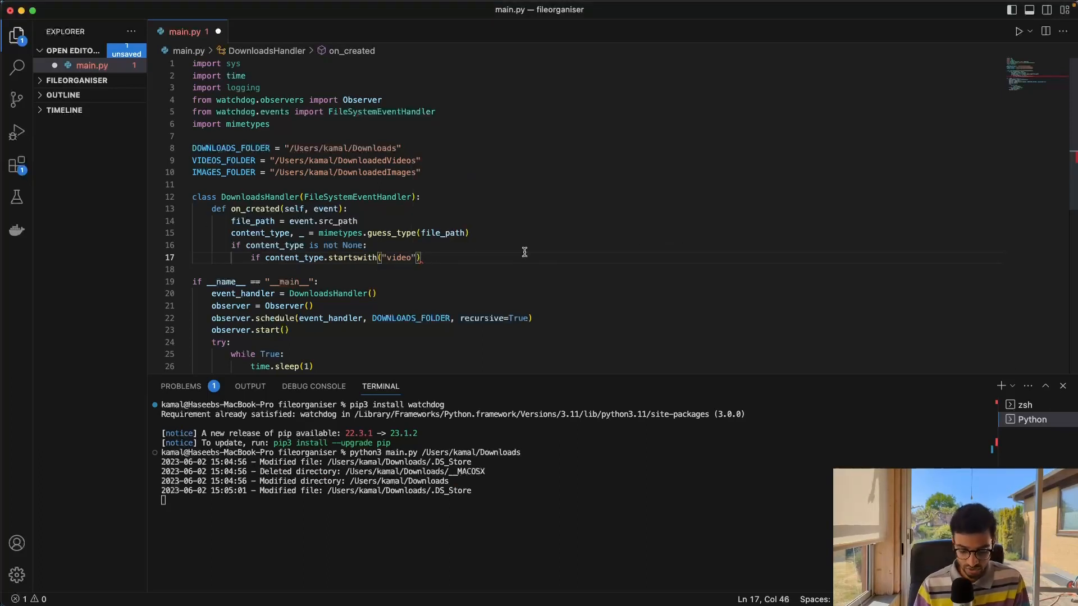
text(/":)
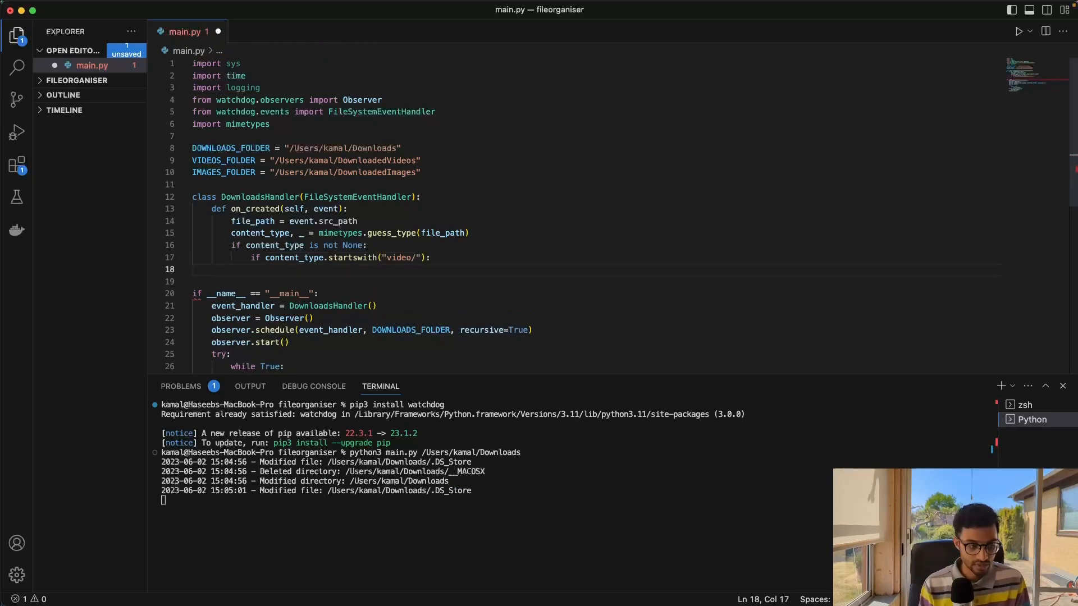
text(destination_folder =)
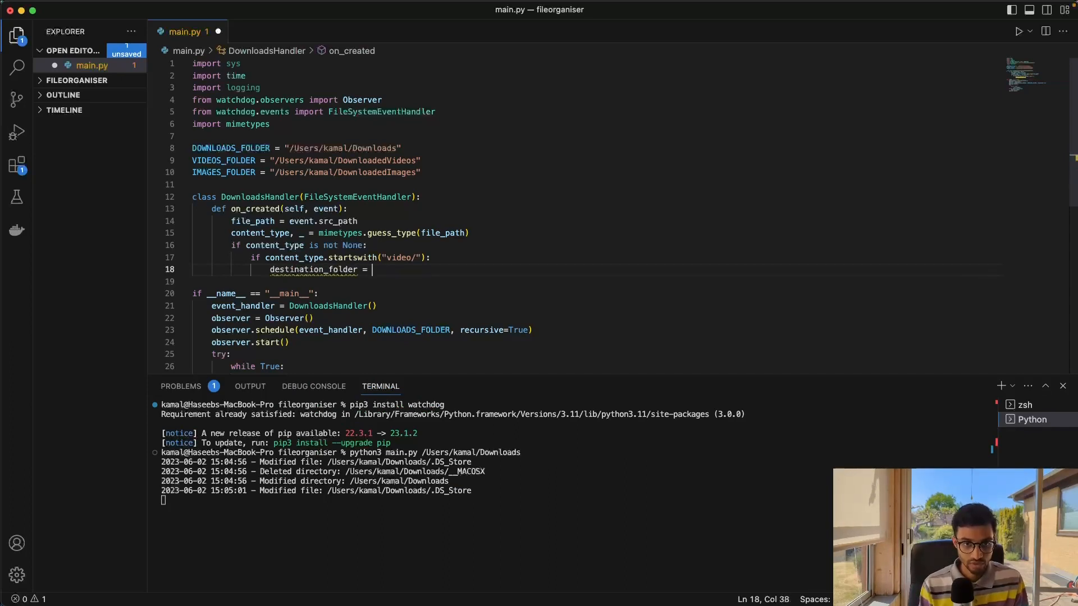
text(VIDEOS_FOLDER)
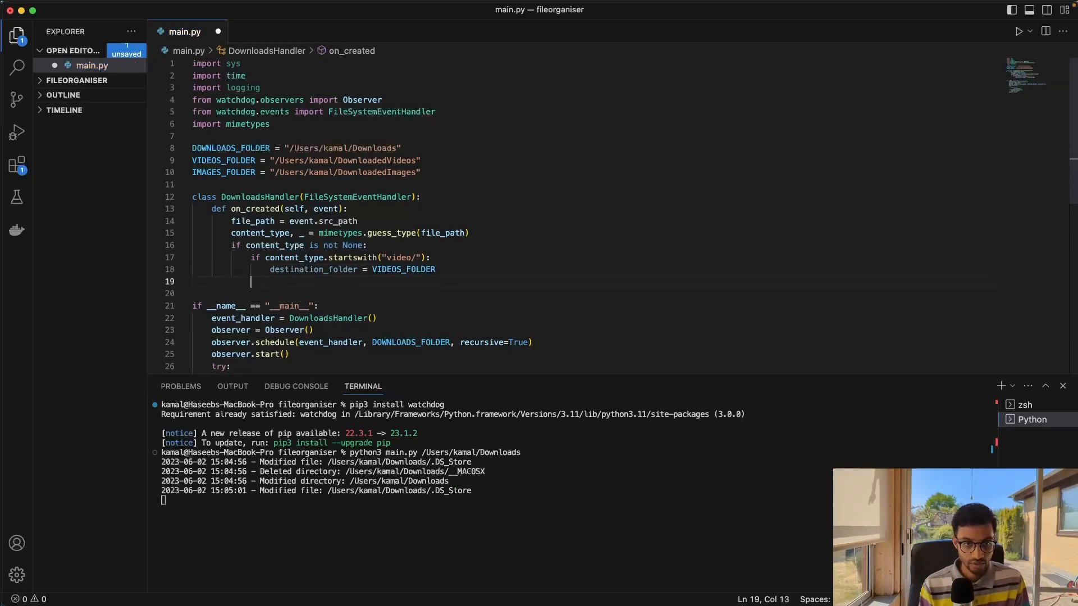
Step: Add an elif for "image/" setting IMAGES_FOLDER, and an else branch that returns
text(elif)
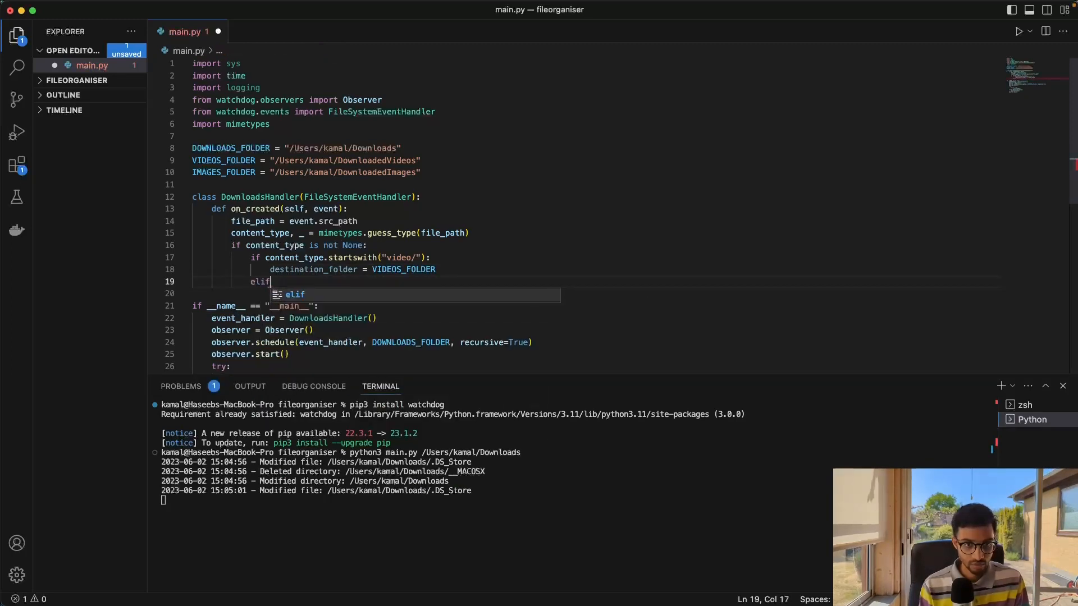
text(con)
click(596, 293)
text(destination_folder =)
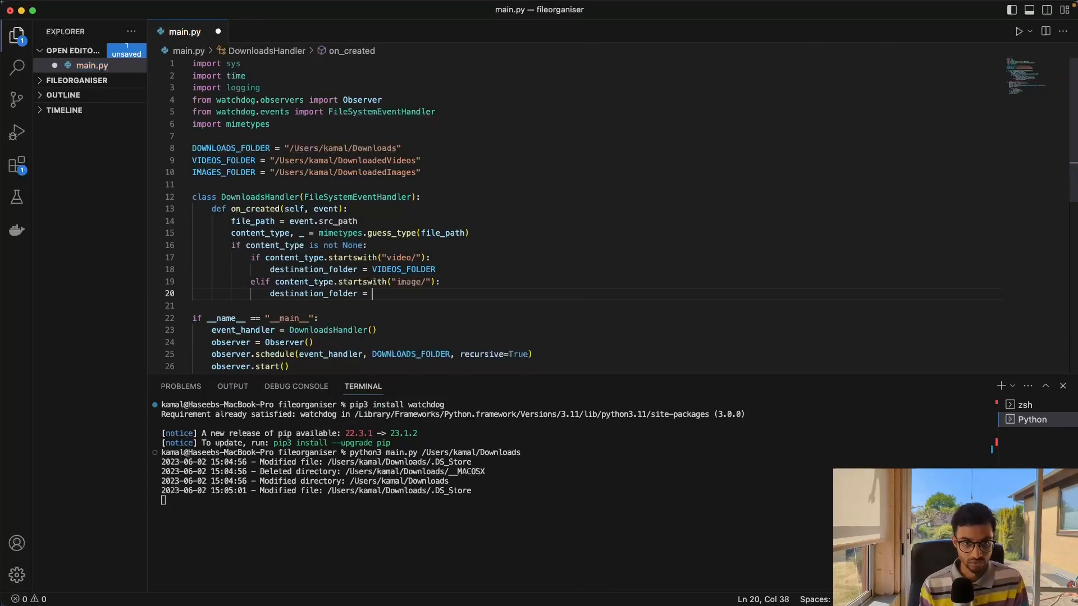
text(IMAGES_FOLDER)
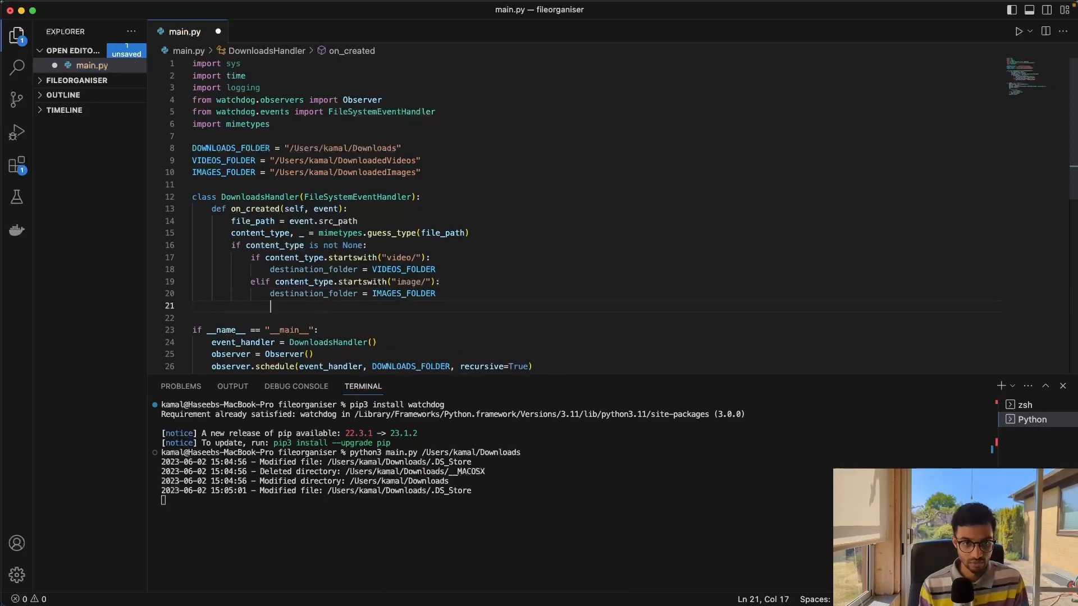
text(else:)
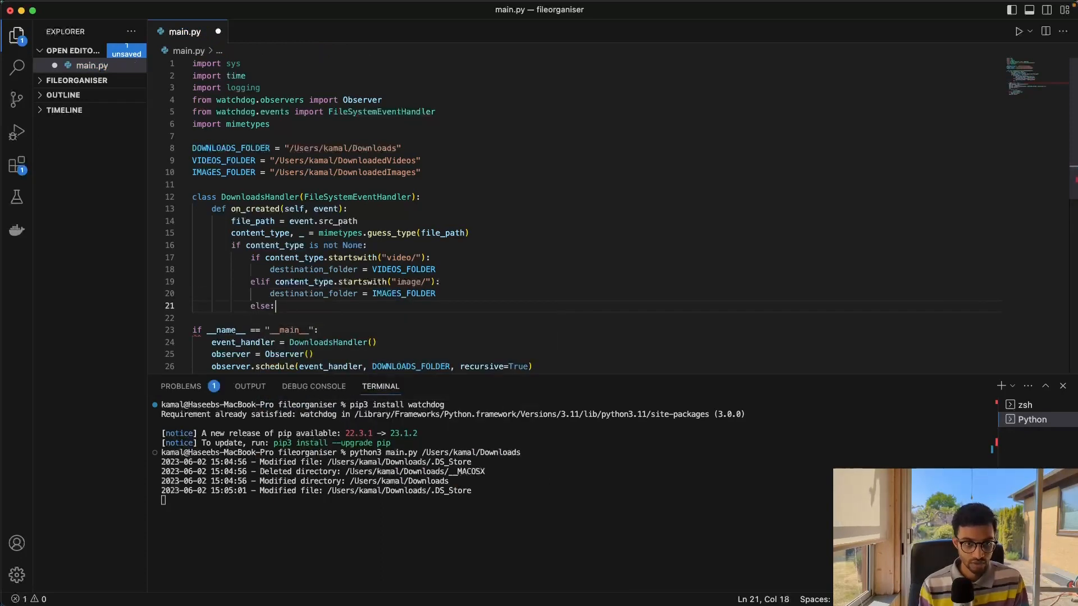
text(return)
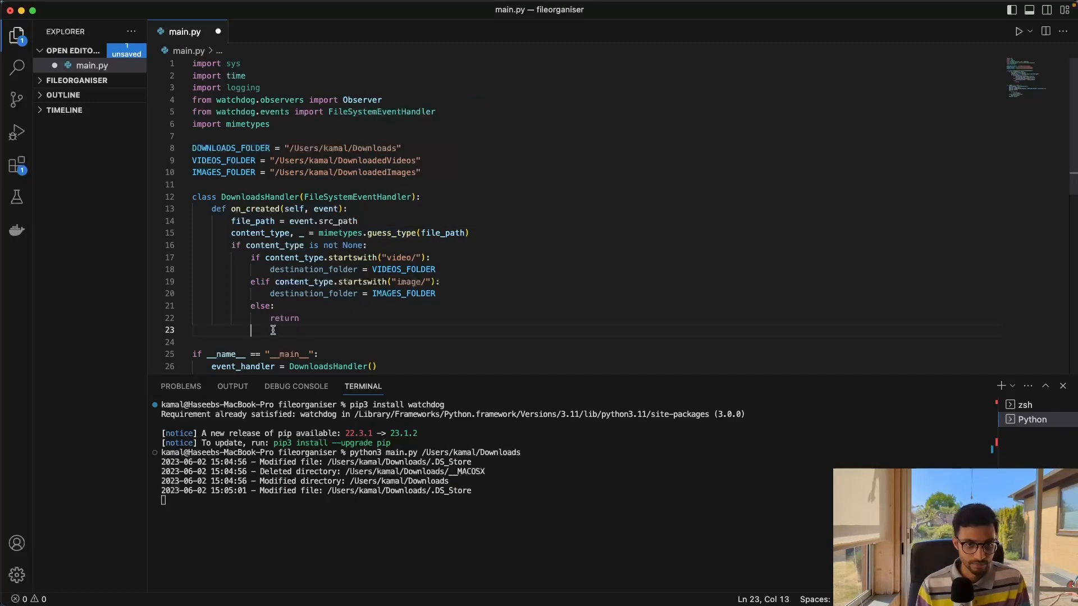
Step: Call move_file(file_path, destination_folder) after the content-type branches
text(move)
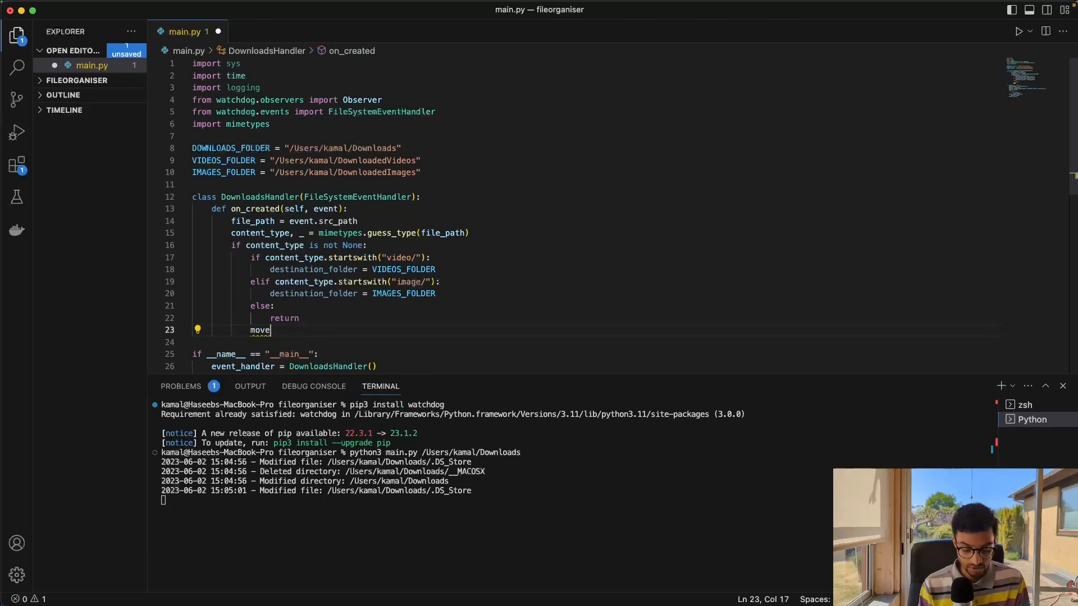
text(_file())
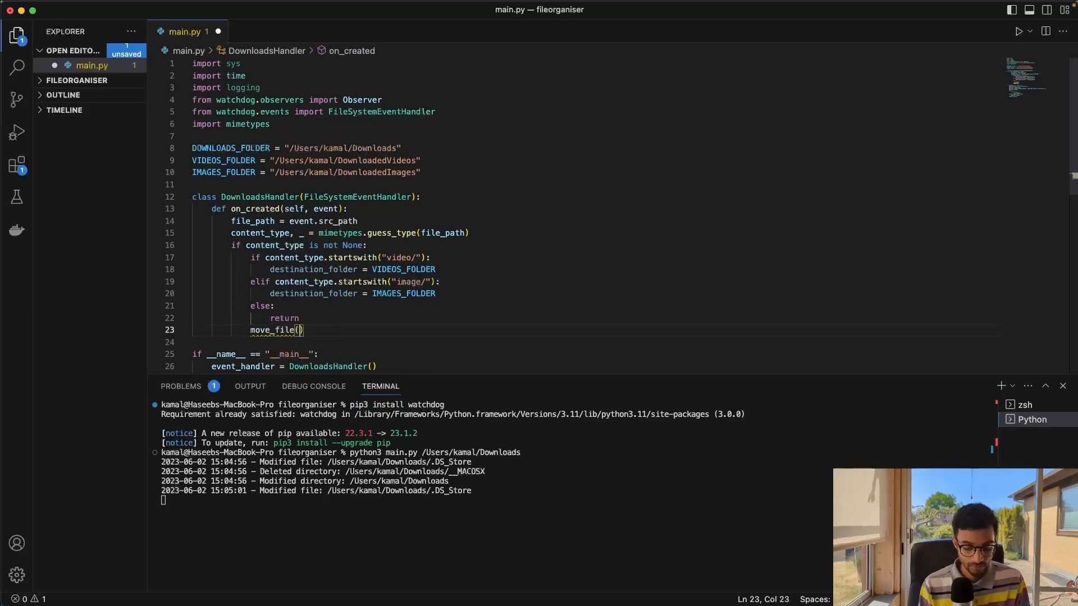
text(source)
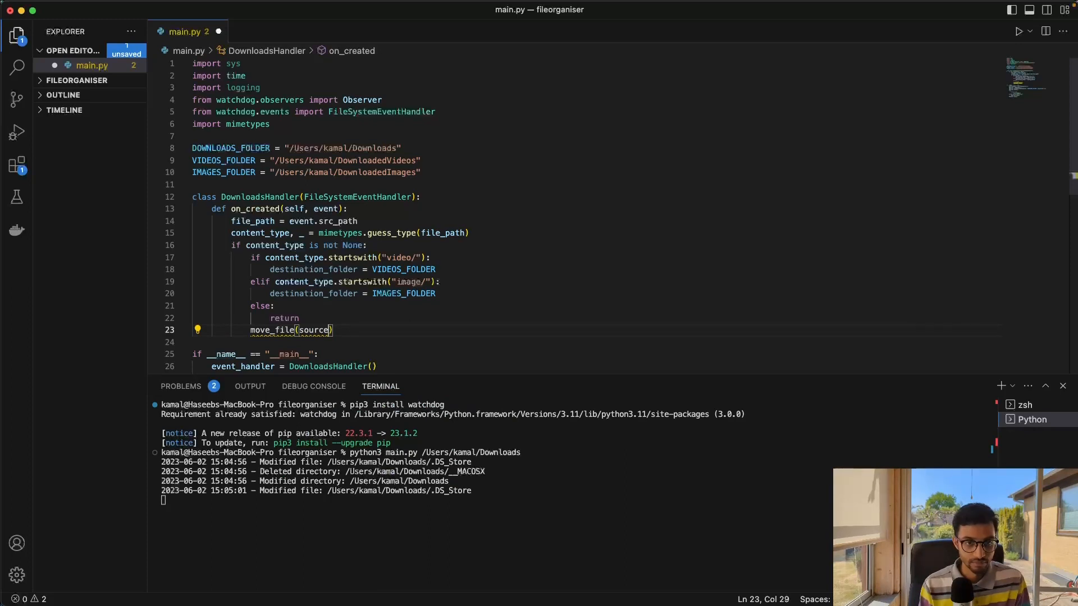
text(file_path)
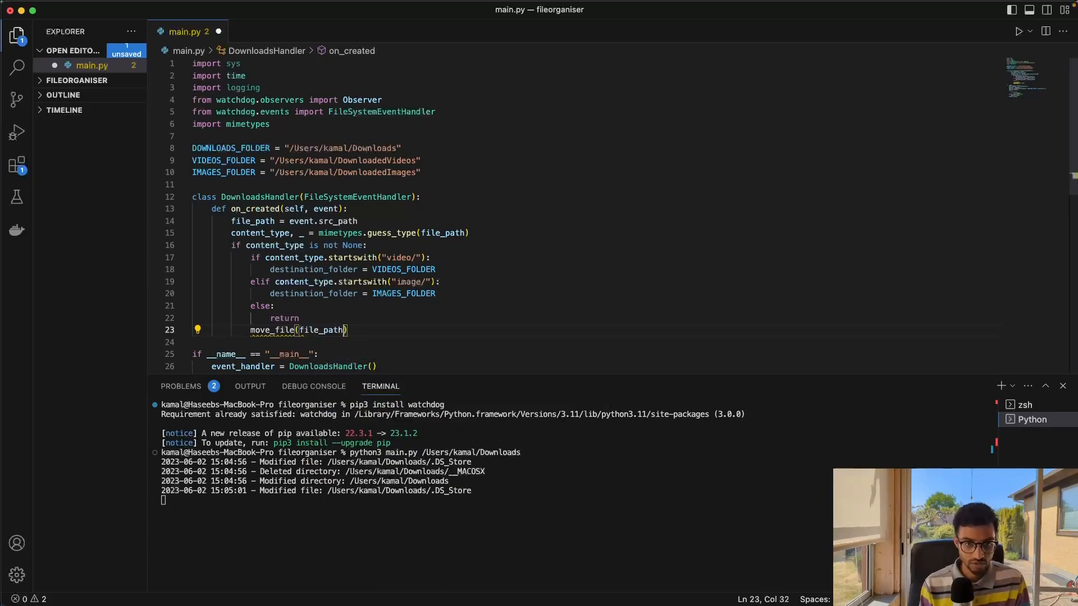
text(, destination_folder)
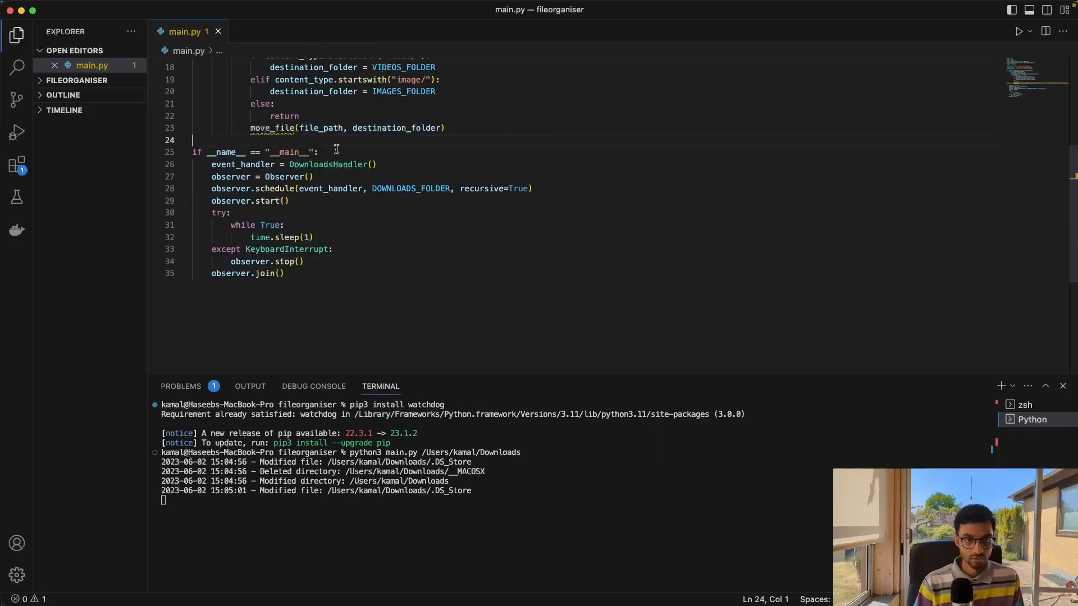
Step: Begin def move_file(source_path, destination_path) below the DownloadsHandler class
key(Enter)
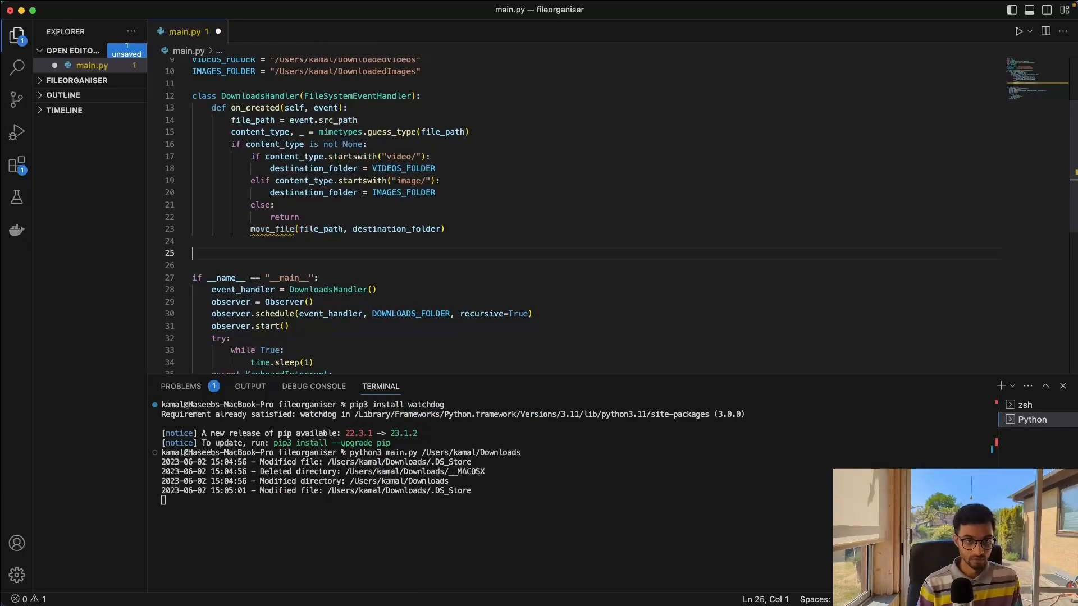
text(def move_file)
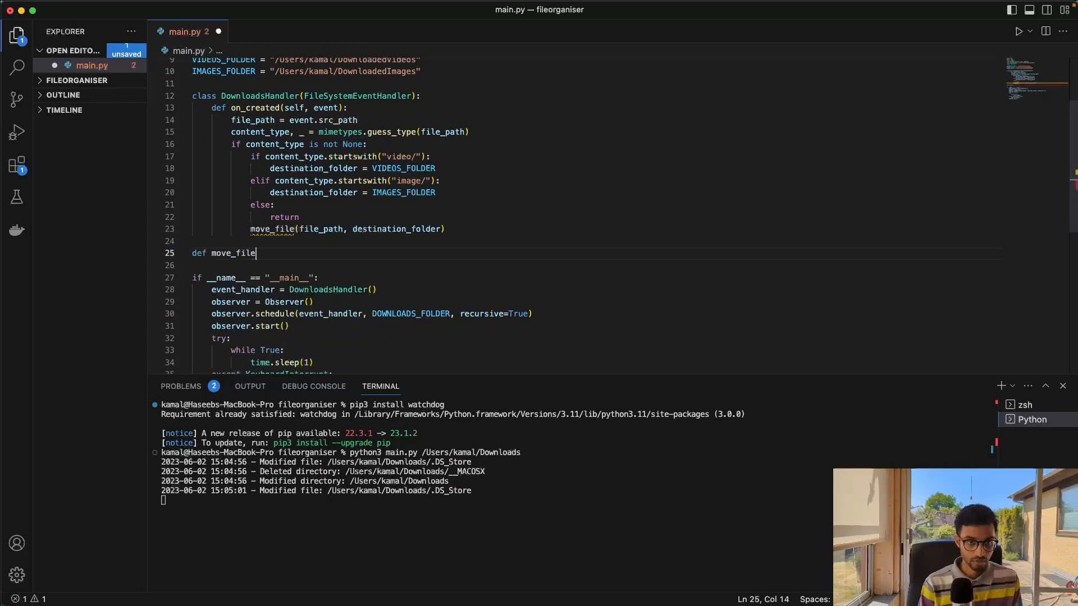
text((source_path, destination_path):)
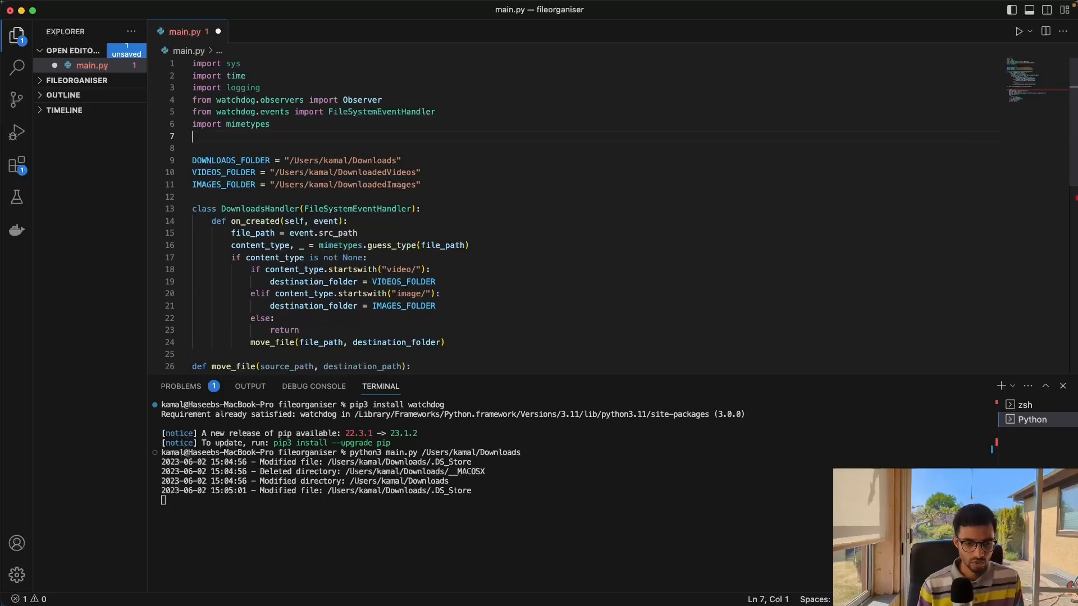
Step: Import os and set file_name = os.path.basename(source_path) inside move_file
text(import os)
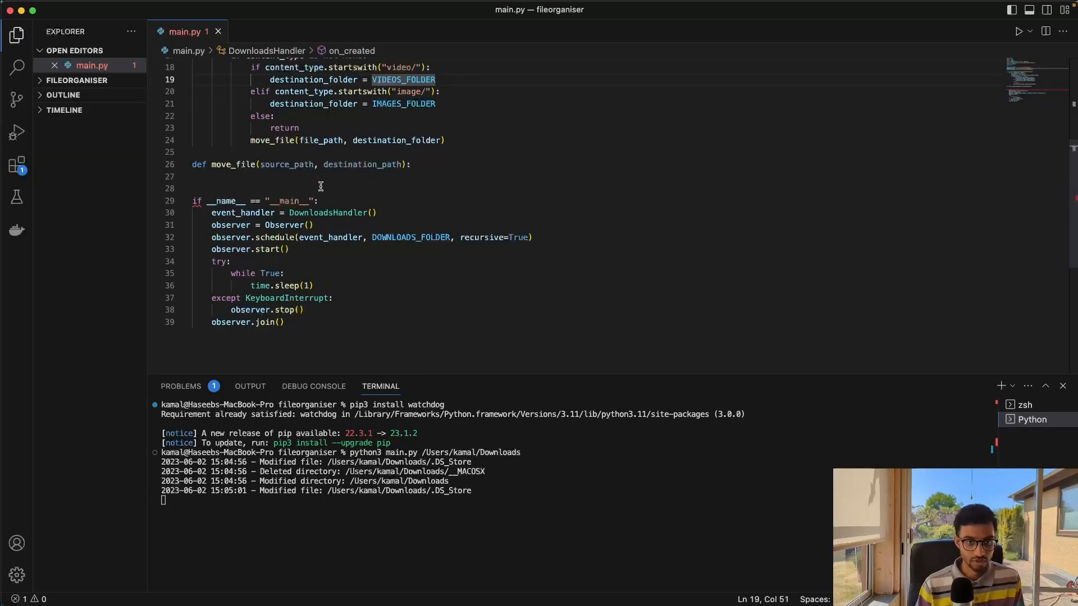
text(os)
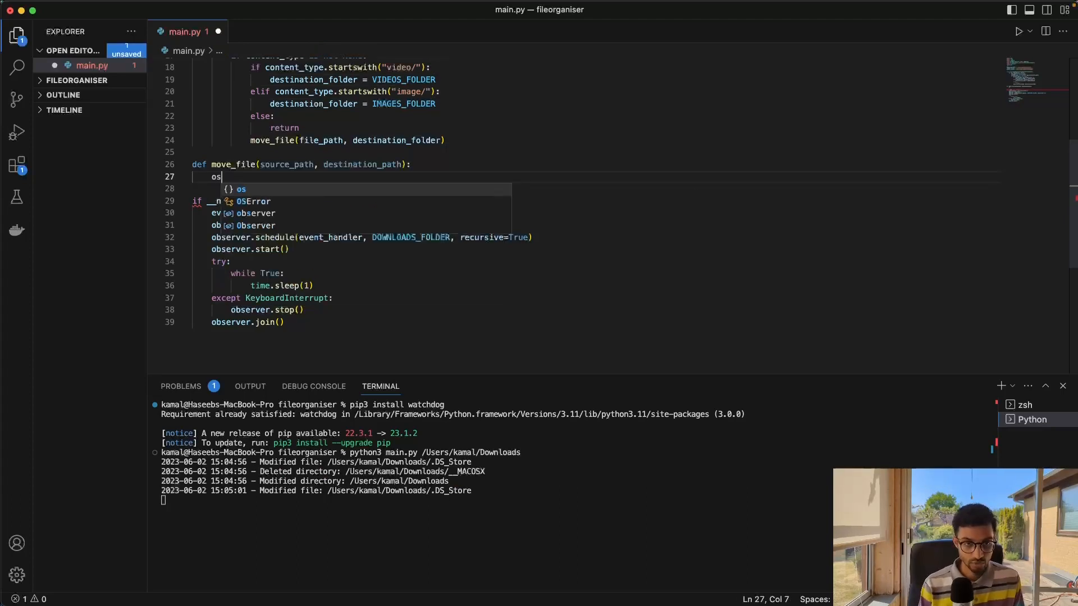
text(f)
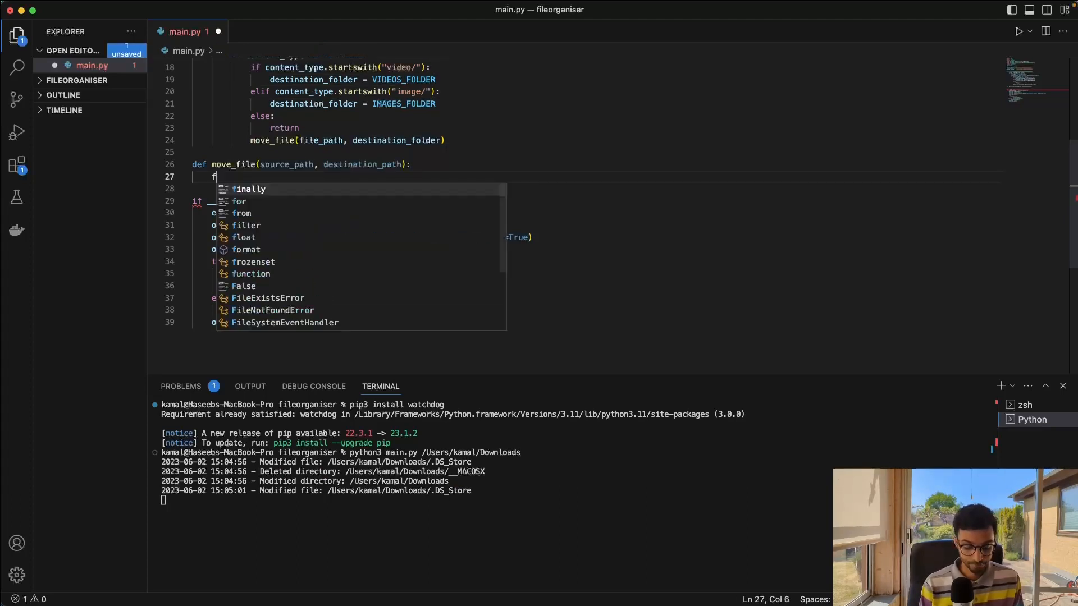
text(ile_name = os.p)
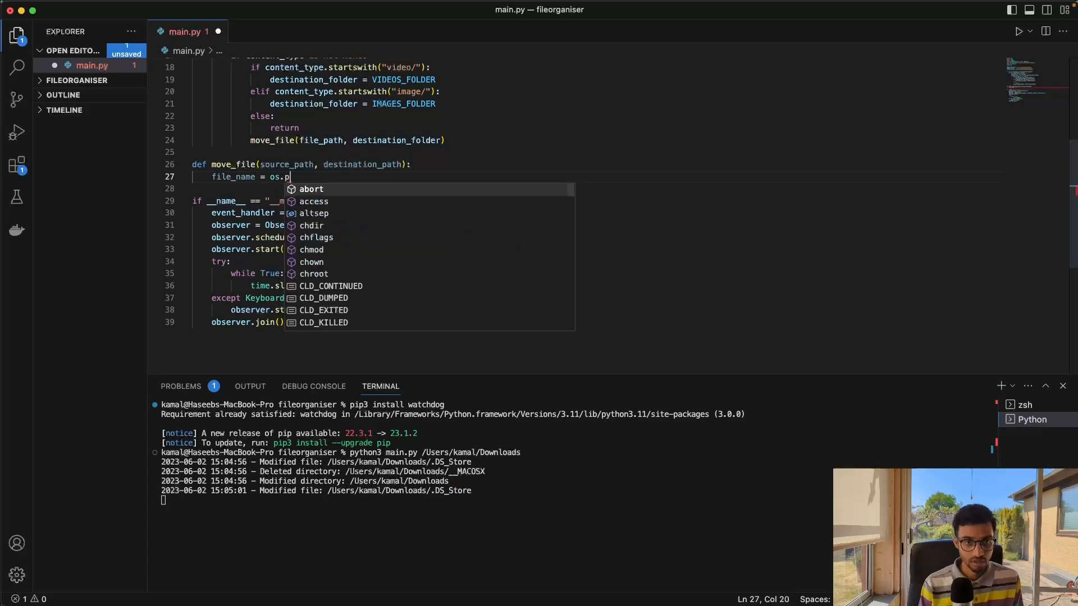
text(ath.basename)
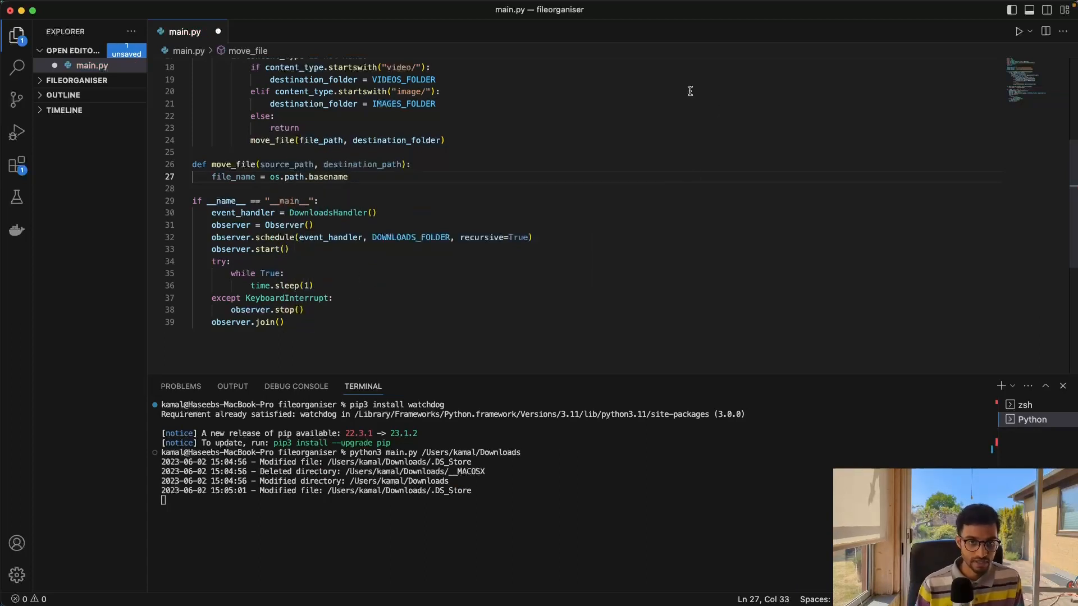
text((s)
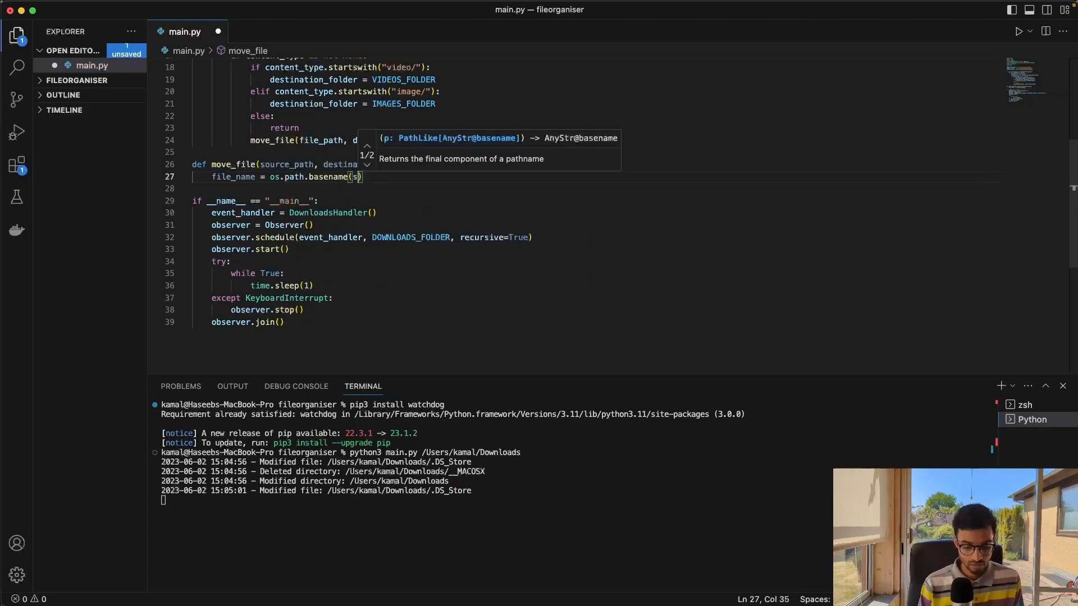
text(ource_path)
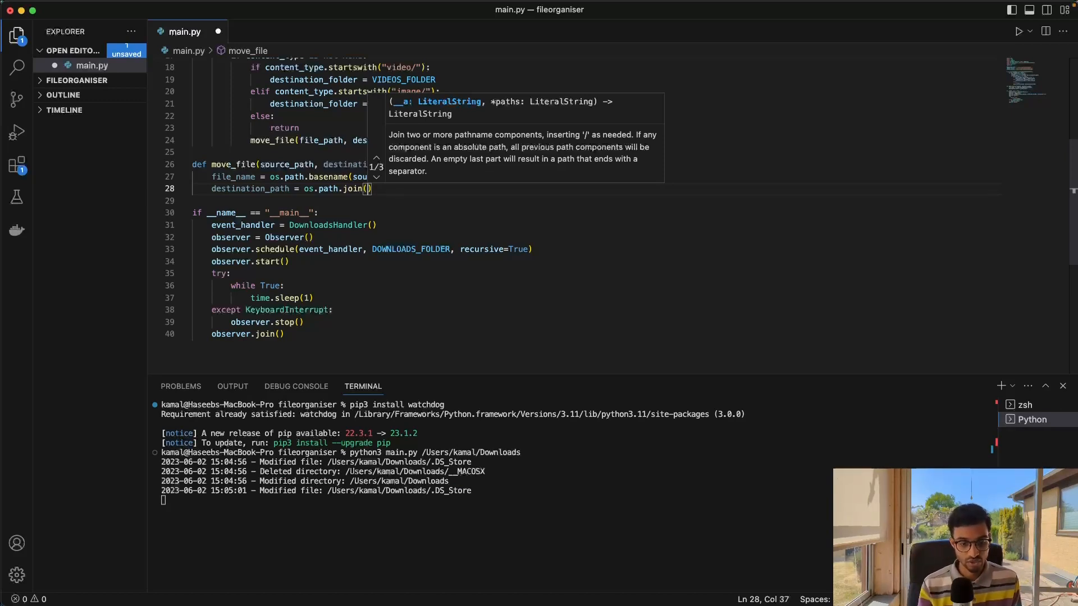
Step: Rebuild destination_path with os.path.join(destination_path, file_name) and import shutil
text(destination_path)
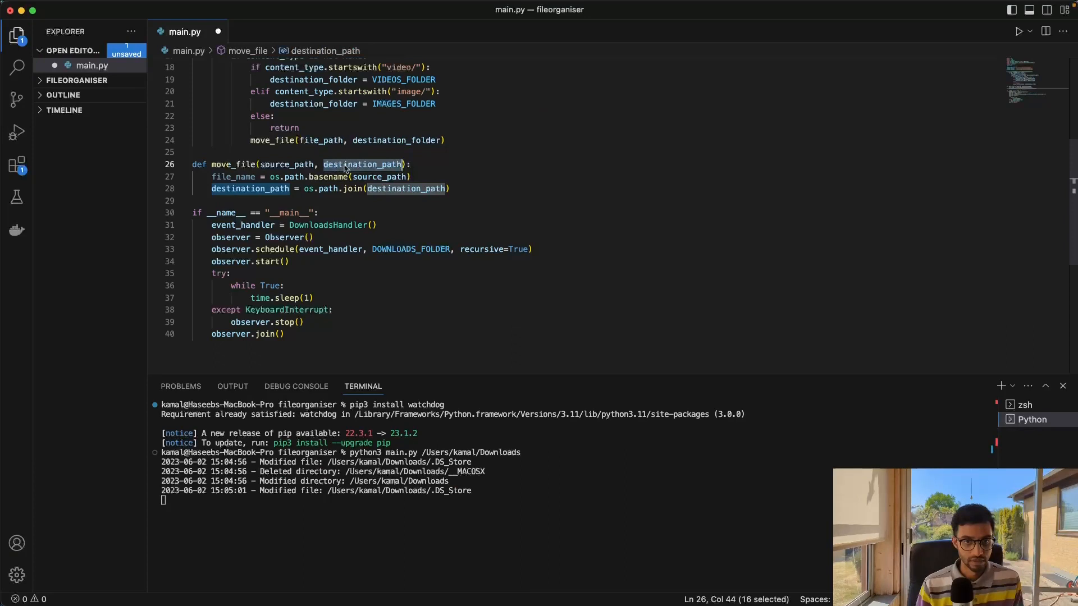
click(416, 189)
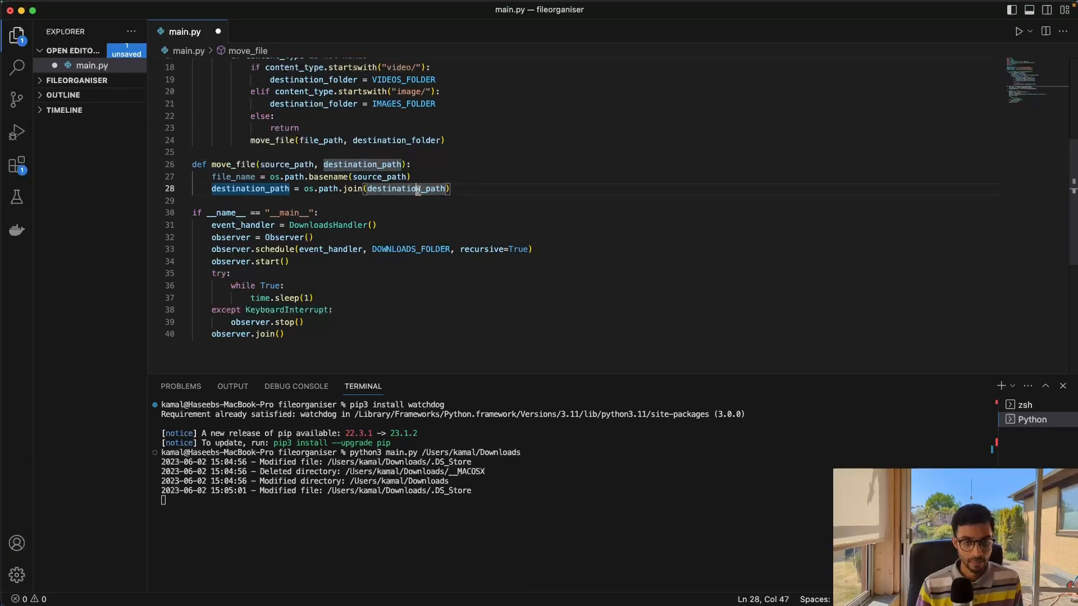
text(,)
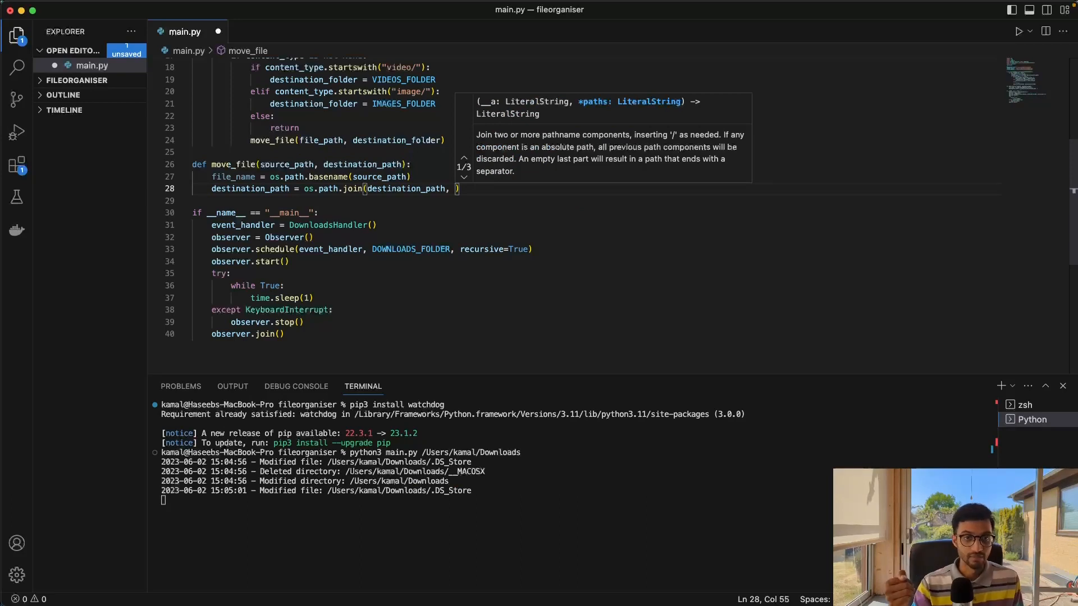
text(file_name)
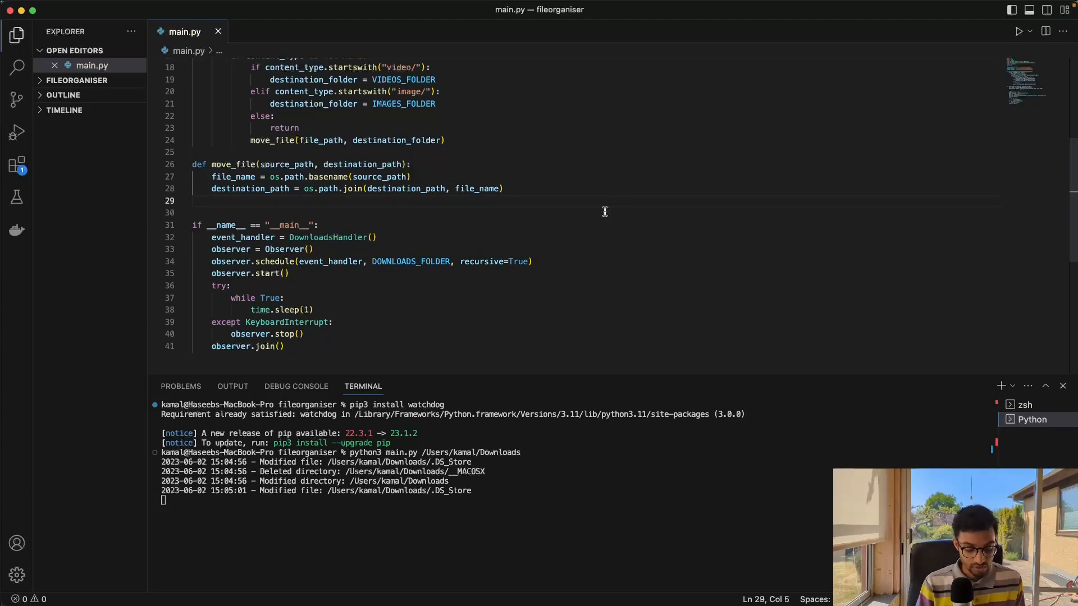
scroll(up, 3)
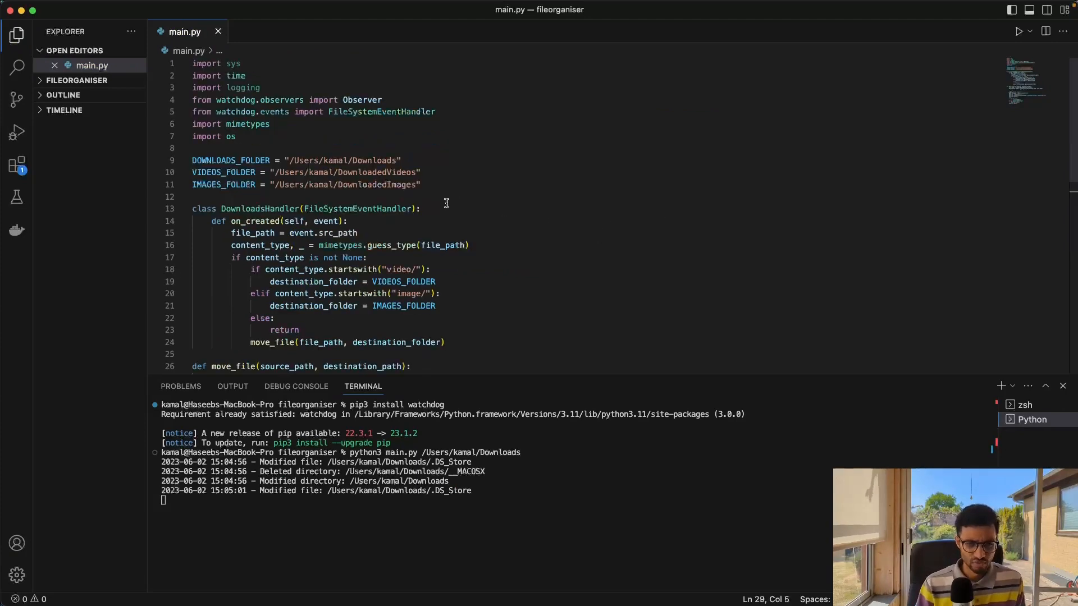
text(imp)
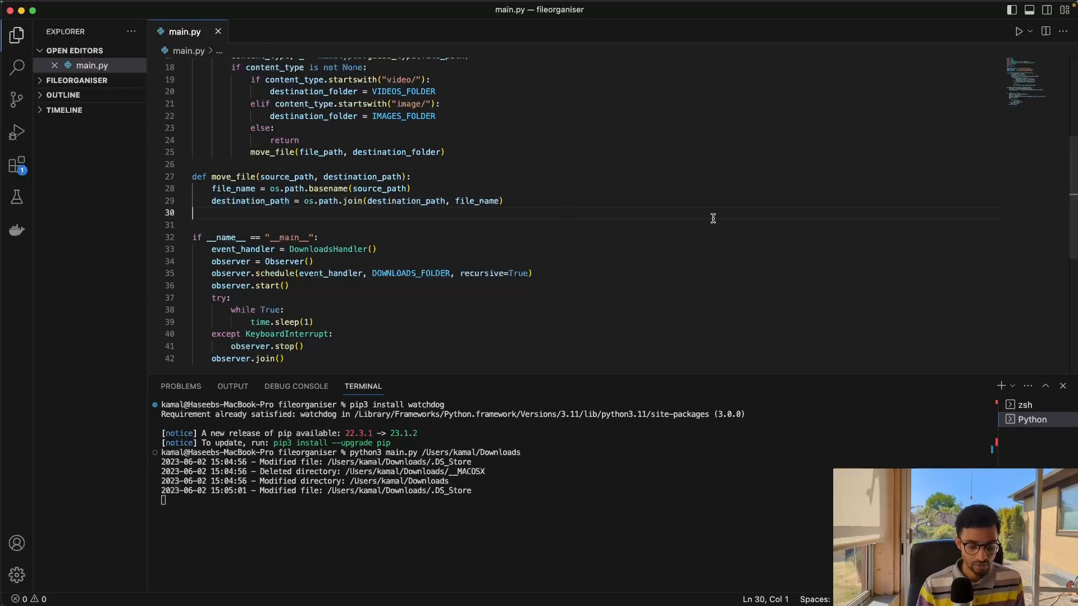
Step: End move_file with shutil.move(source_path, destination_path)
text(shutil.move()
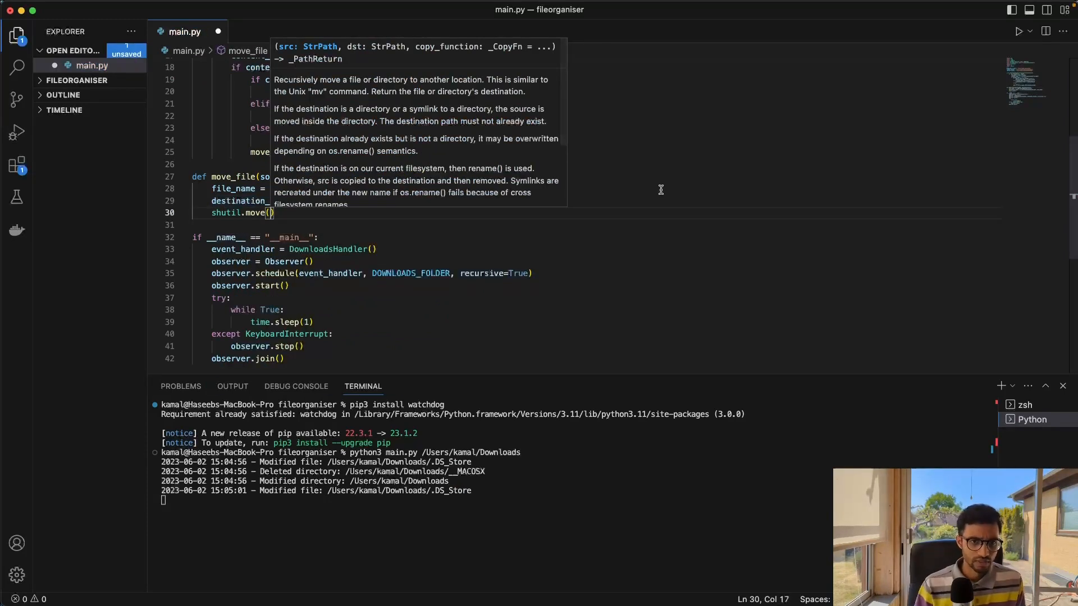
mouse_move(330, 75)
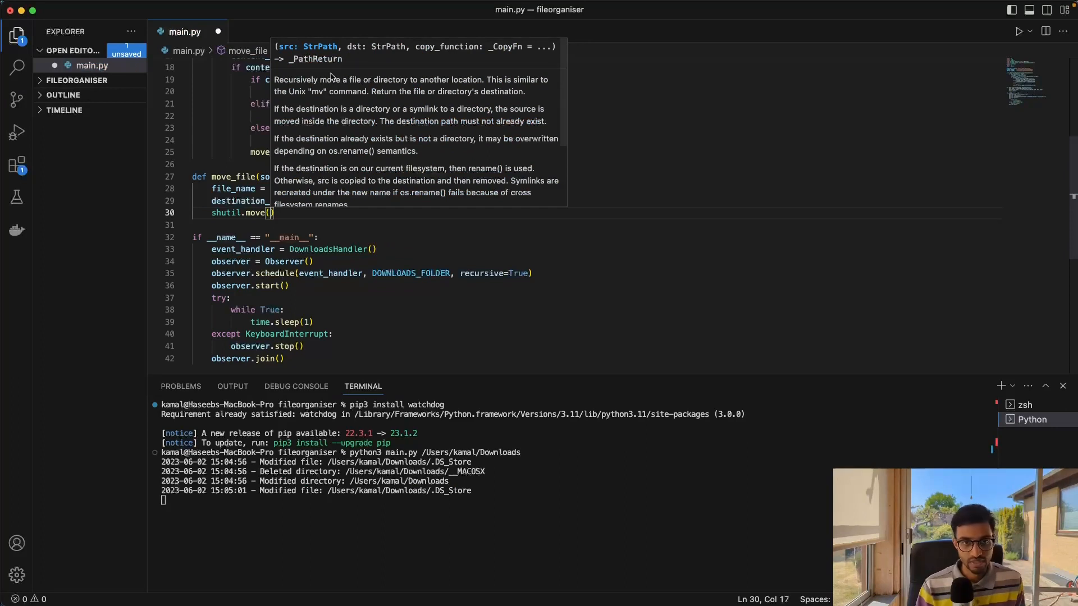
mouse_move(326, 87)
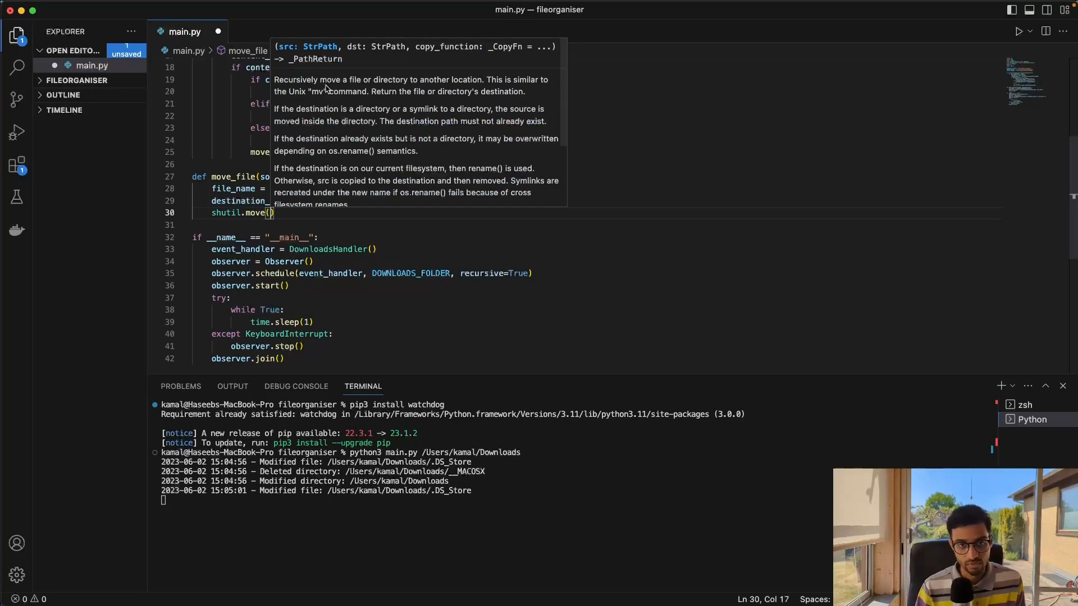
mouse_move(310, 51)
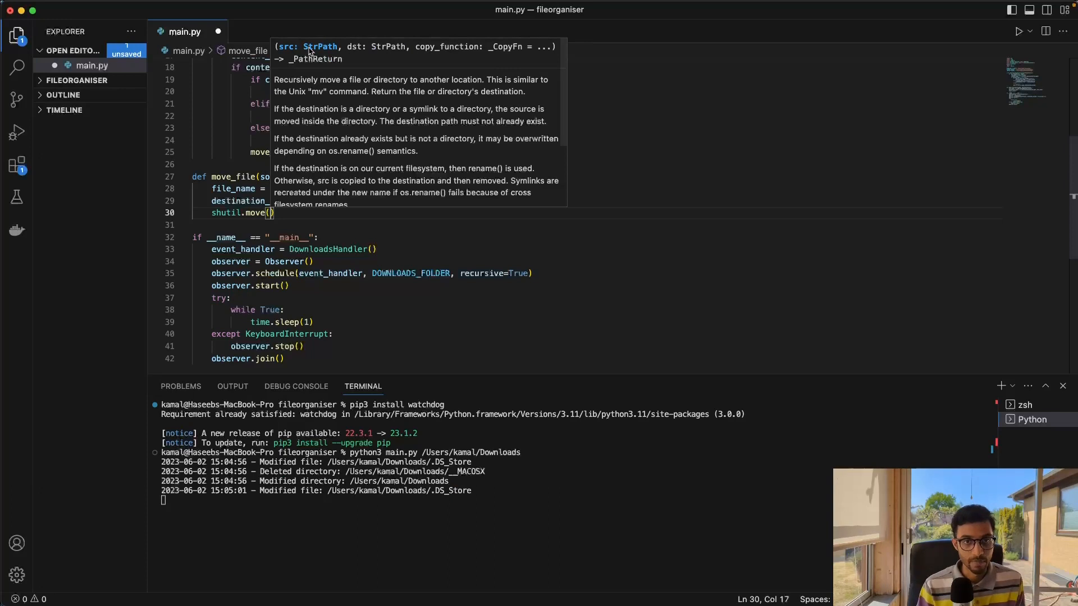
mouse_move(641, 128)
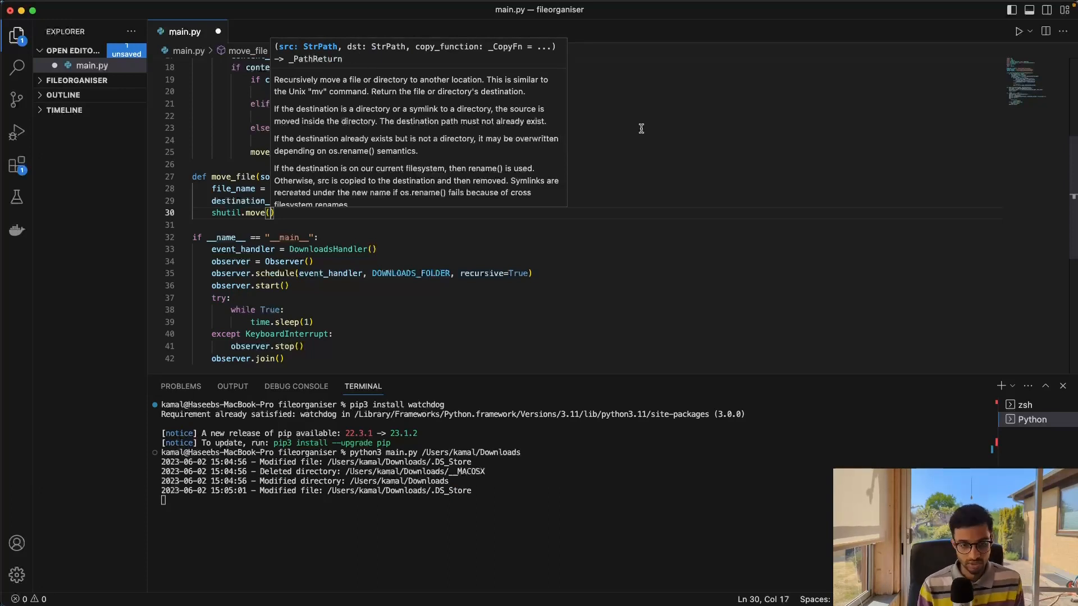
text(source_path, destination_path)
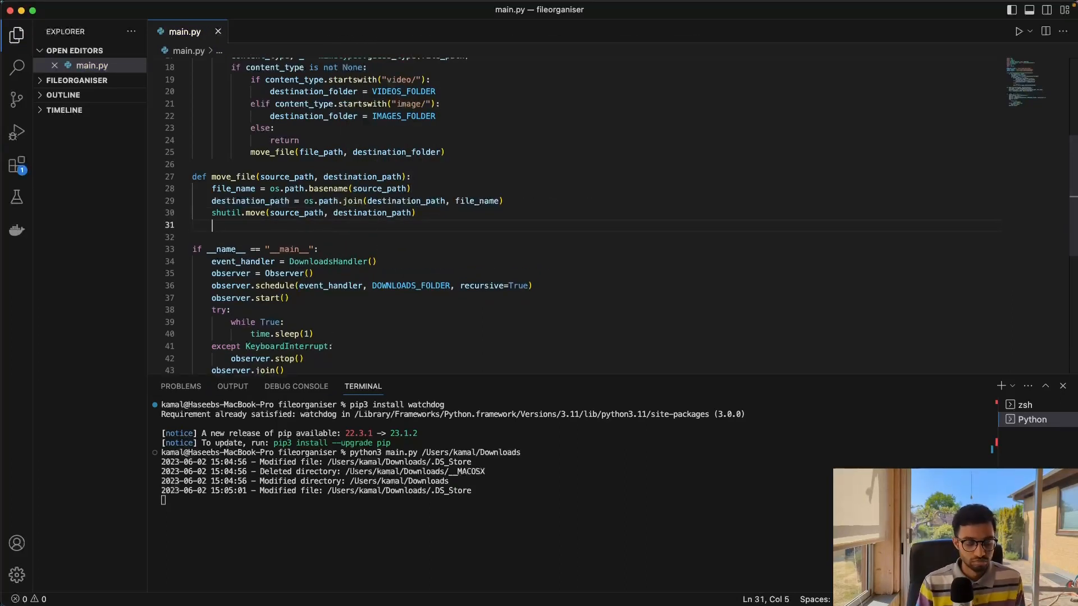
Step: Print f"Successfully moved file {file_name} to folder {destination_path}" after the move
text(print()
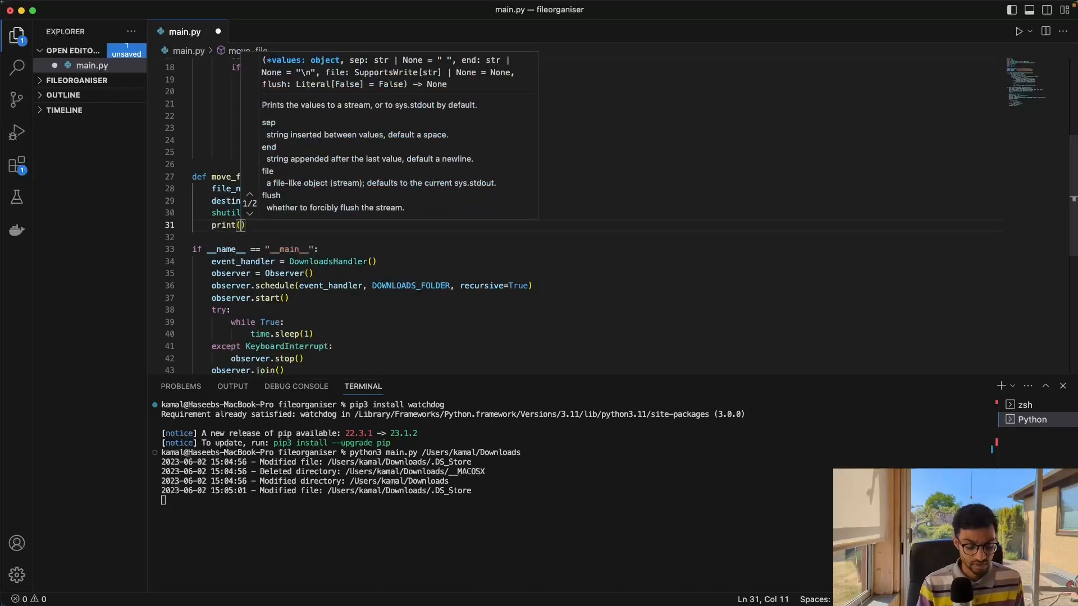
text("")
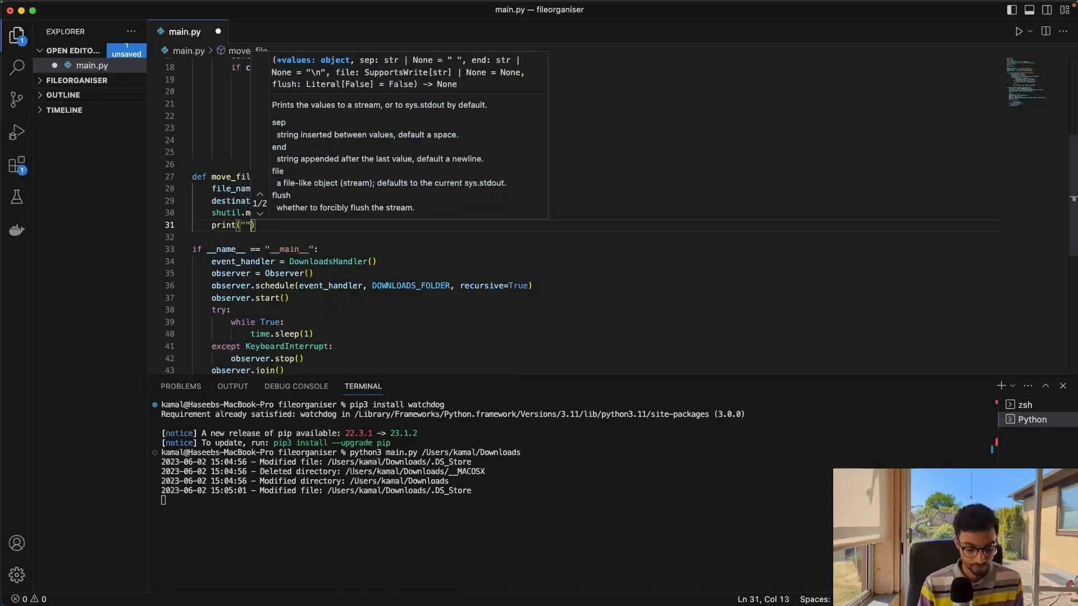
text(Successfully moved file)
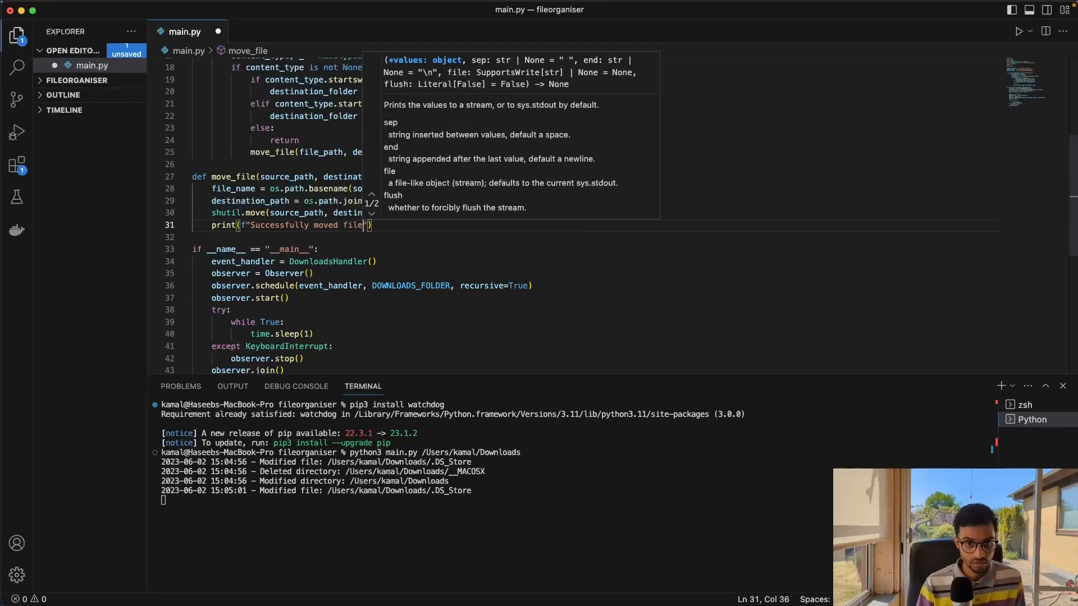
text({file_name)
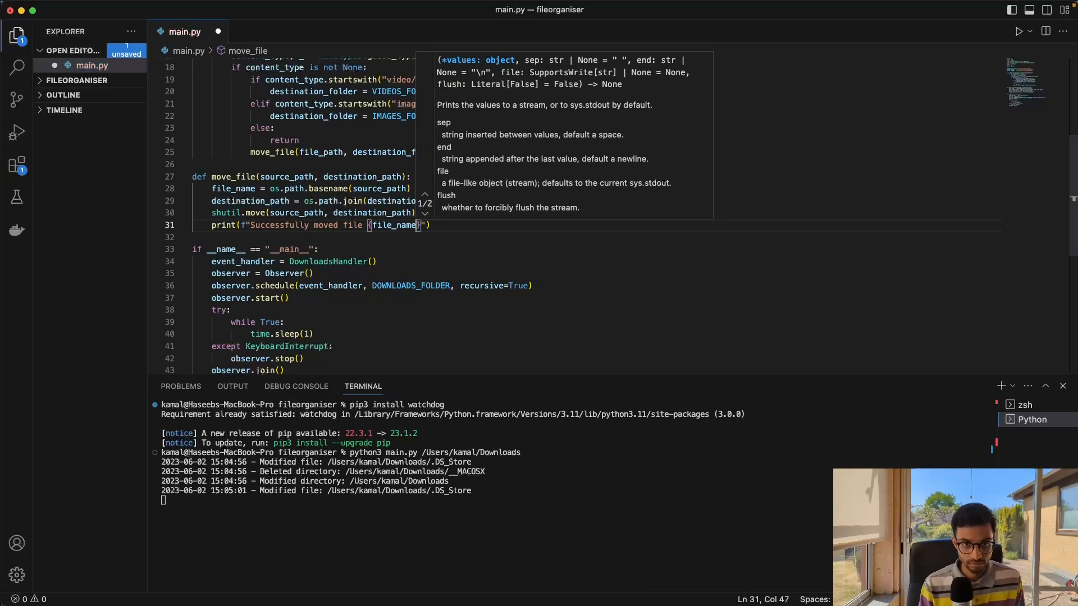
text(to folder)
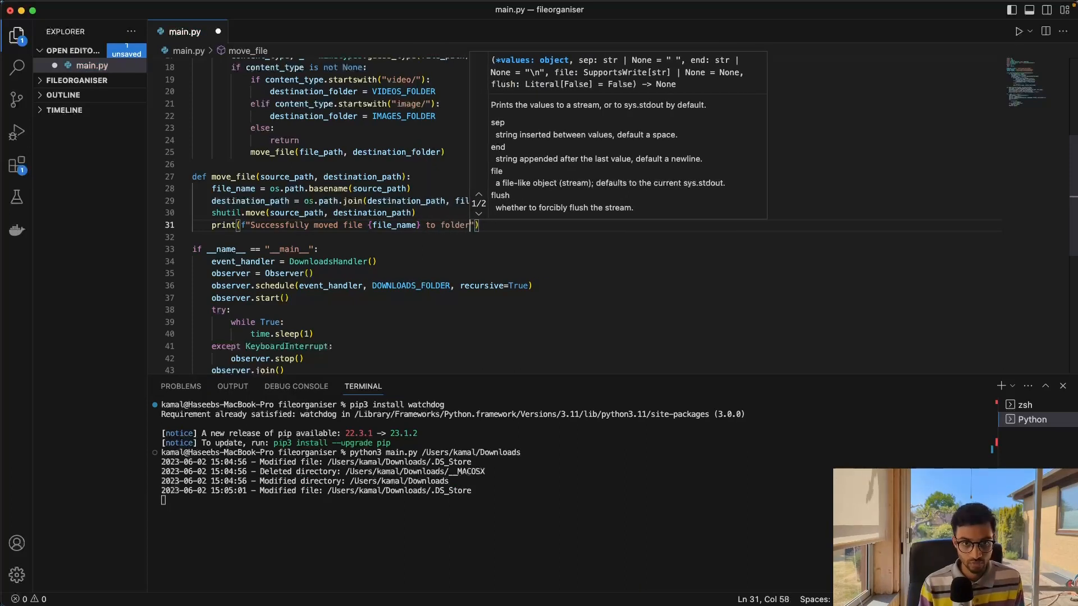
text({})
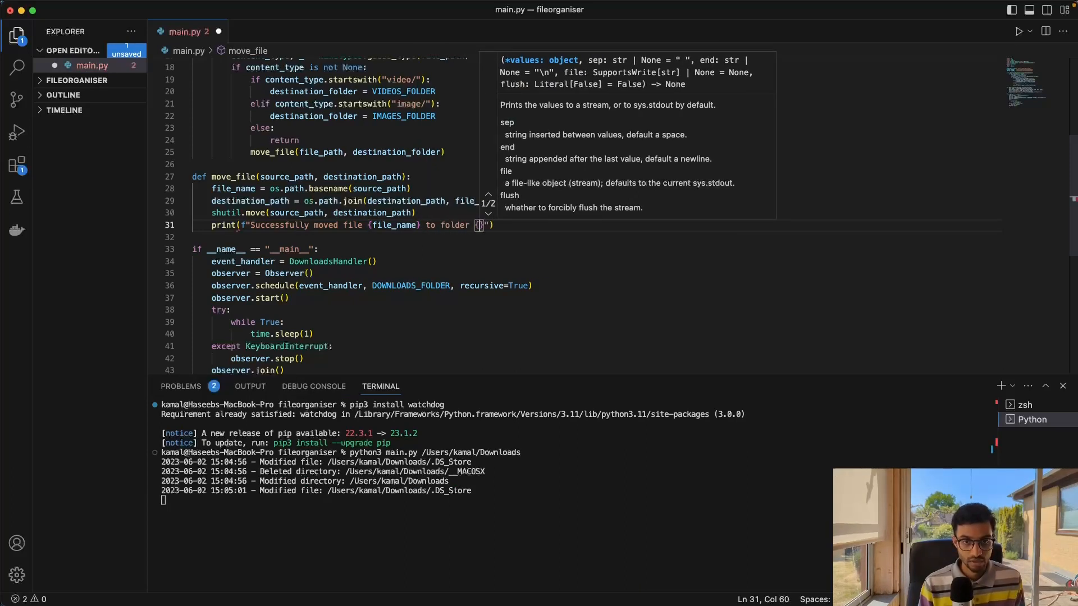
text(destination_path)
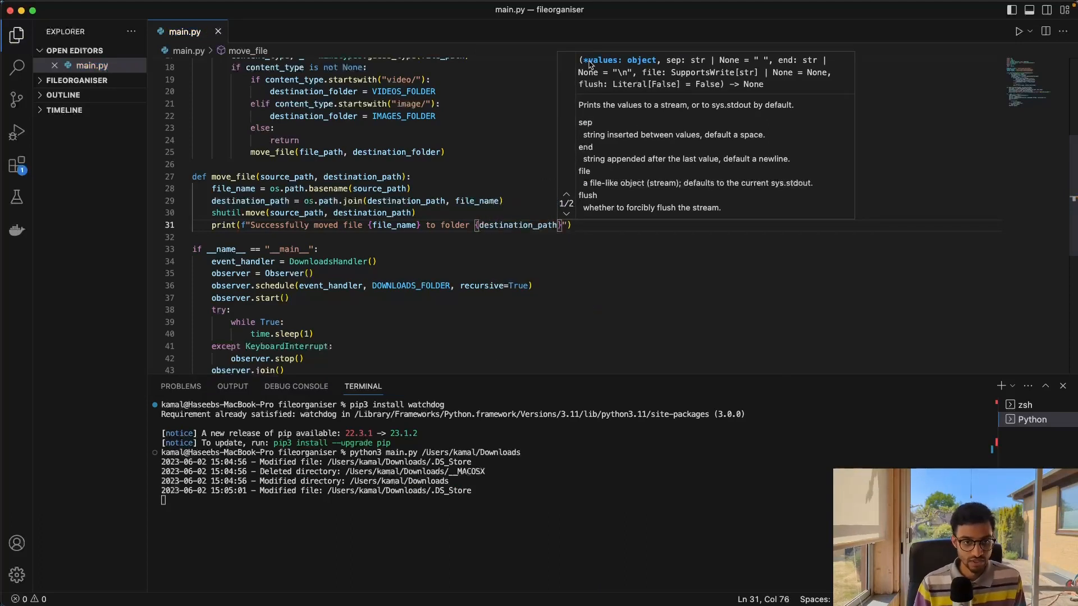
Step: Review the file_name placeholder in the message and save main.py
click(249, 224)
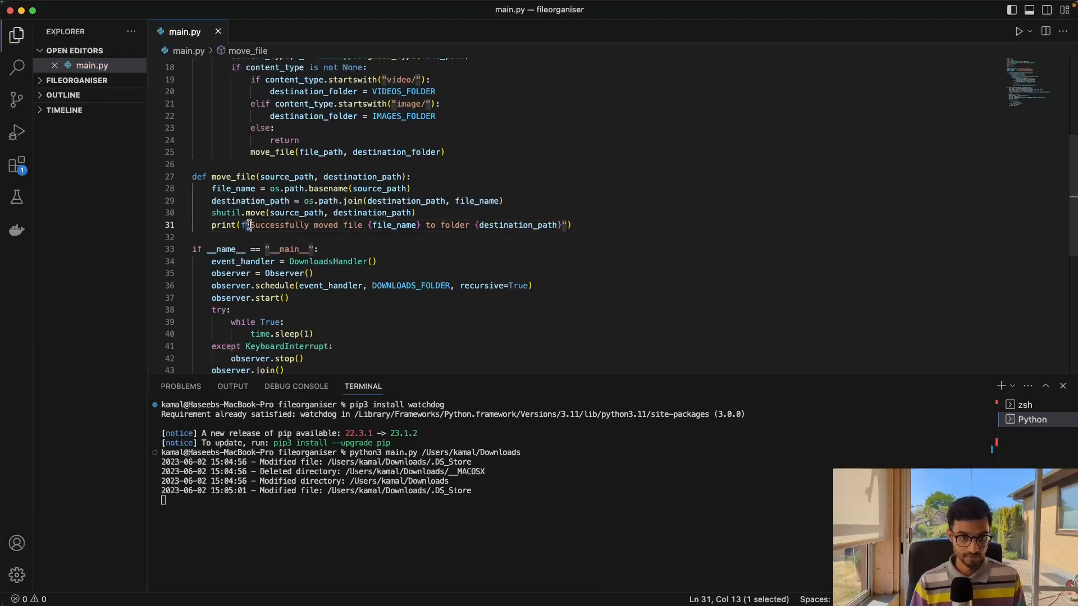
double_click(395, 224)
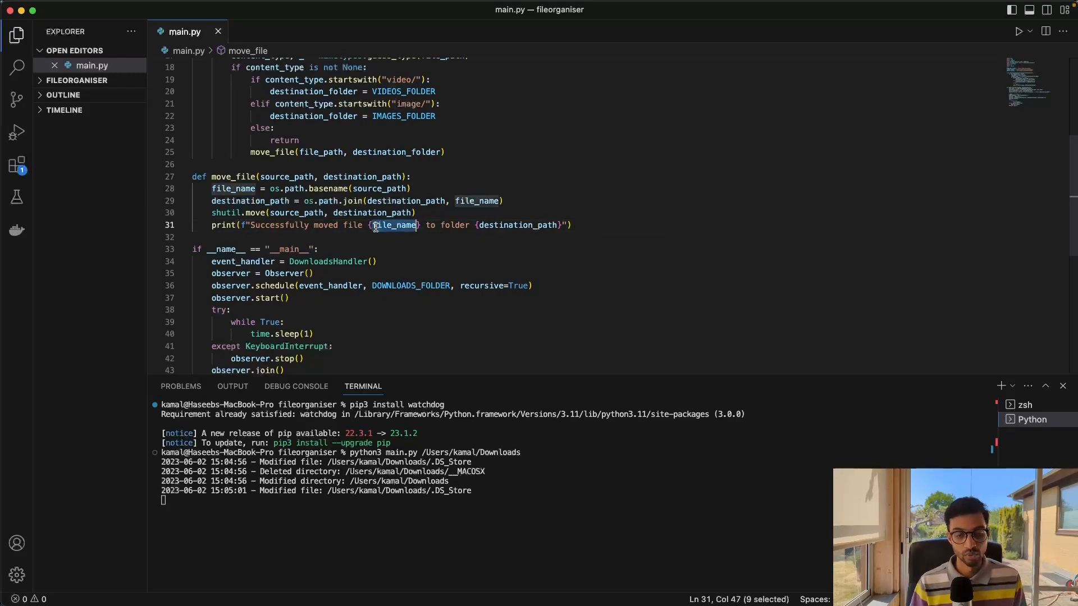
click(390, 236)
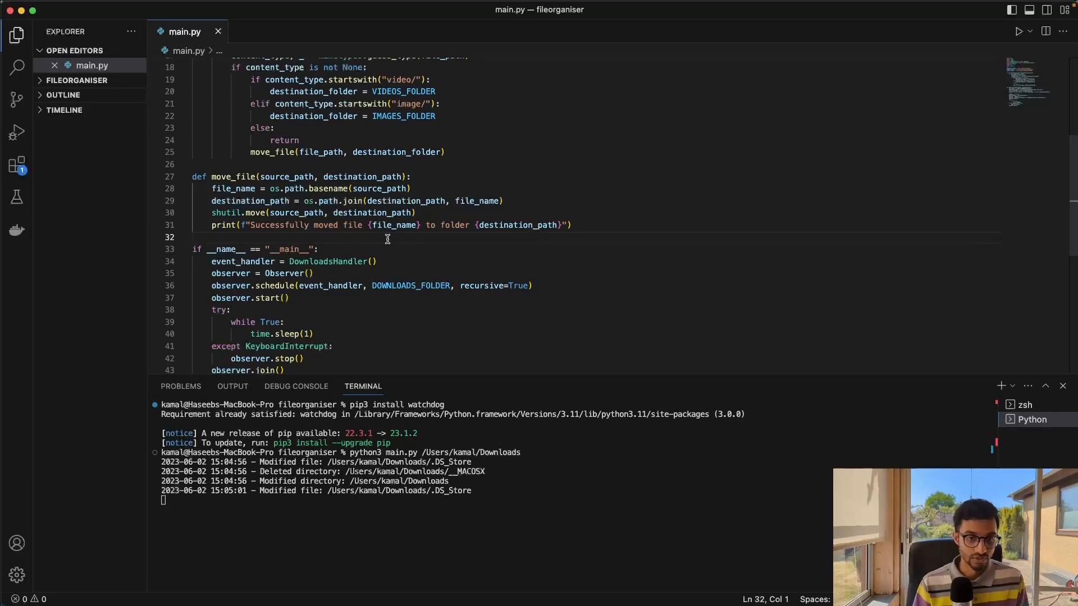
double_click(278, 225)
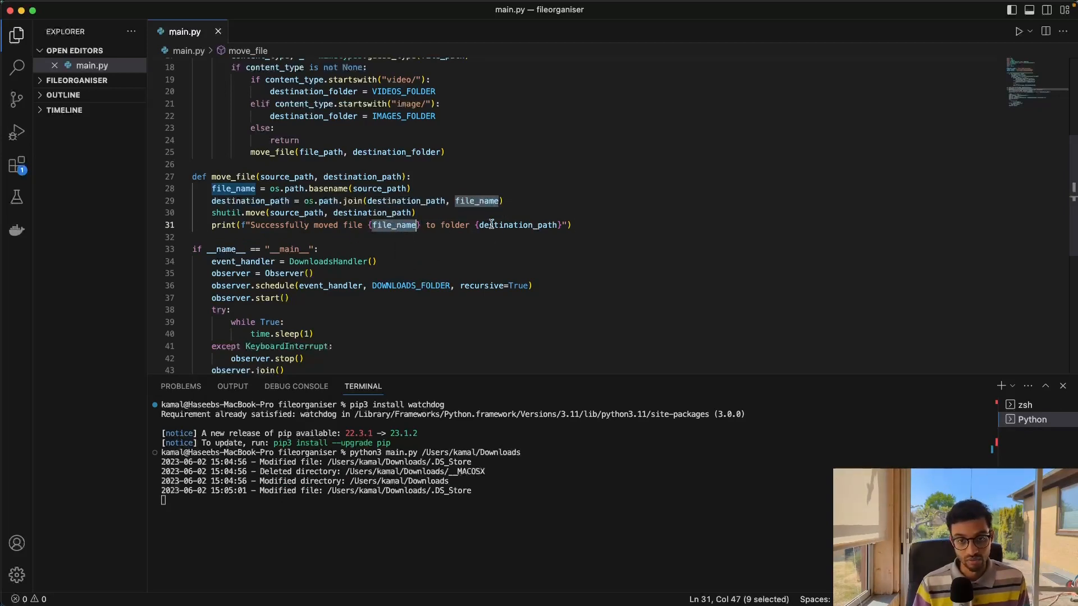
click(573, 225)
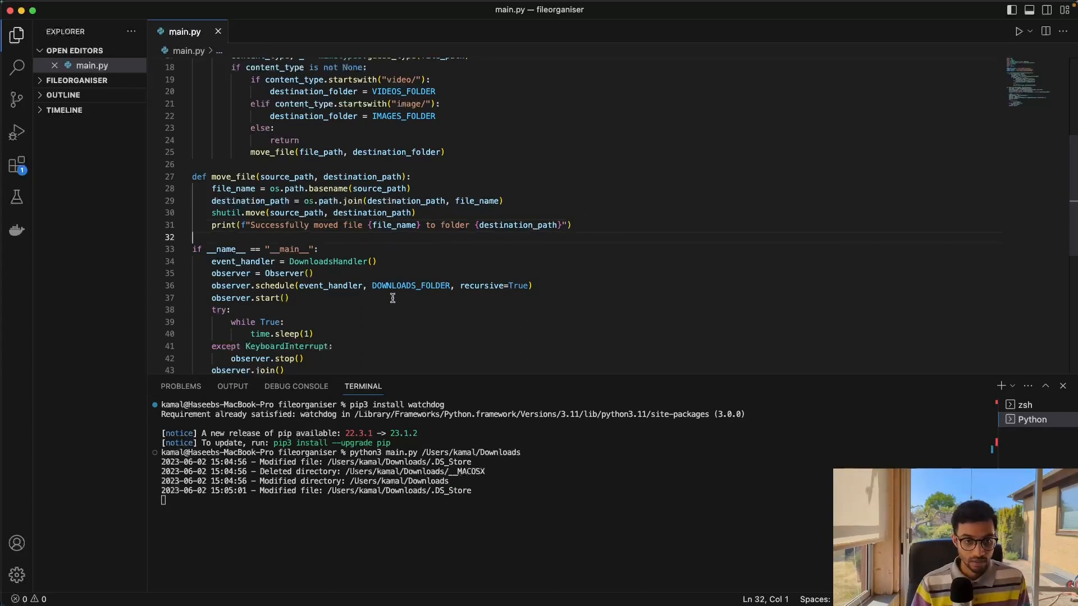
mouse_move(357, 239)
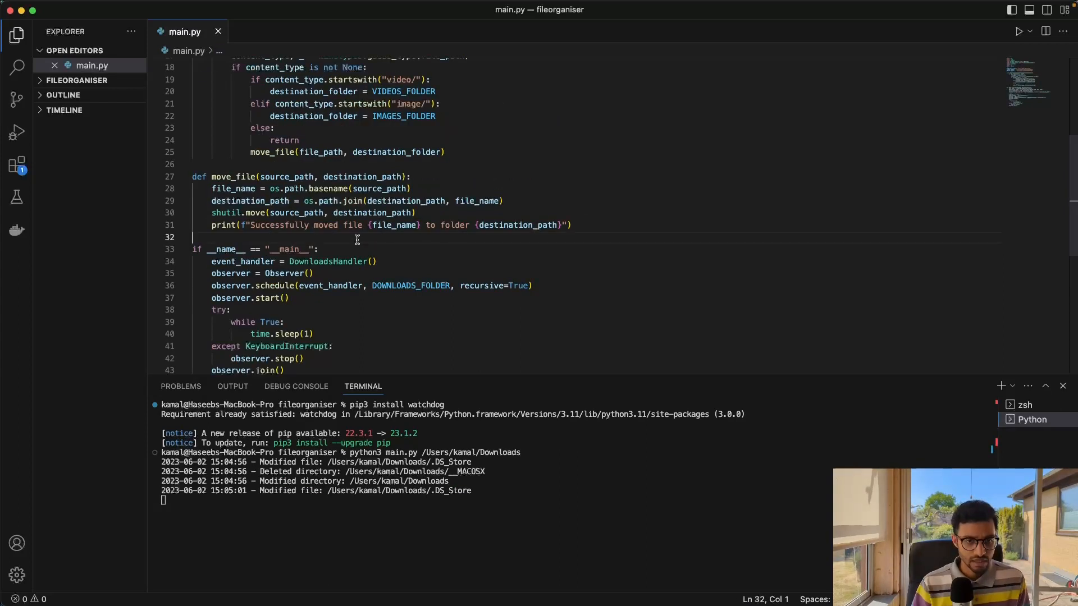
click(289, 298)
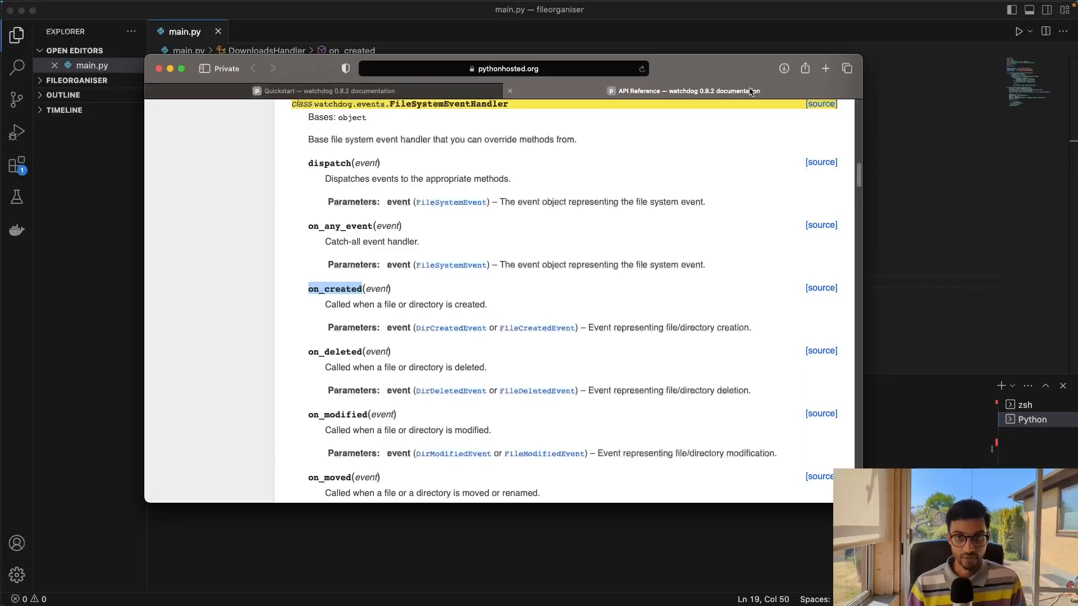
Step: Close the Safari window showing the watchdog API documentation
click(826, 68)
text(te)
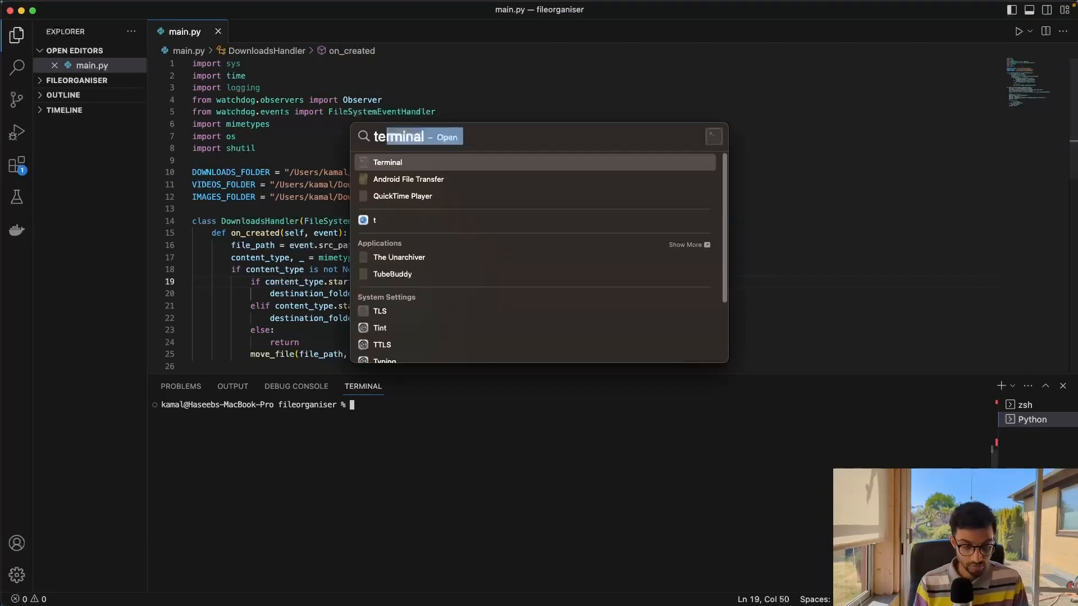
Step: Launch Terminal and run mkdir ~/Downloaded… to create the destination folders in the home directory
click(387, 161)
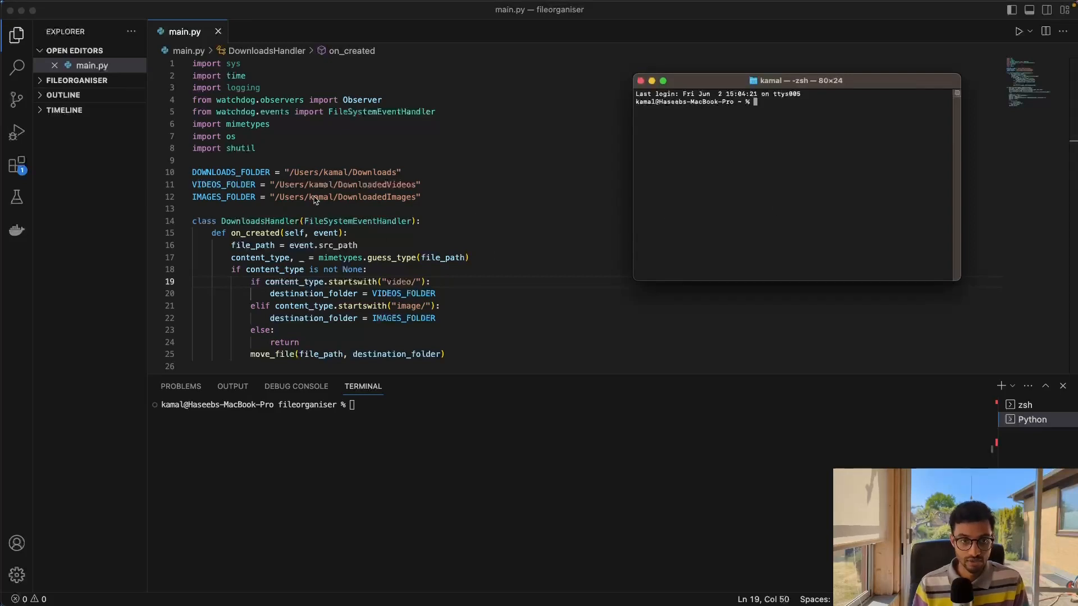
mouse_move(407, 186)
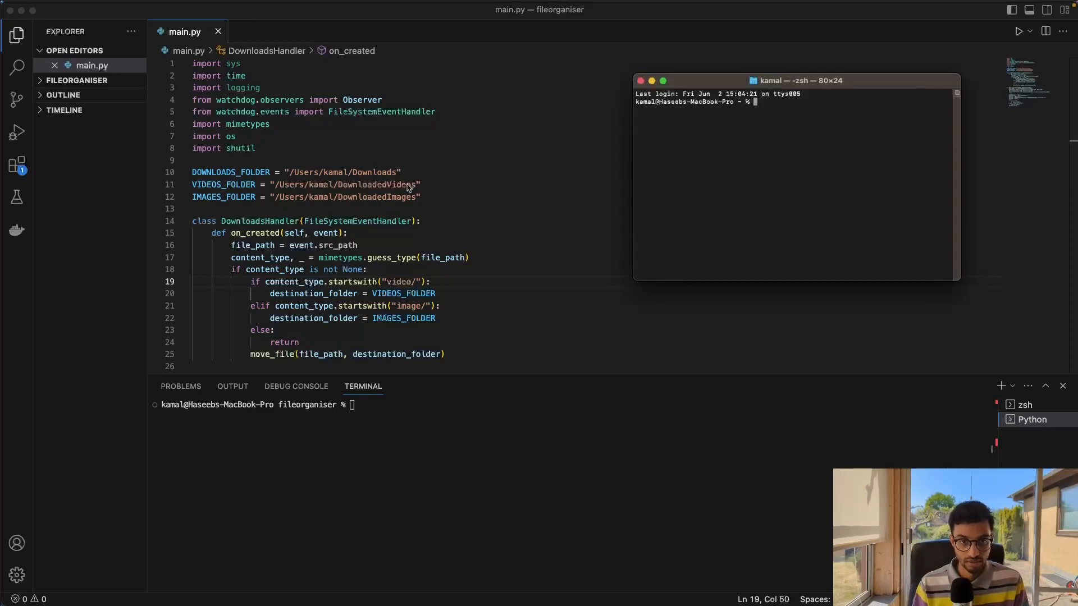
mouse_move(550, 195)
text(pwd)
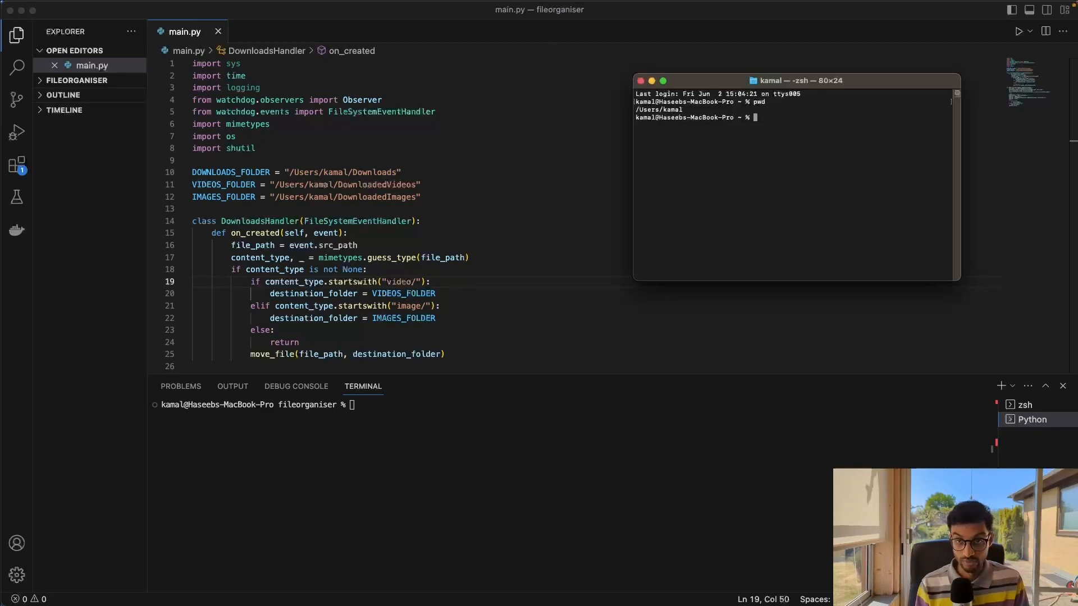
text(mkdir)
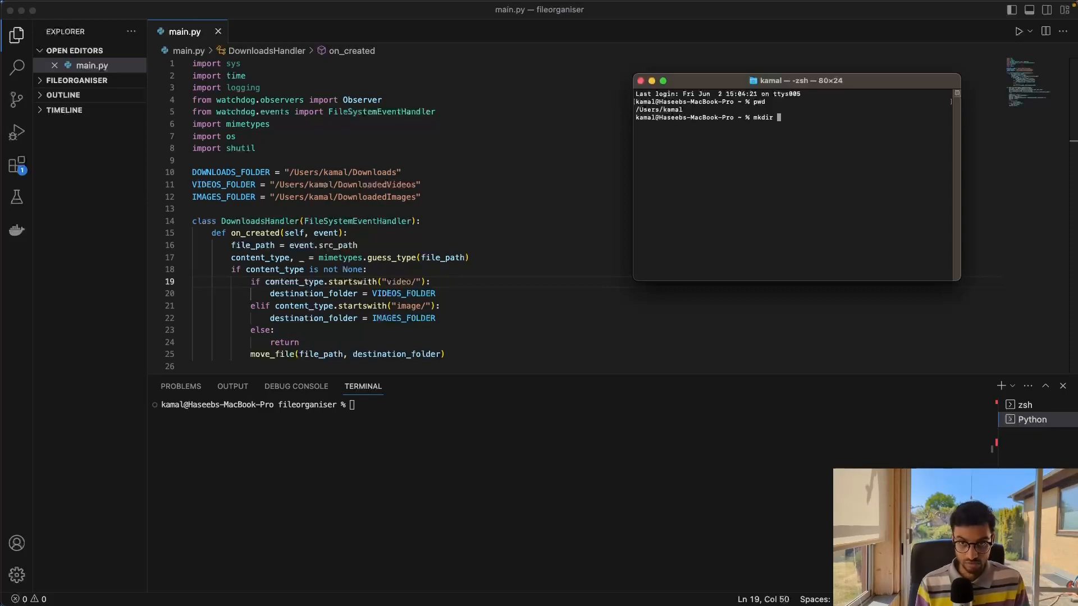
text(~/)
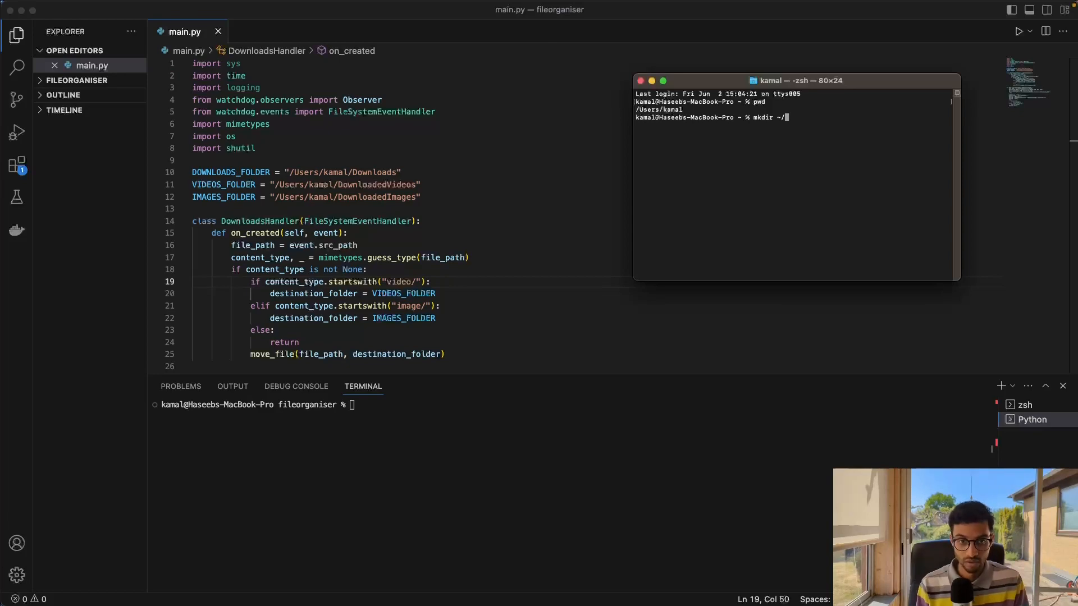
text(Down)
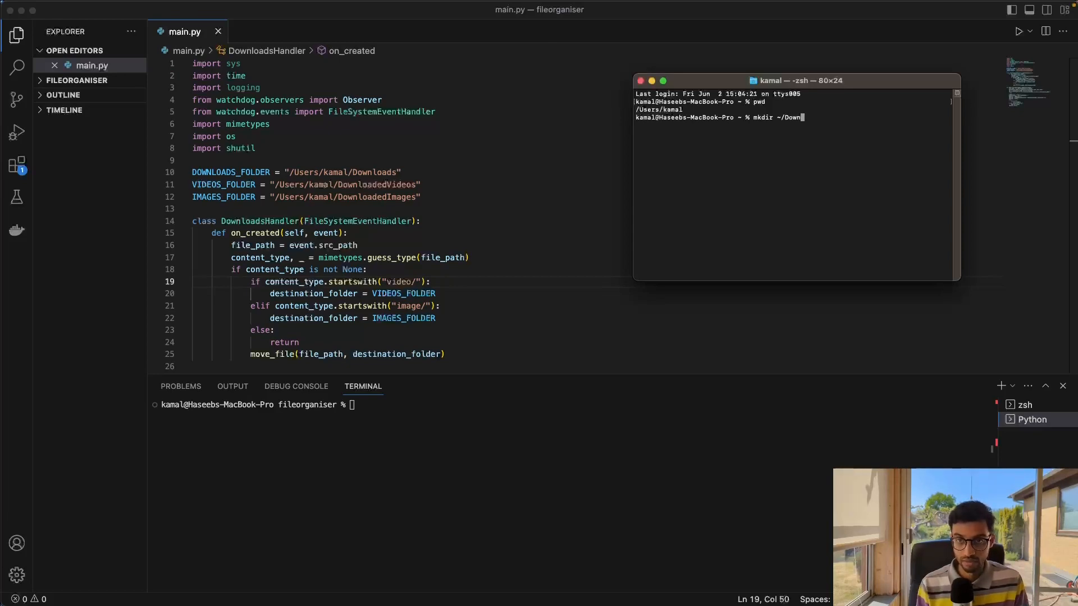
text(loaded)
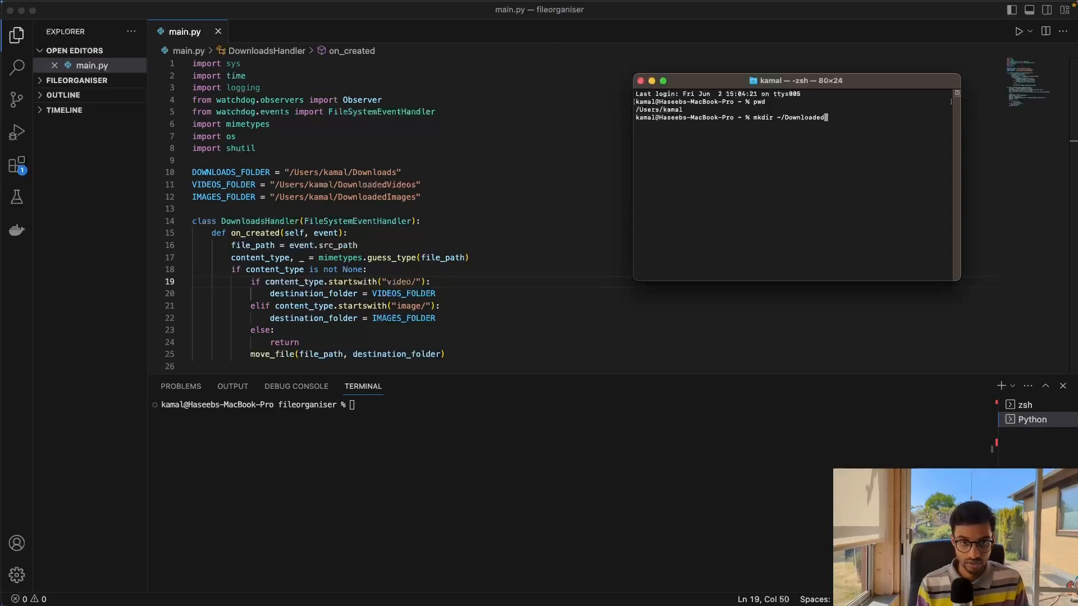
key(Return)
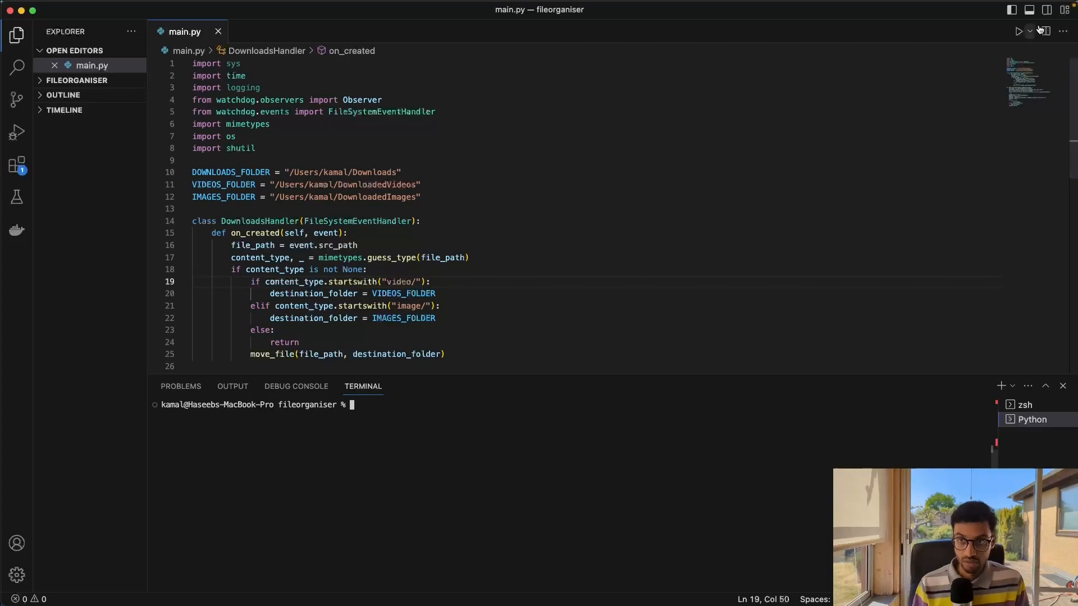
Step: Run main.py with the Run Python File button and scroll to its __main__ block
click(1020, 31)
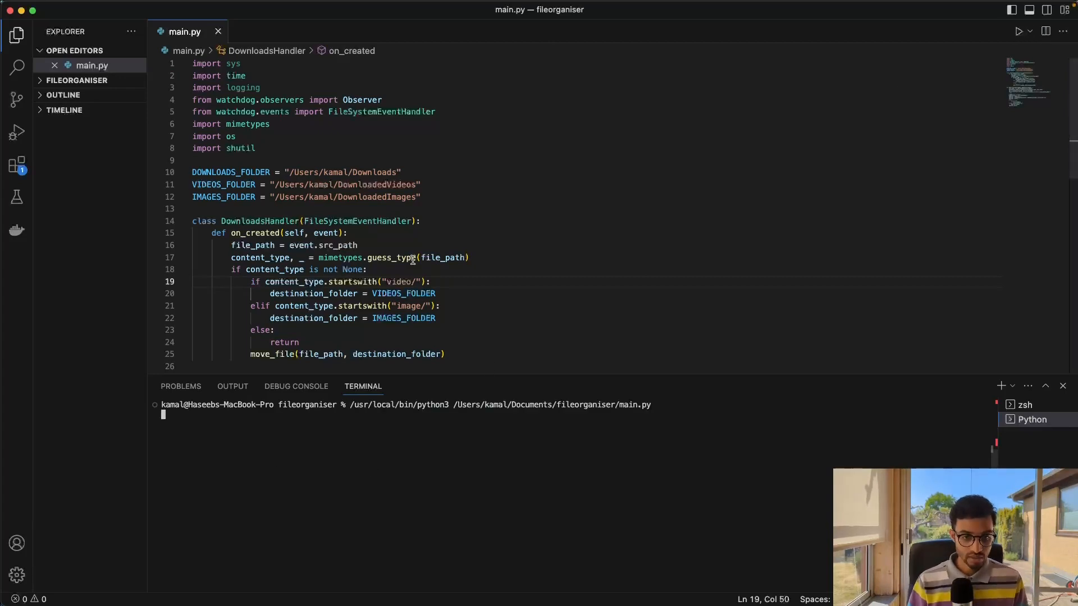
scroll(down, 3)
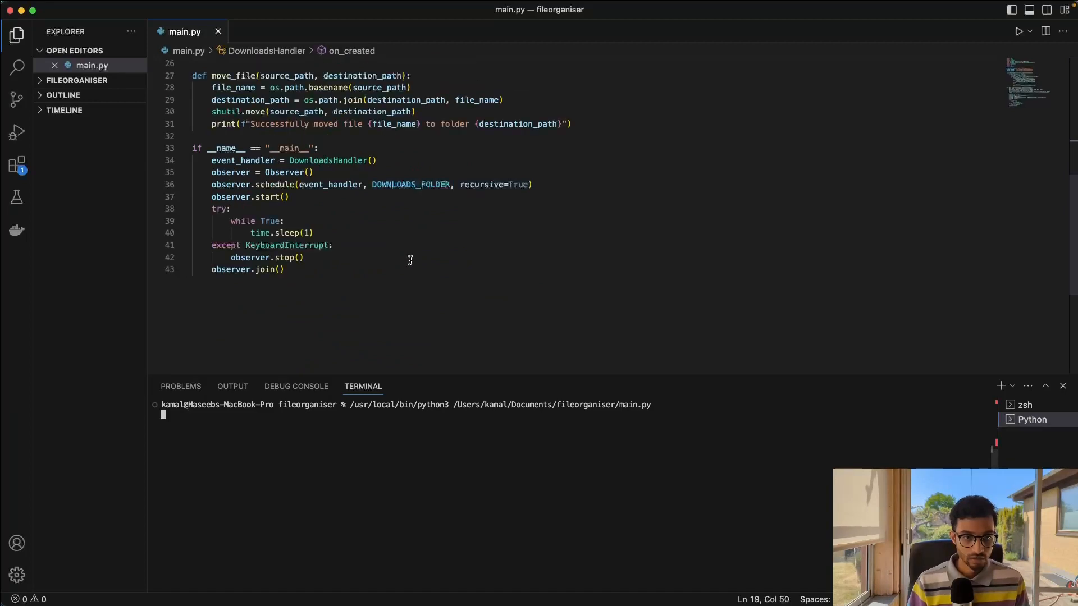
mouse_move(309, 217)
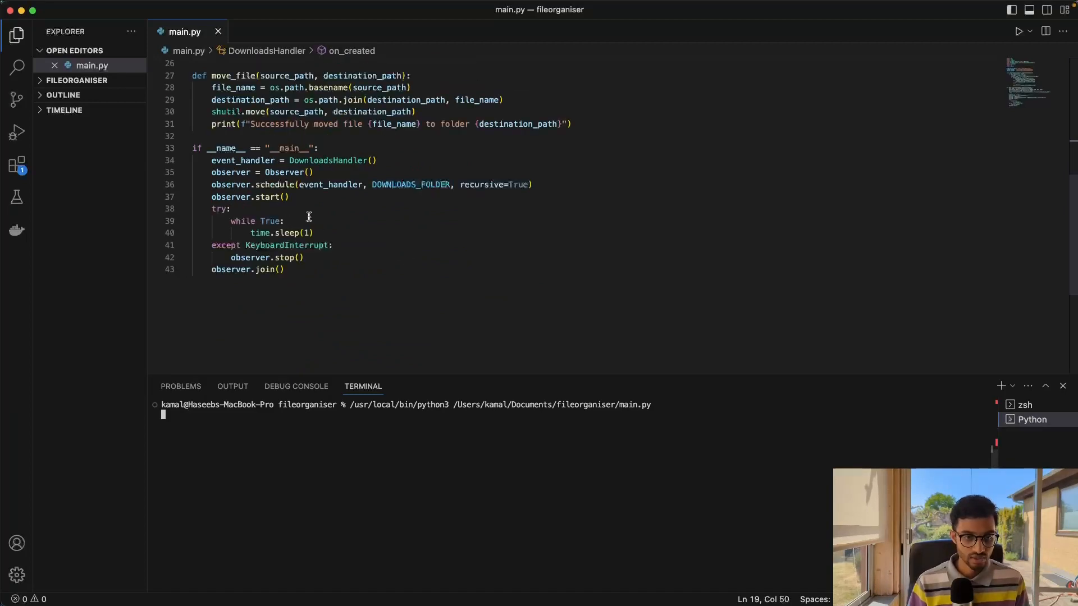
mouse_move(263, 204)
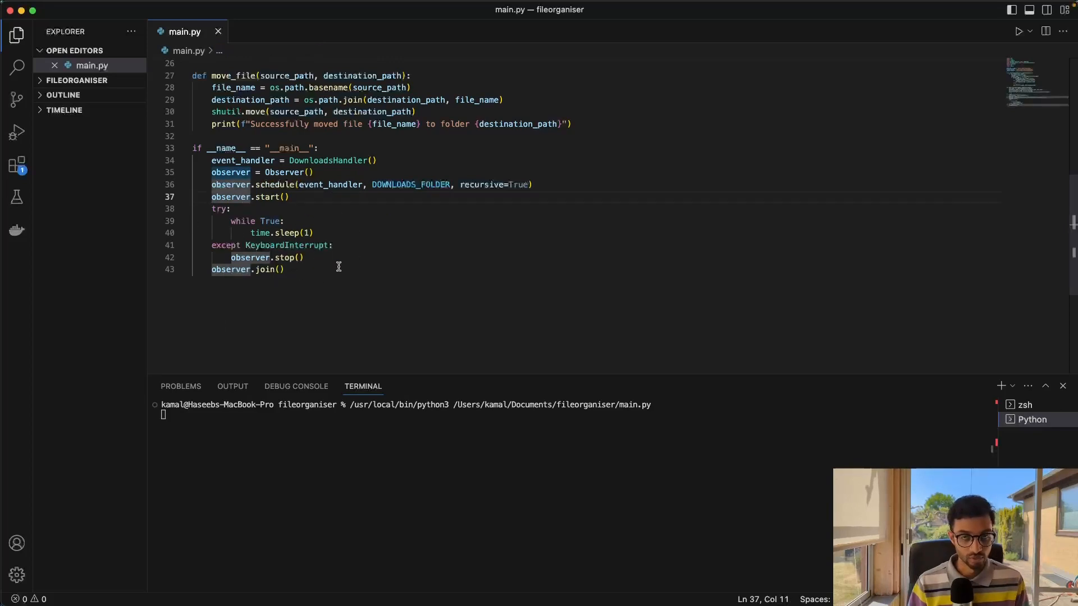
click(282, 268)
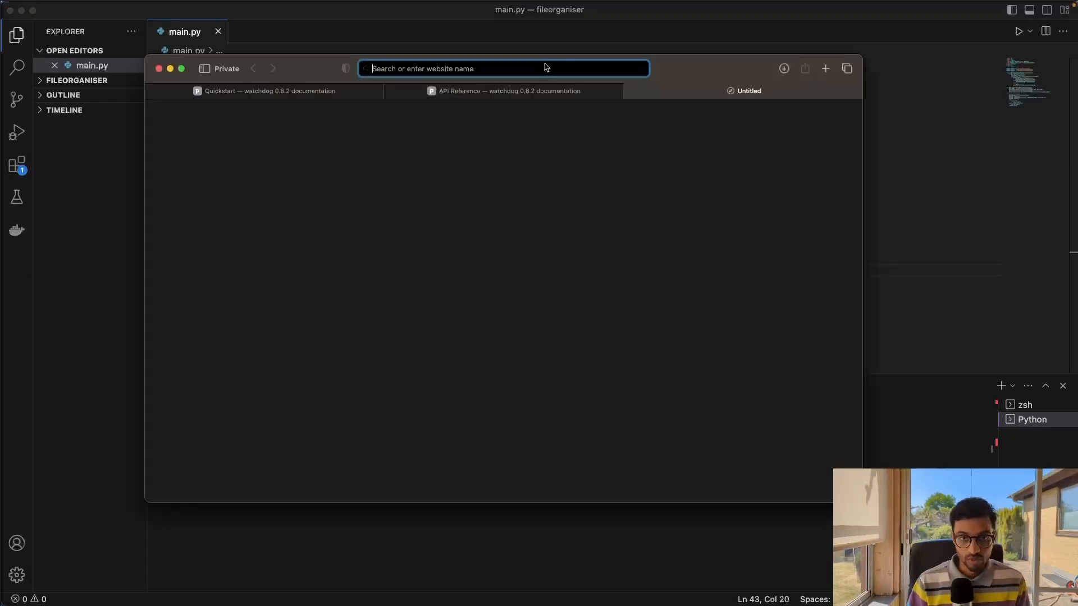
Step: Search Google for 'python logo', dismiss the cookie dialog and reach python.org's logo page
click(501, 69)
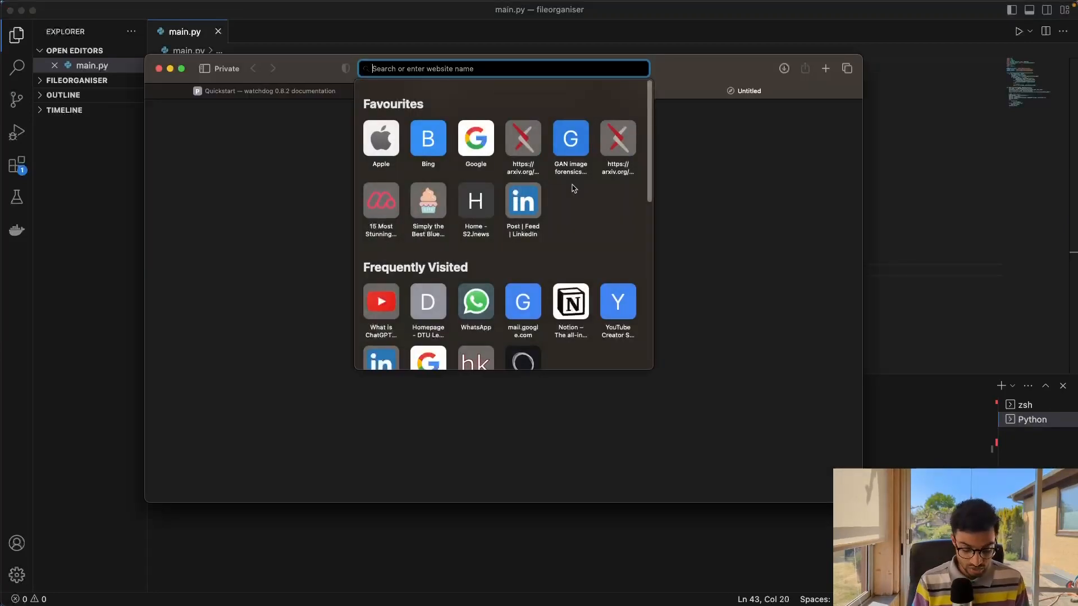
text(python logo)
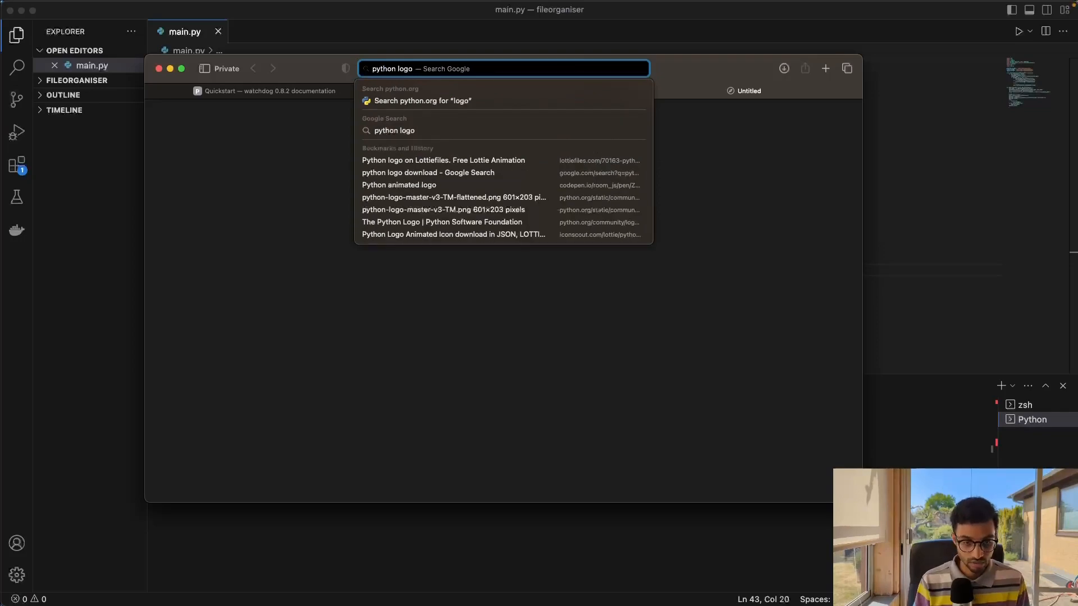
click(427, 173)
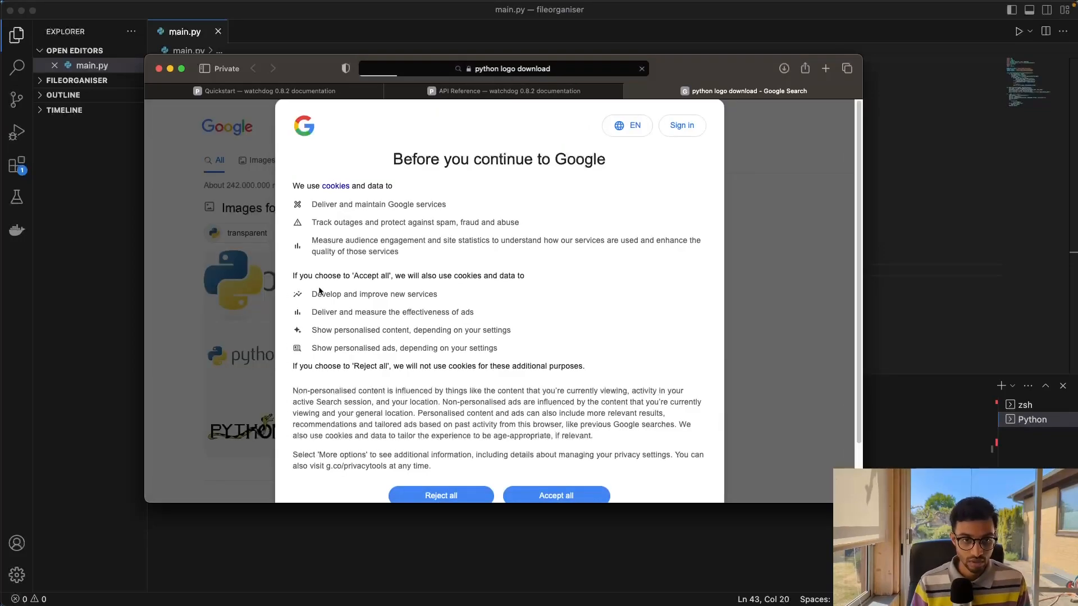
click(556, 496)
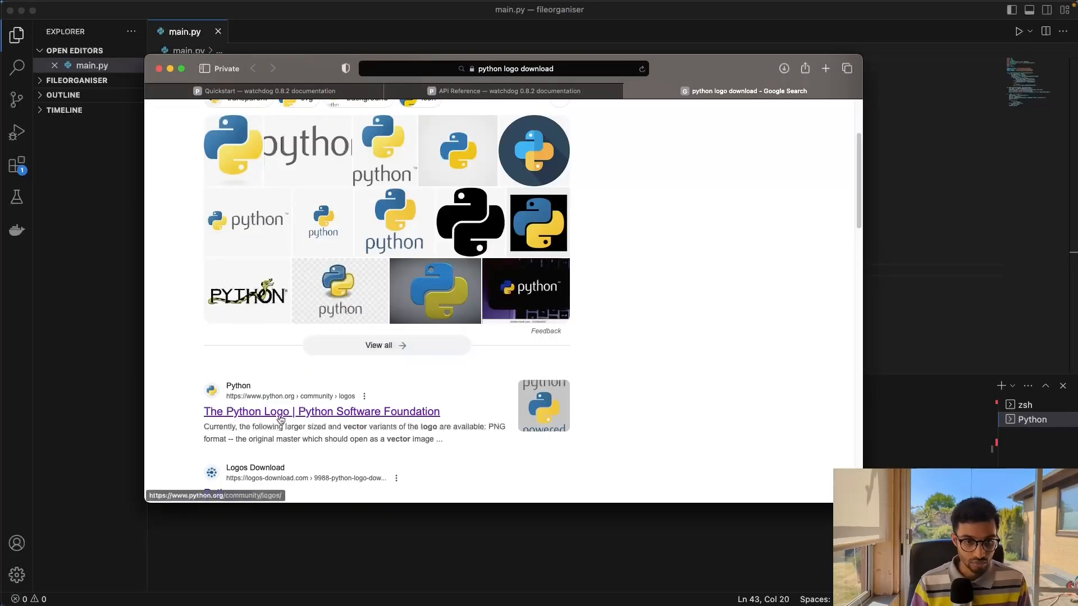
click(321, 411)
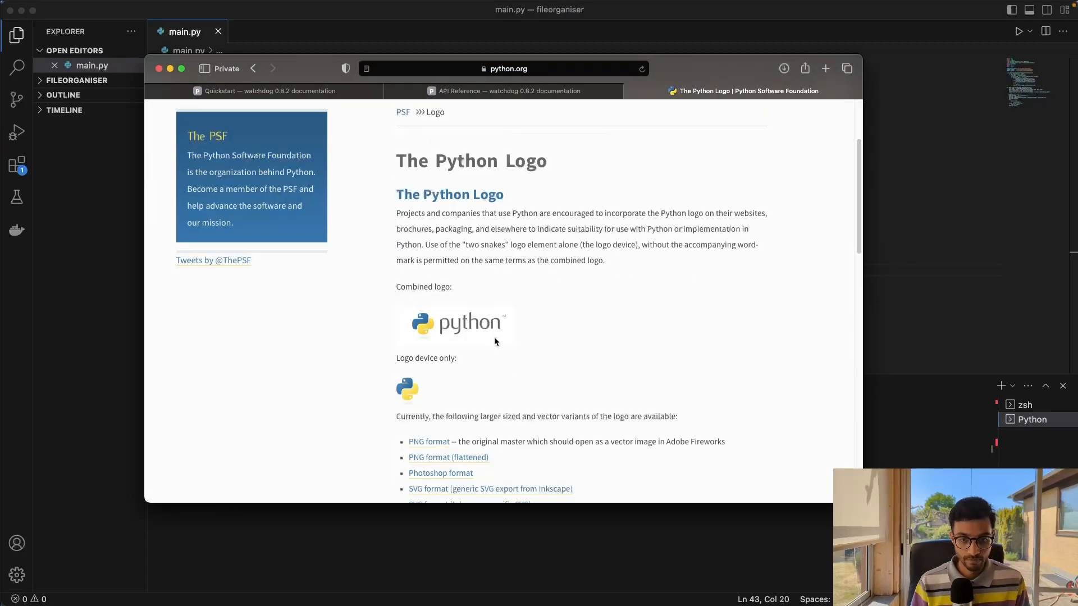
Step: Save the combined Python logo so the script moves python-logo.png, then search Spotlight for 'finder'
right_click(453, 324)
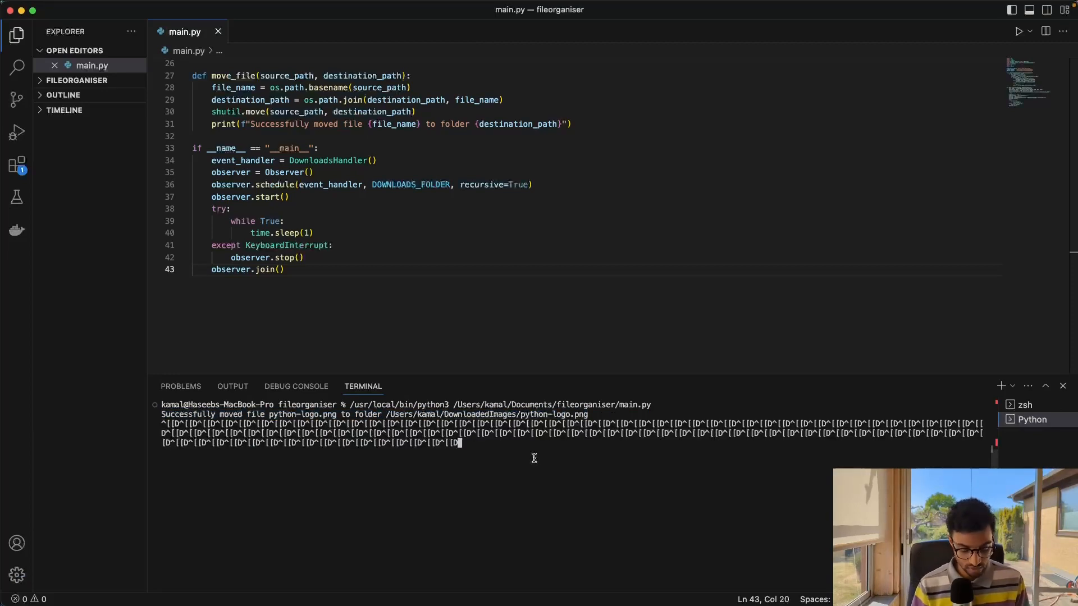
text(finder)
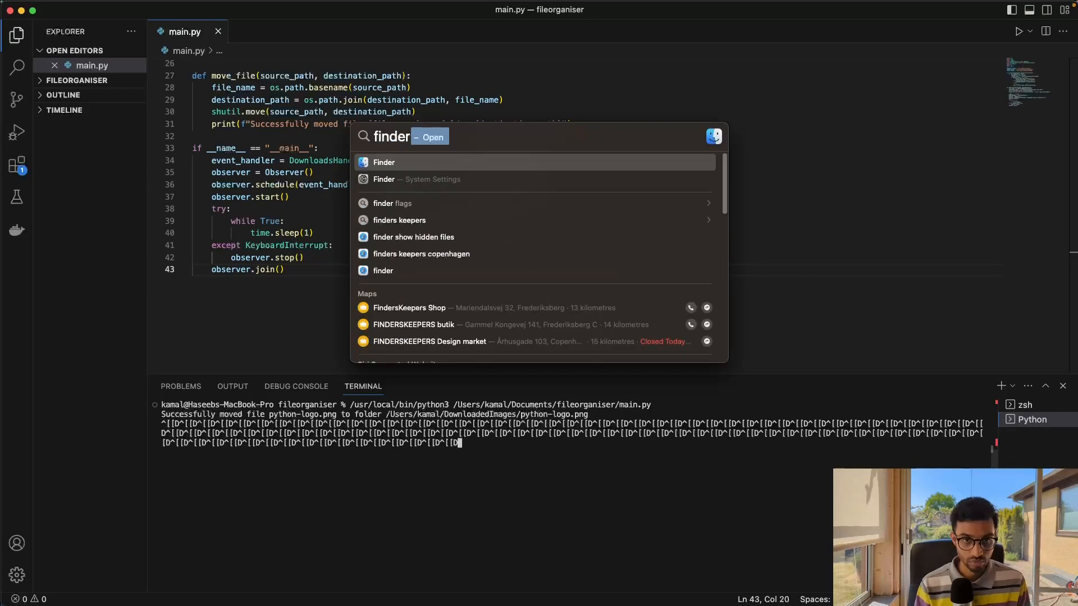
Step: Launch Finder and view the home folder with the new DownloadedImages and DownloadedVideos folders
click(384, 162)
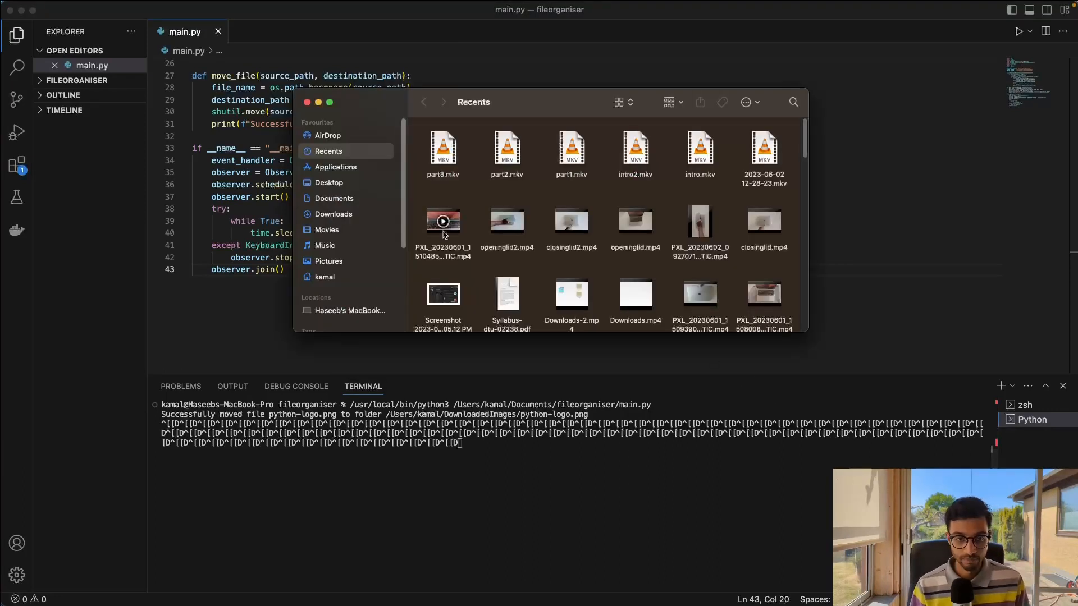
click(325, 276)
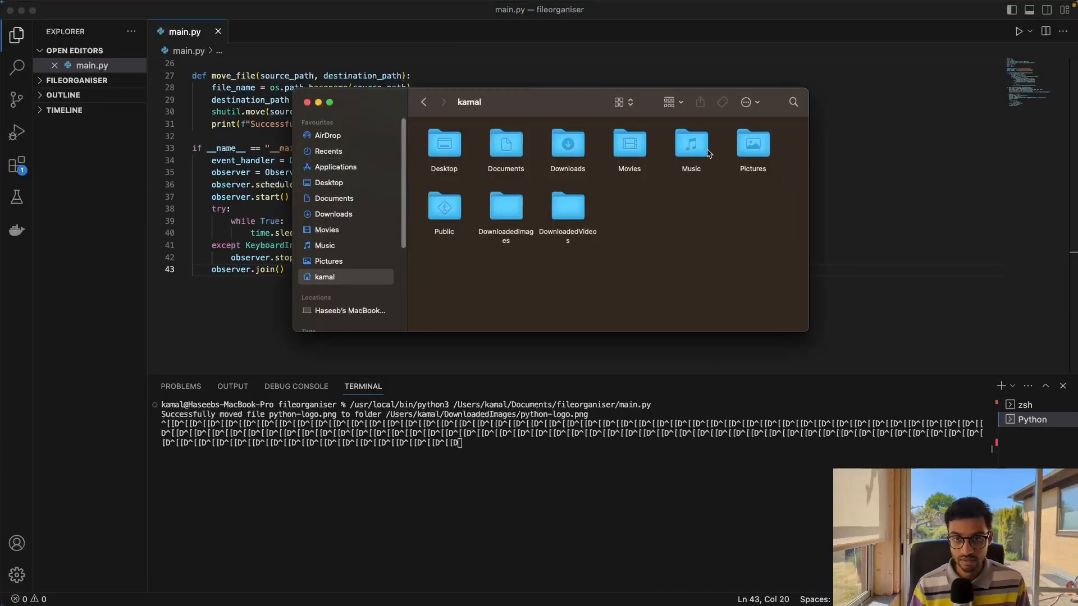
double_click(505, 207)
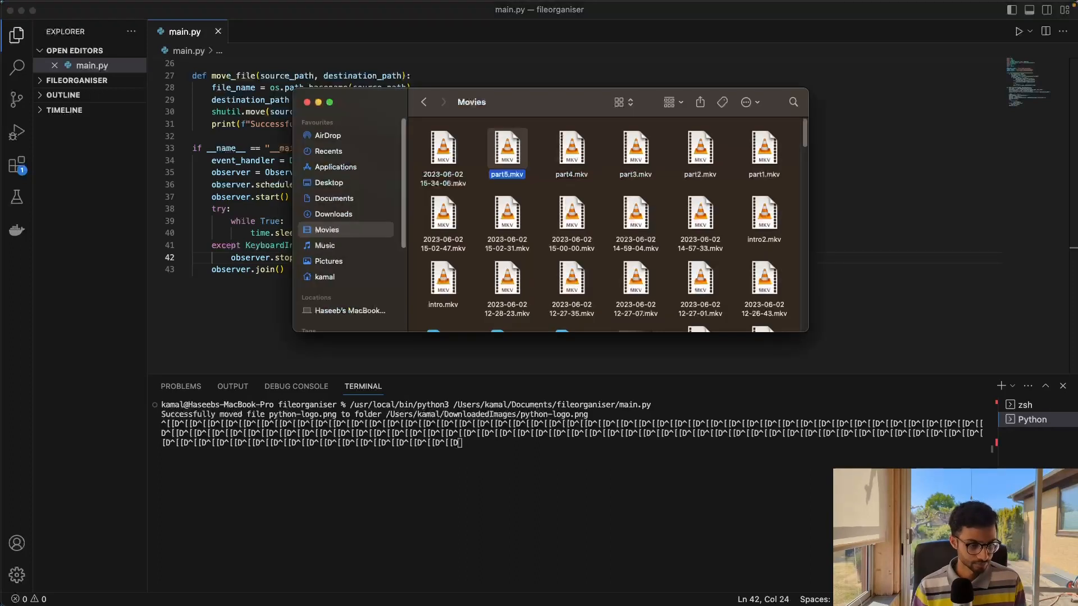
mouse_move(779, 155)
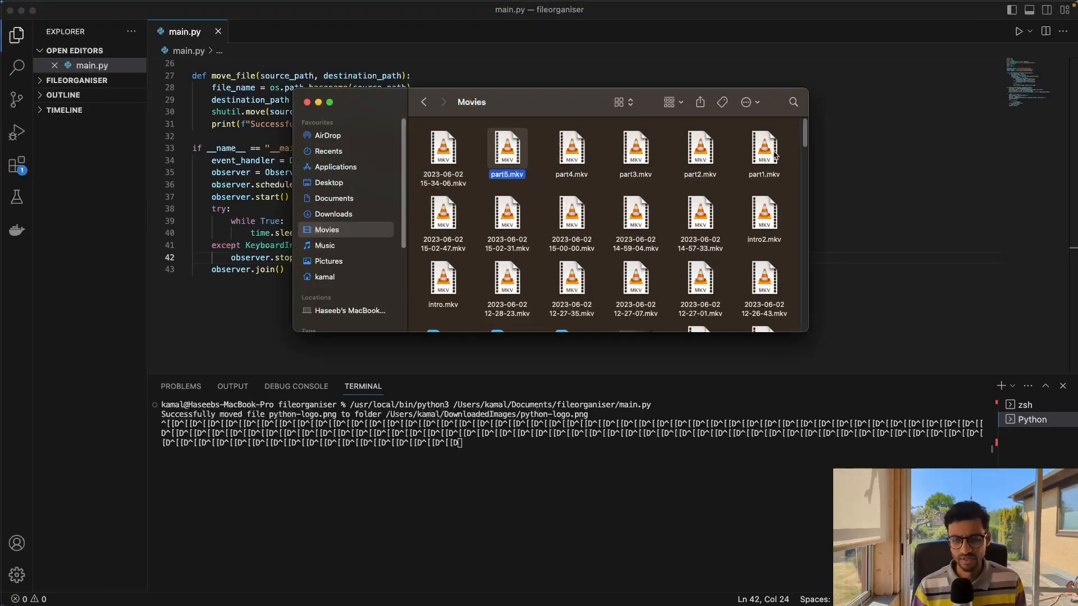
Step: Browse the Downloads folder and bring up a file's context menu
right_click(762, 148)
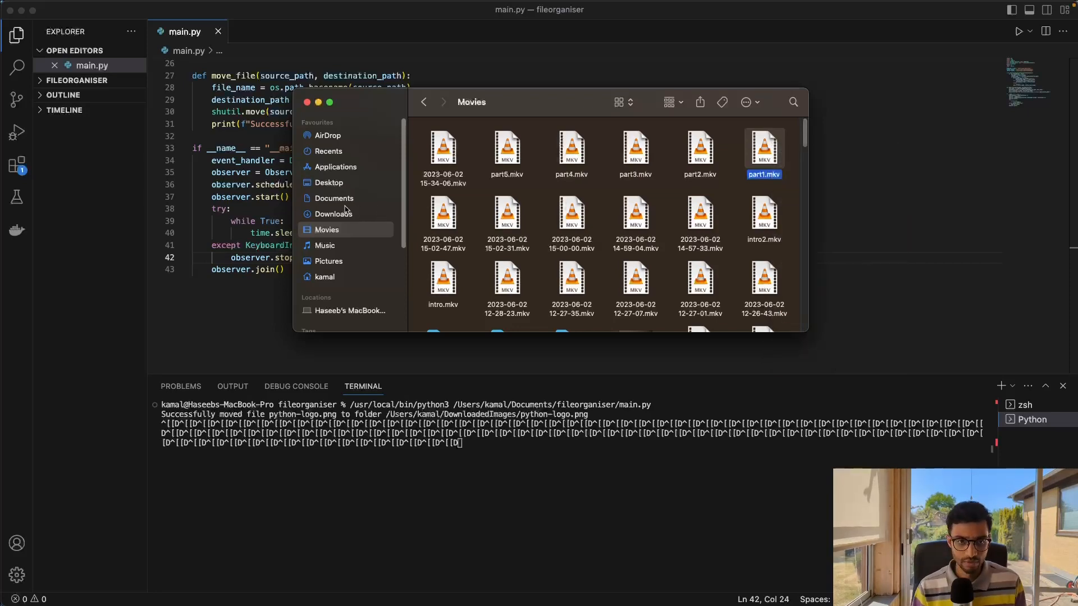
right_click(473, 141)
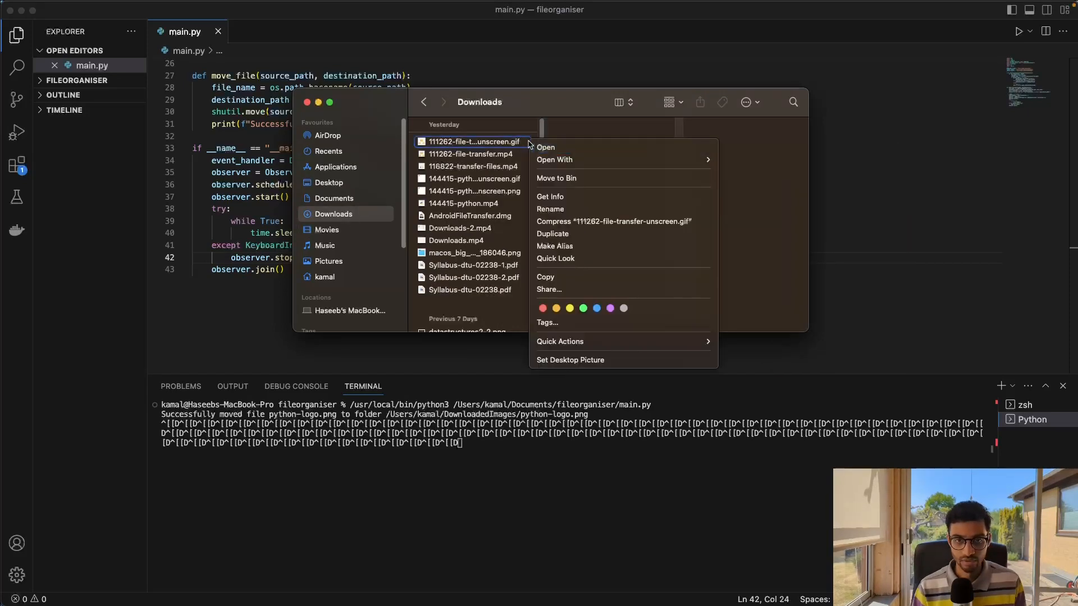